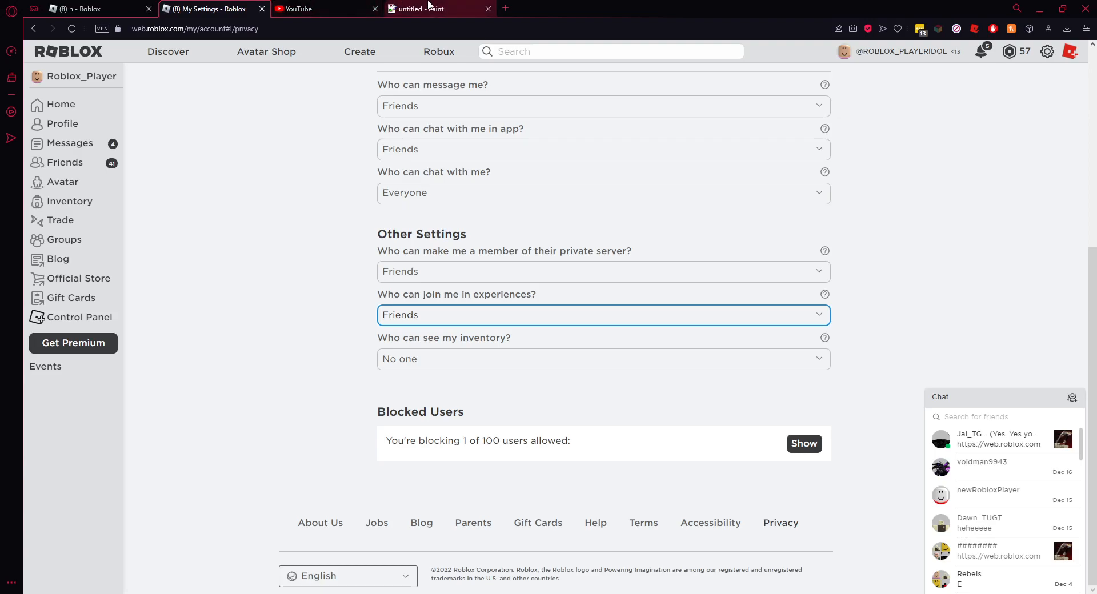
Switch to the blank untitled JS Paint canvas tab.
{"action": "left_click", "coordinate": [420, 8]}
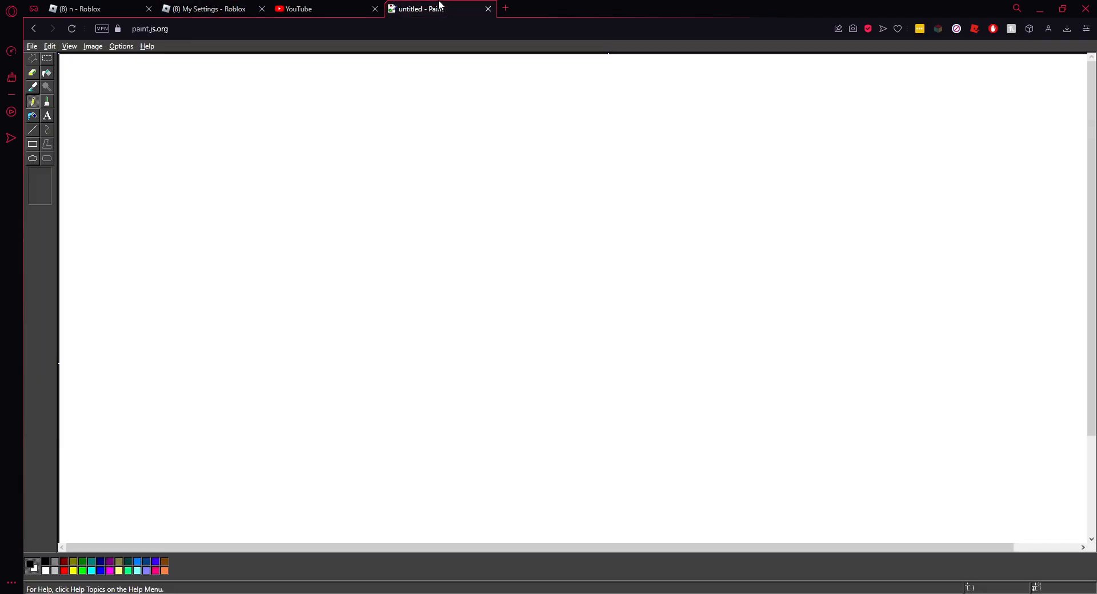
{"action": "mouse_move", "coordinate": [505, 236]}
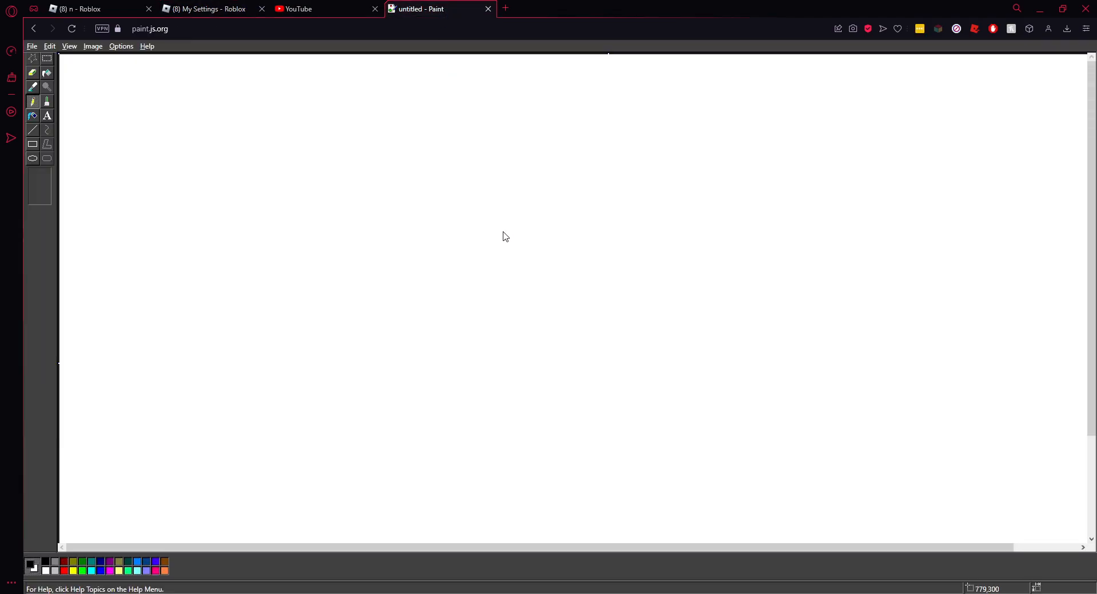
{"action": "mouse_move", "coordinate": [331, 254]}
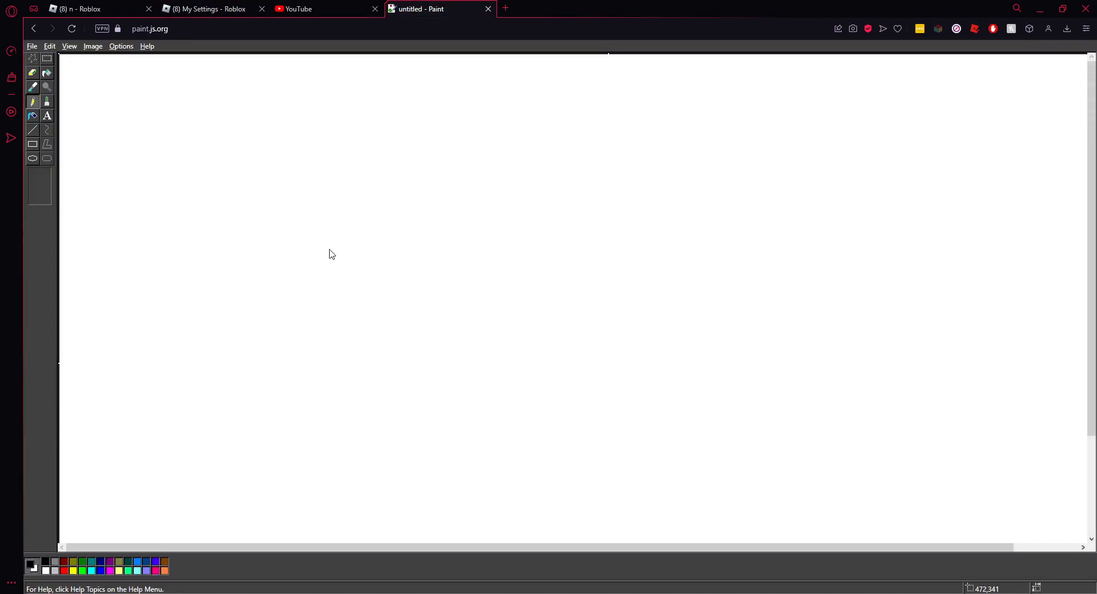
{"action": "mouse_move", "coordinate": [239, 304]}
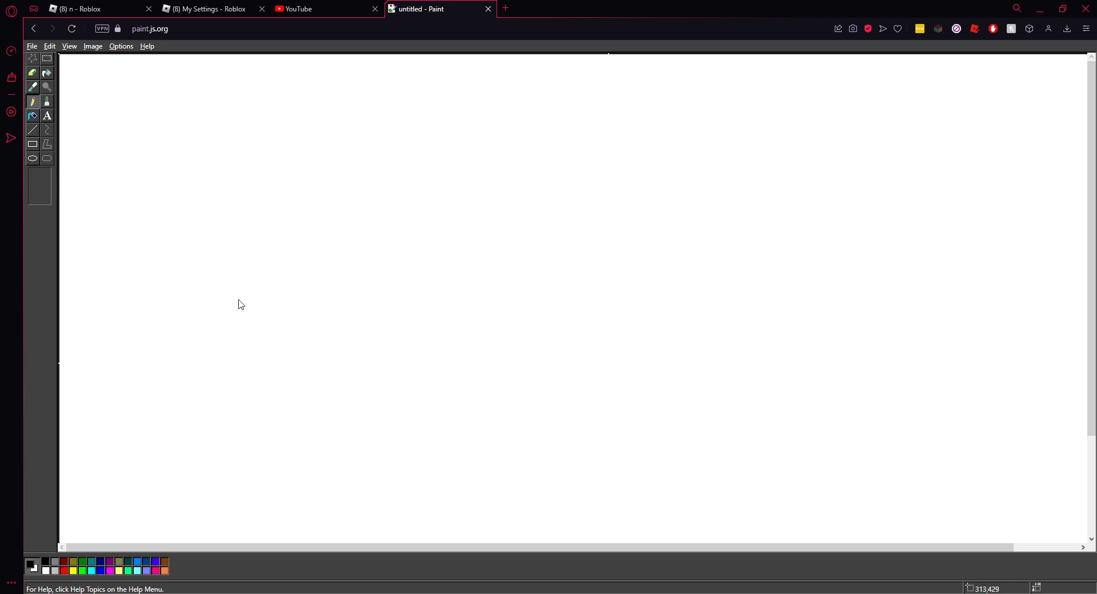
{"action": "mouse_move", "coordinate": [241, 304]}
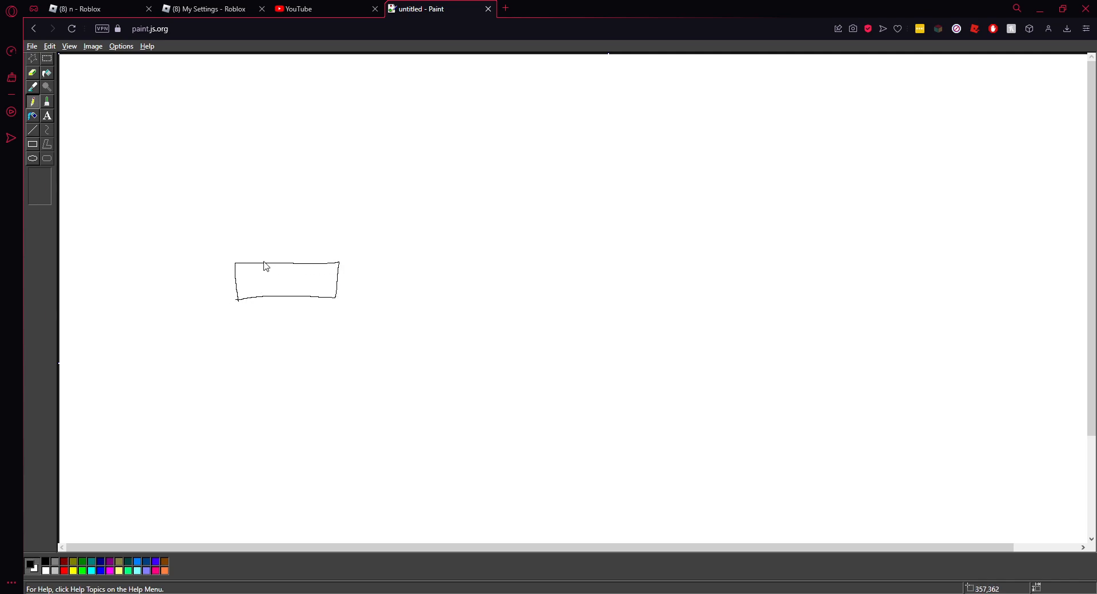
Sketch a pointed, striped hat on top of the rectangle head.
{"action": "left_click_drag", "start_coordinate": [265, 264], "coordinate": [286, 228]}
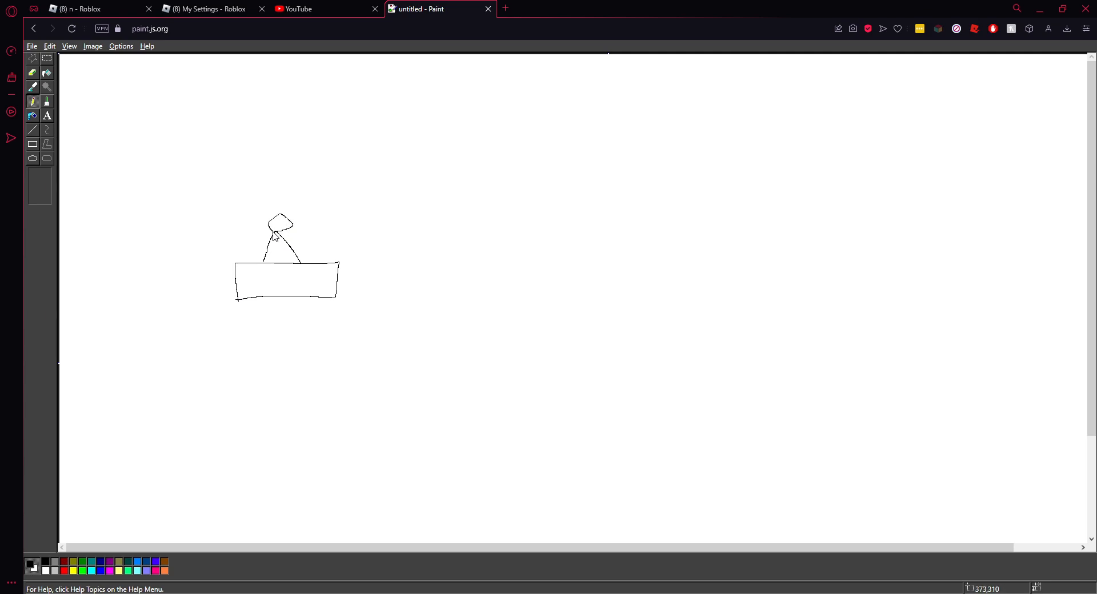
{"action": "left_click_drag", "start_coordinate": [265, 245], "coordinate": [280, 266]}
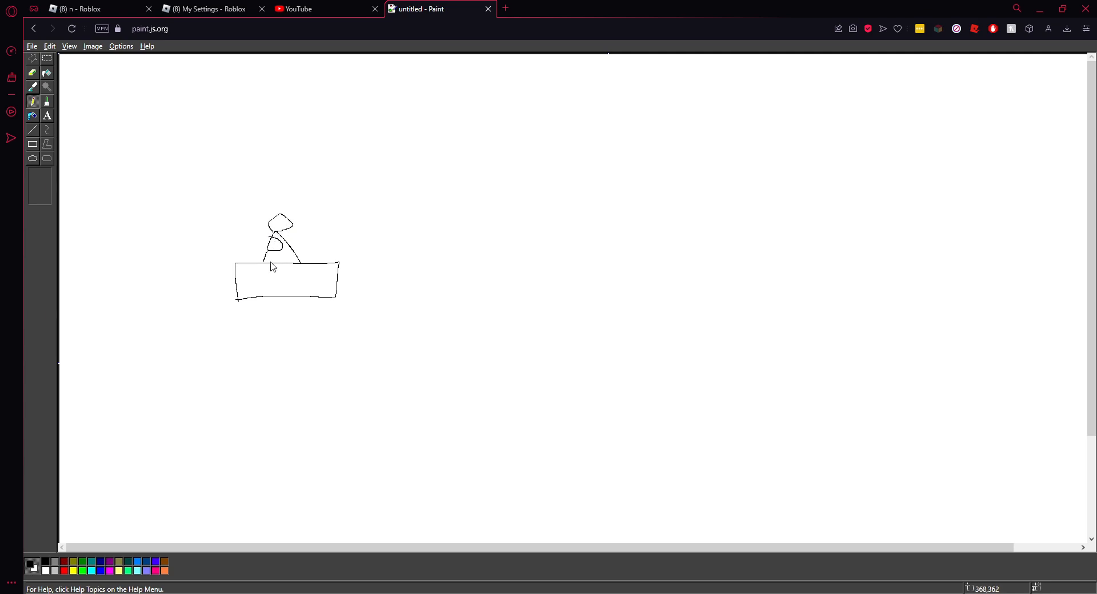
{"action": "left_click_drag", "start_coordinate": [271, 267], "coordinate": [293, 257]}
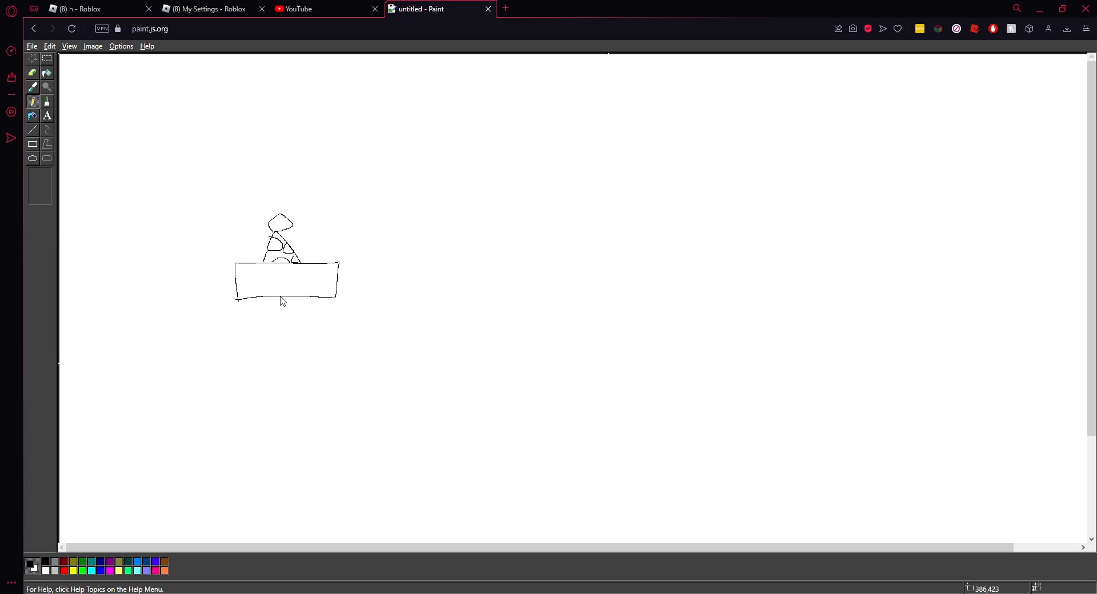
{"action": "mouse_move", "coordinate": [535, 264]}
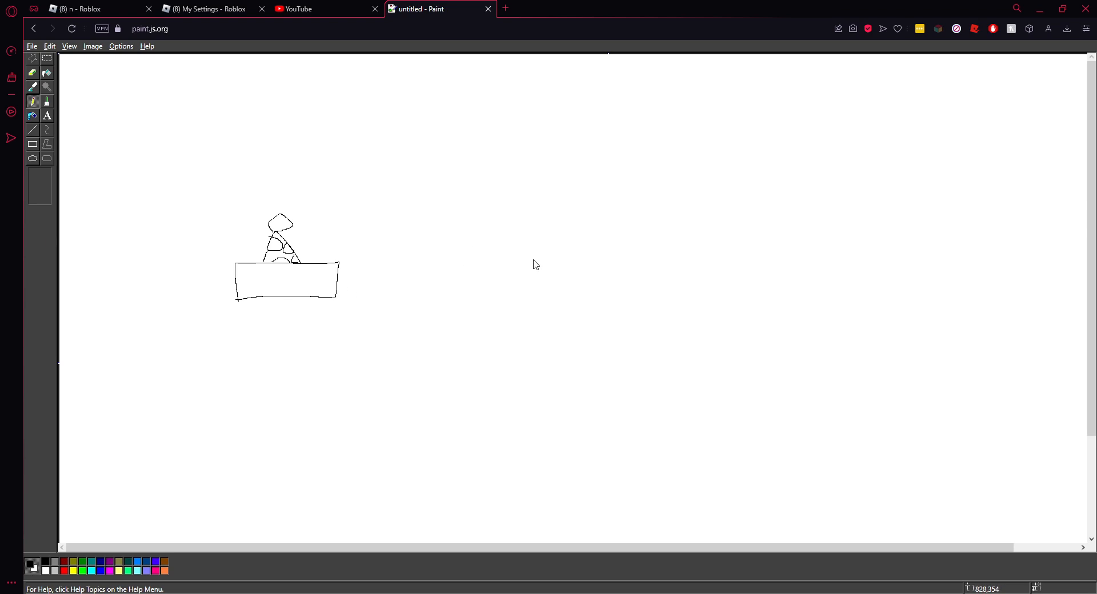
Draw a dome-shaped second character with legs and give the first character a body, arms and legs.
{"action": "left_click_drag", "start_coordinate": [541, 248], "coordinate": [508, 315]}
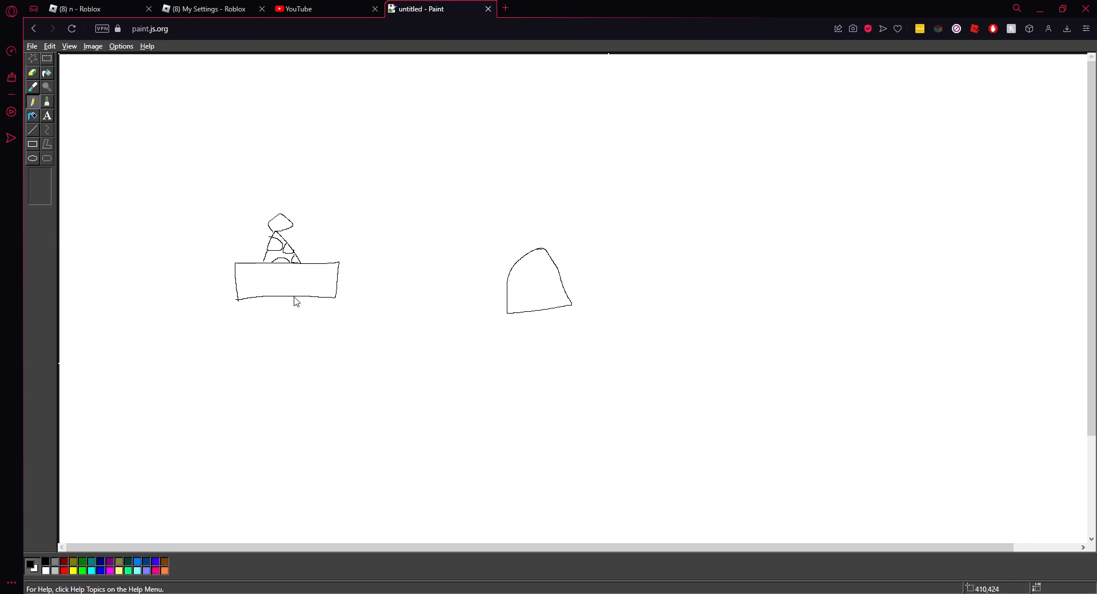
{"action": "left_click_drag", "start_coordinate": [294, 301], "coordinate": [321, 354]}
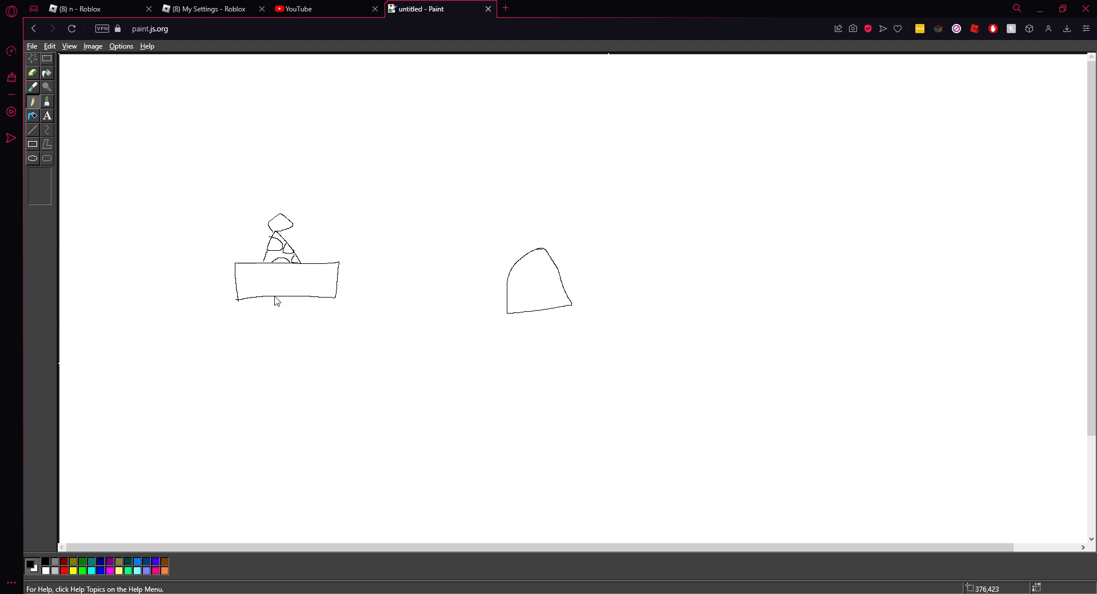
{"action": "left_click_drag", "start_coordinate": [269, 294], "coordinate": [308, 340]}
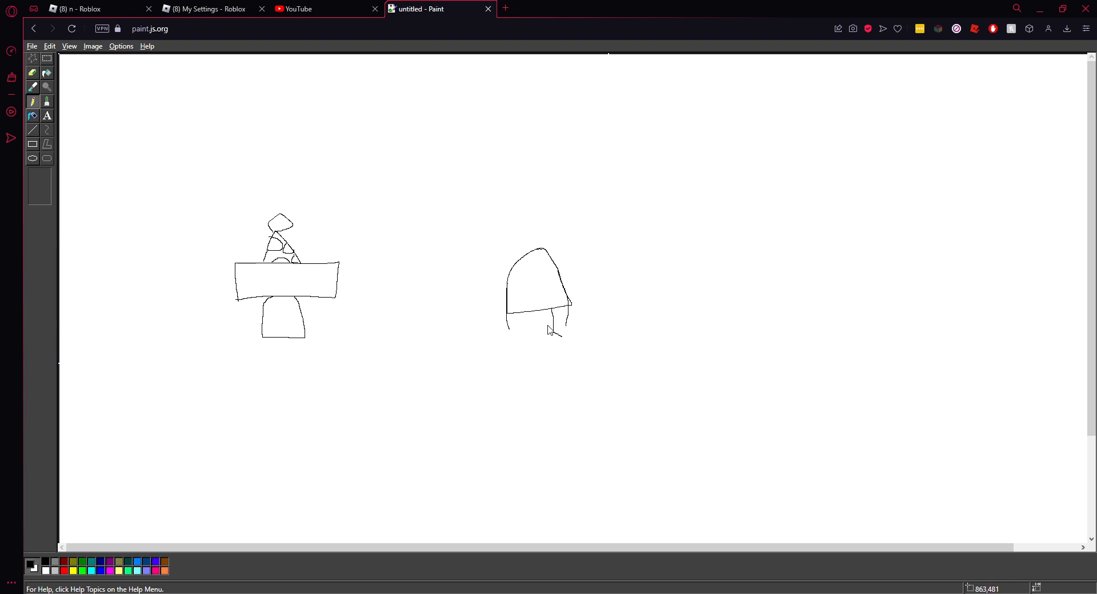
{"action": "left_click_drag", "start_coordinate": [524, 315], "coordinate": [526, 336]}
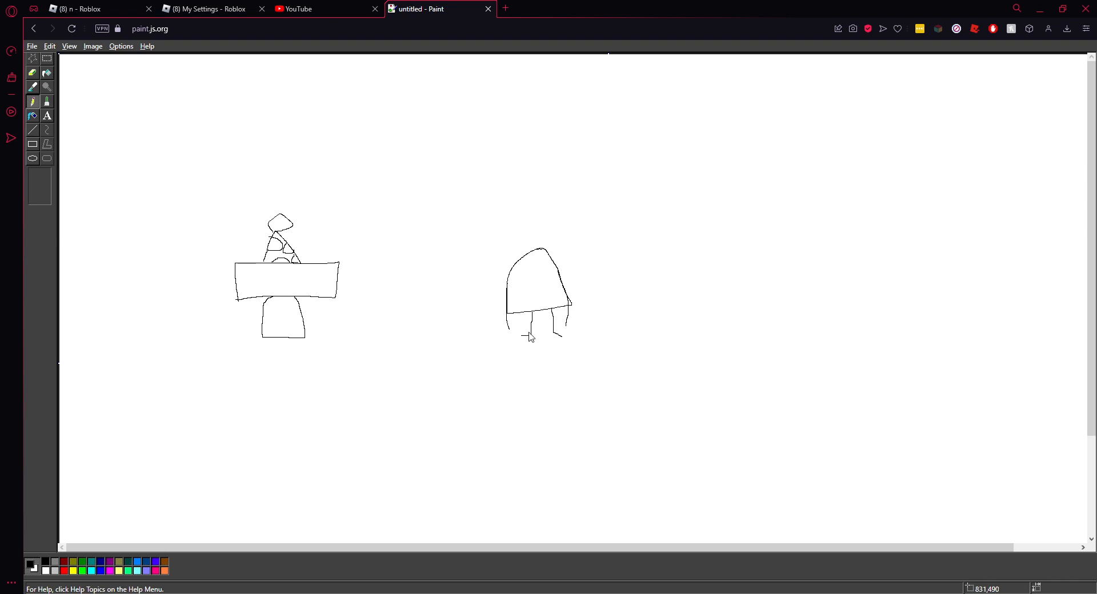
{"action": "mouse_move", "coordinate": [526, 332]}
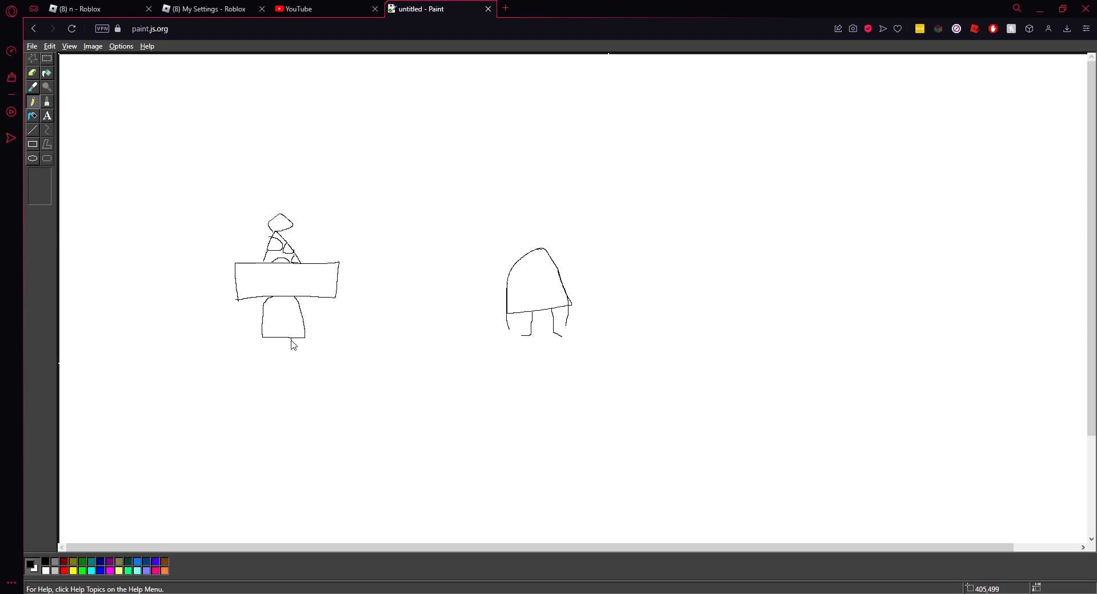
{"action": "left_click_drag", "start_coordinate": [297, 339], "coordinate": [293, 371]}
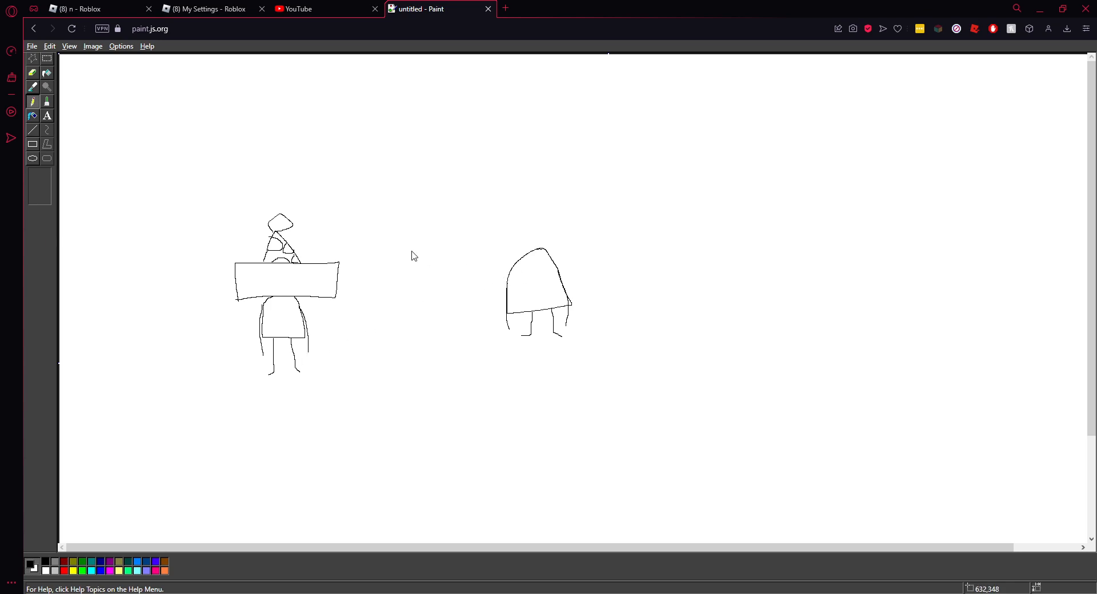
{"action": "mouse_move", "coordinate": [271, 277]}
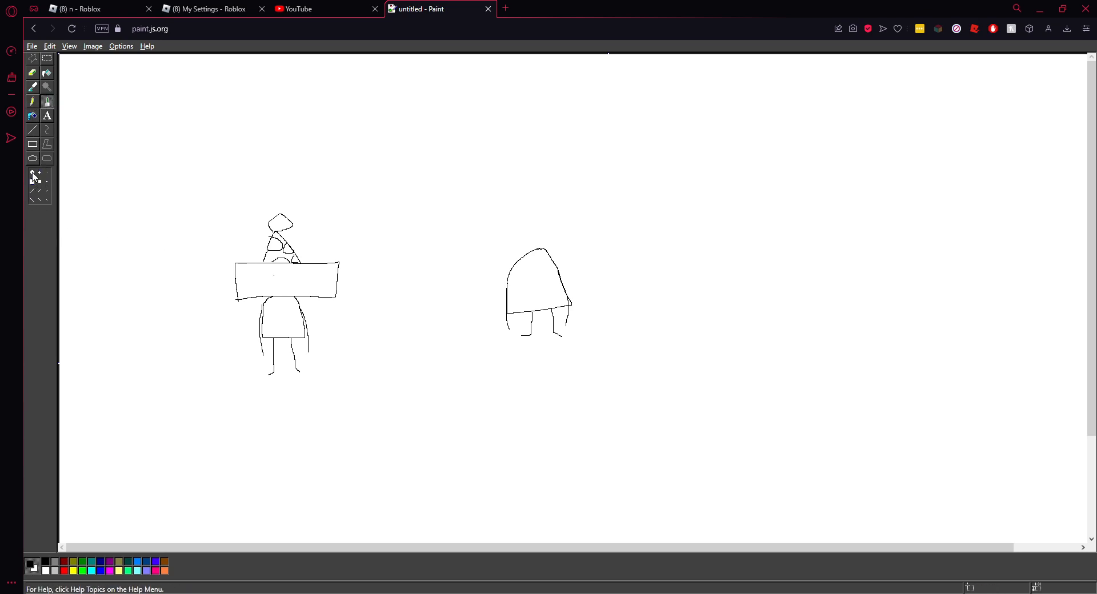
With a thicker brush, dot two eyes and a frowning mouth on the rectangle face.
{"action": "left_click", "coordinate": [32, 177]}
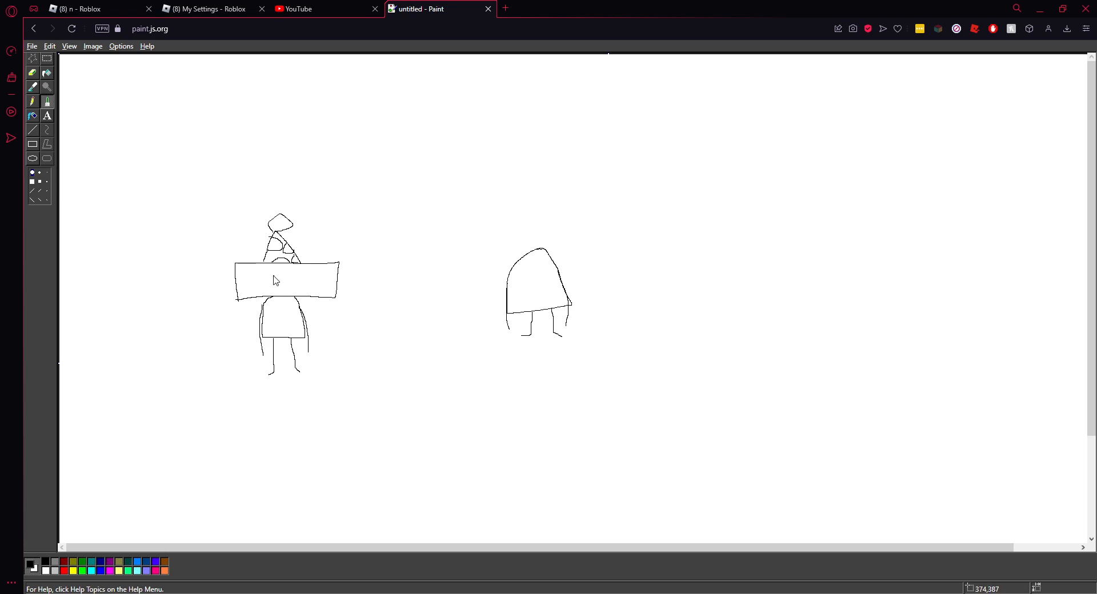
{"action": "left_click", "coordinate": [273, 275]}
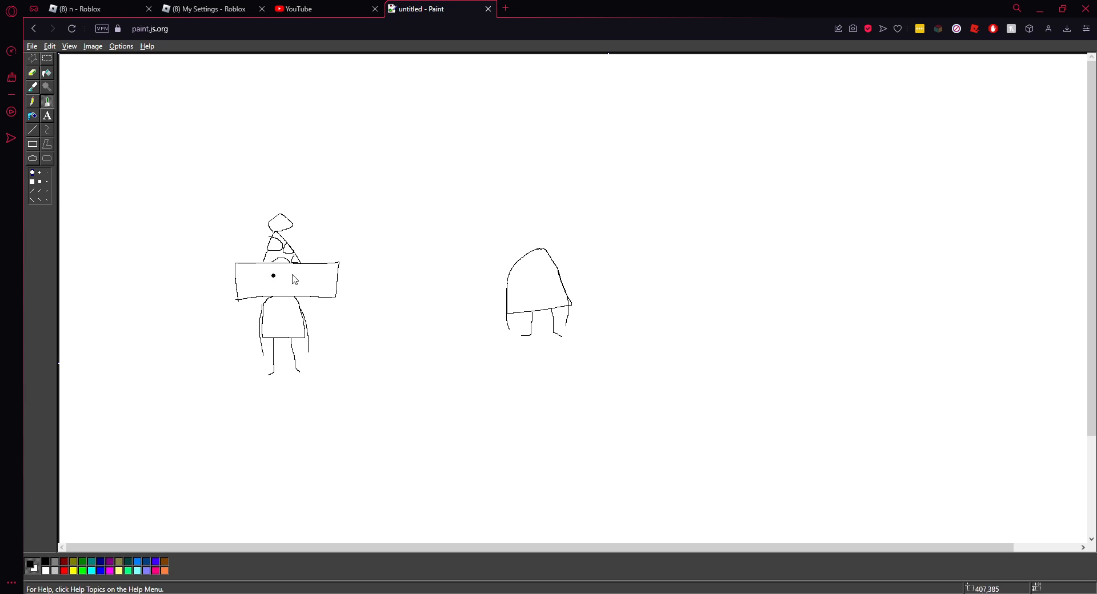
{"action": "left_click", "coordinate": [295, 275]}
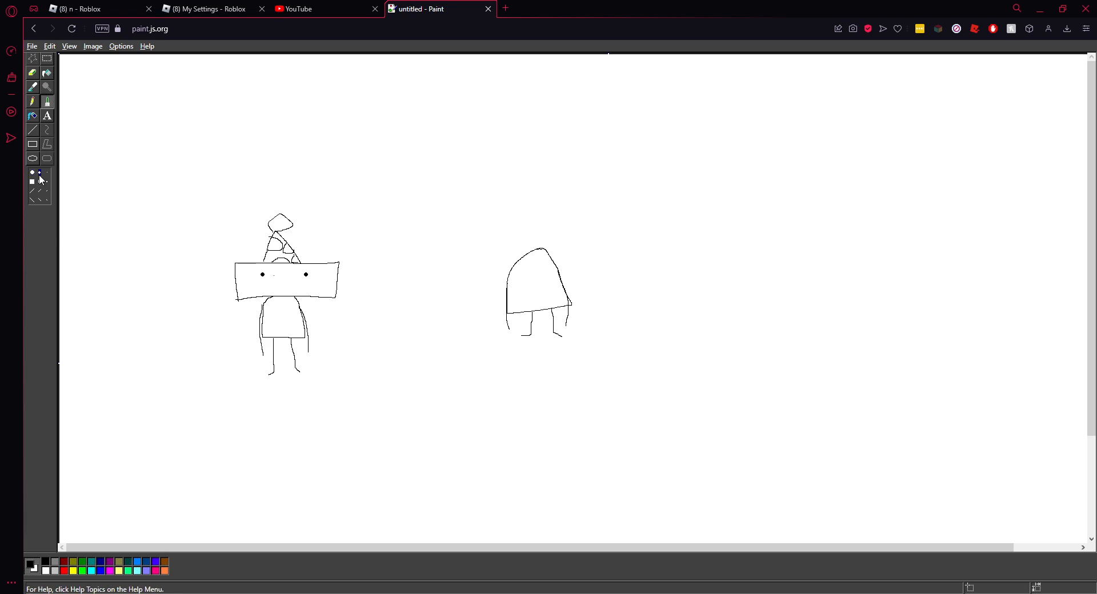
{"action": "mouse_move", "coordinate": [271, 296]}
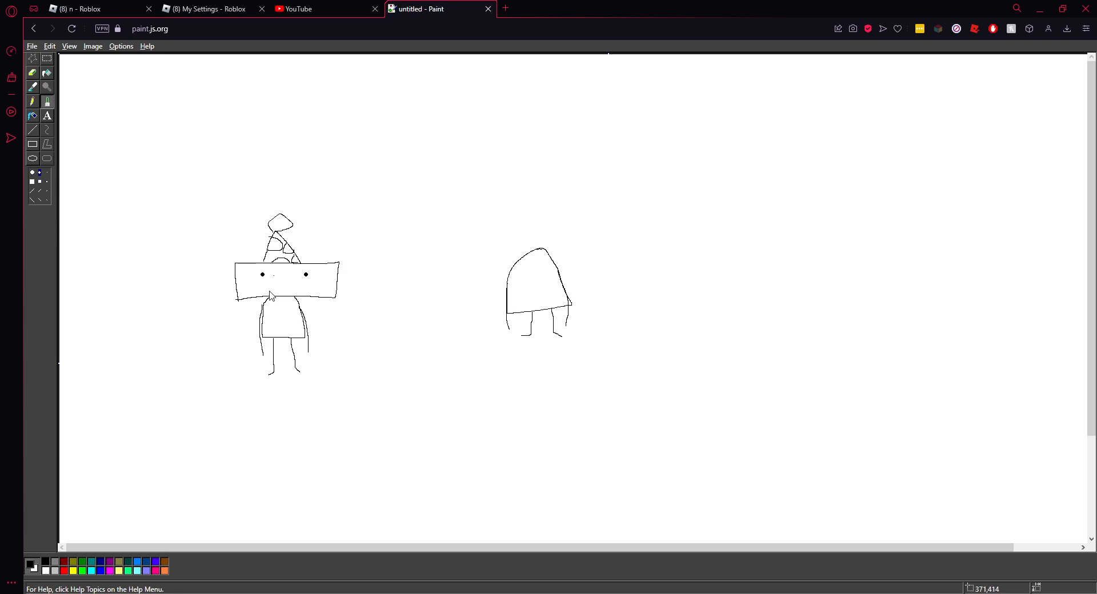
{"action": "left_click_drag", "start_coordinate": [258, 289], "coordinate": [269, 294]}
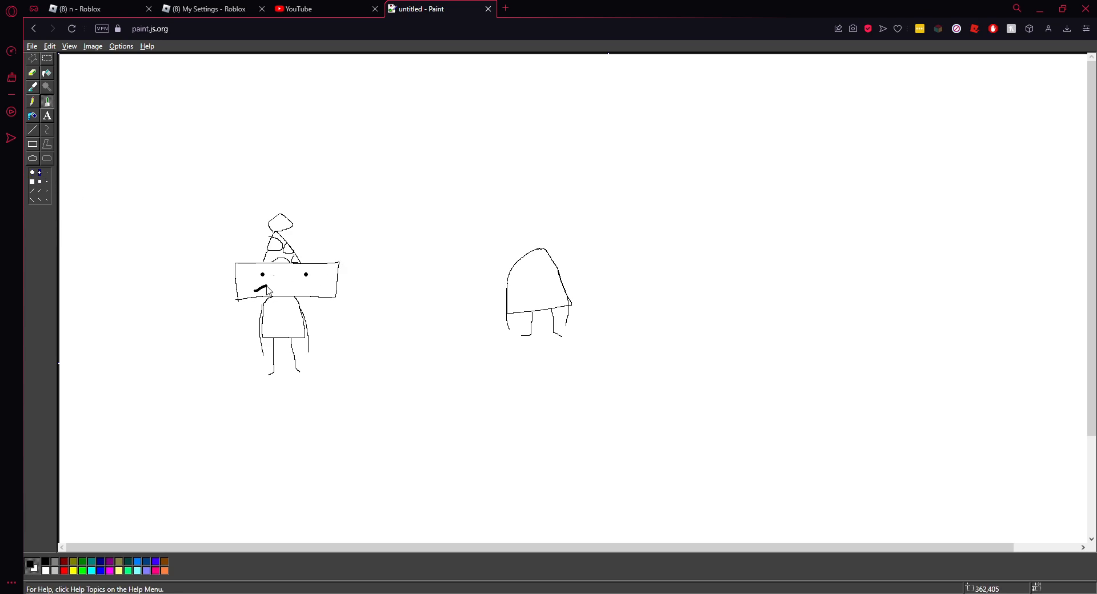
{"action": "left_click_drag", "start_coordinate": [257, 289], "coordinate": [312, 290]}
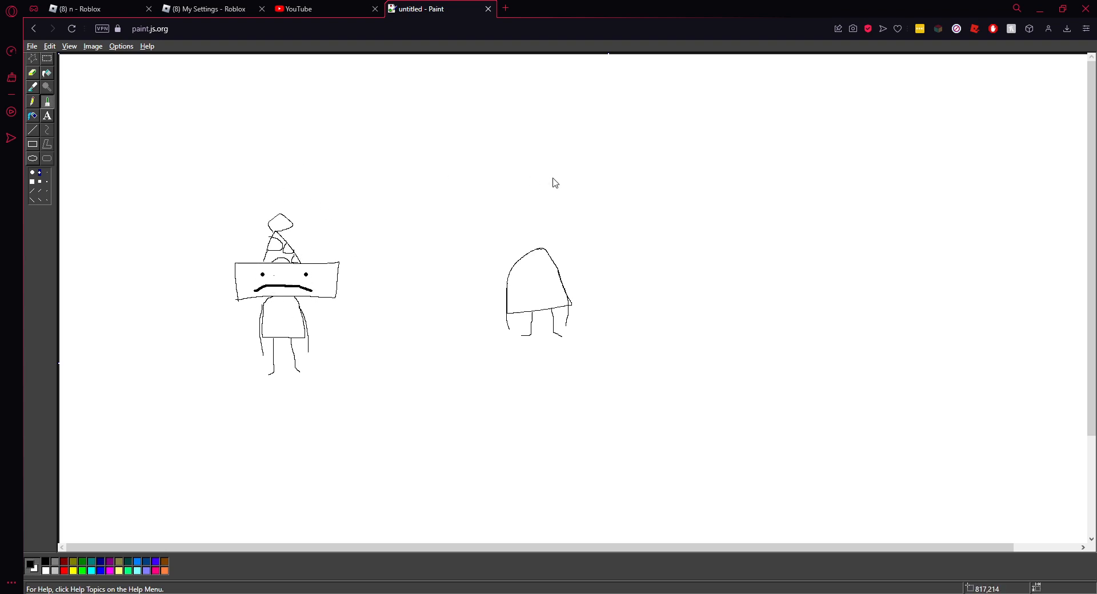
{"action": "mouse_move", "coordinate": [414, 289]}
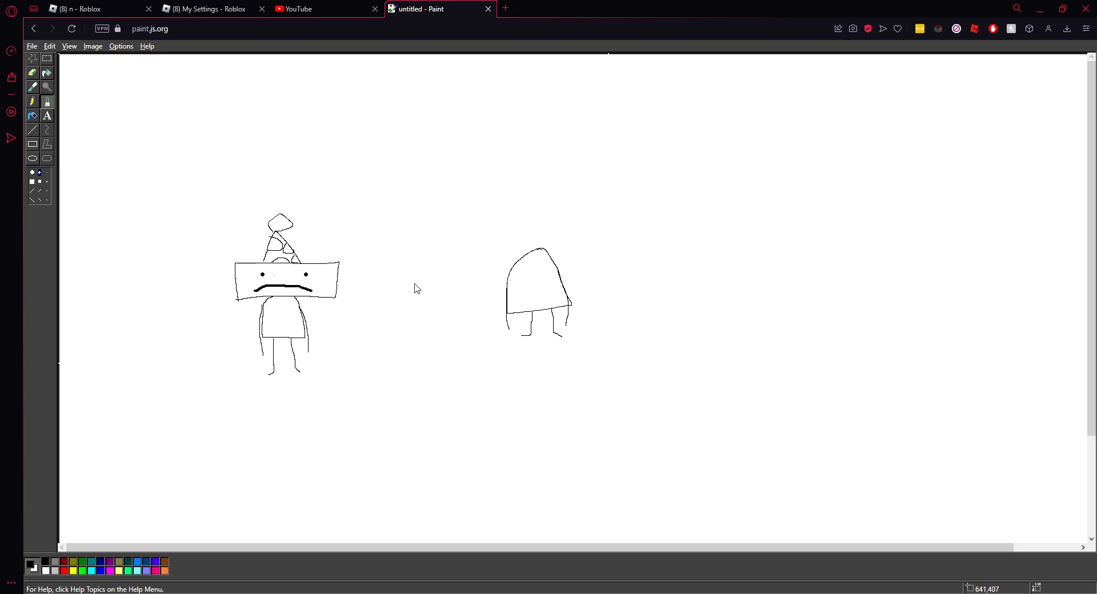
{"action": "mouse_move", "coordinate": [283, 313]}
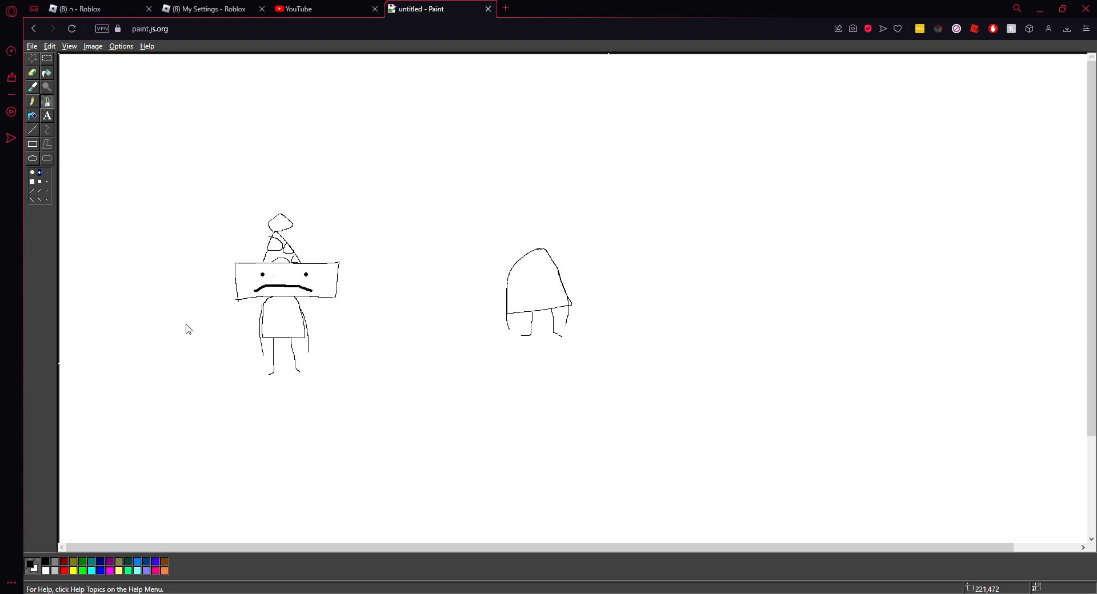
{"action": "mouse_move", "coordinate": [191, 352]}
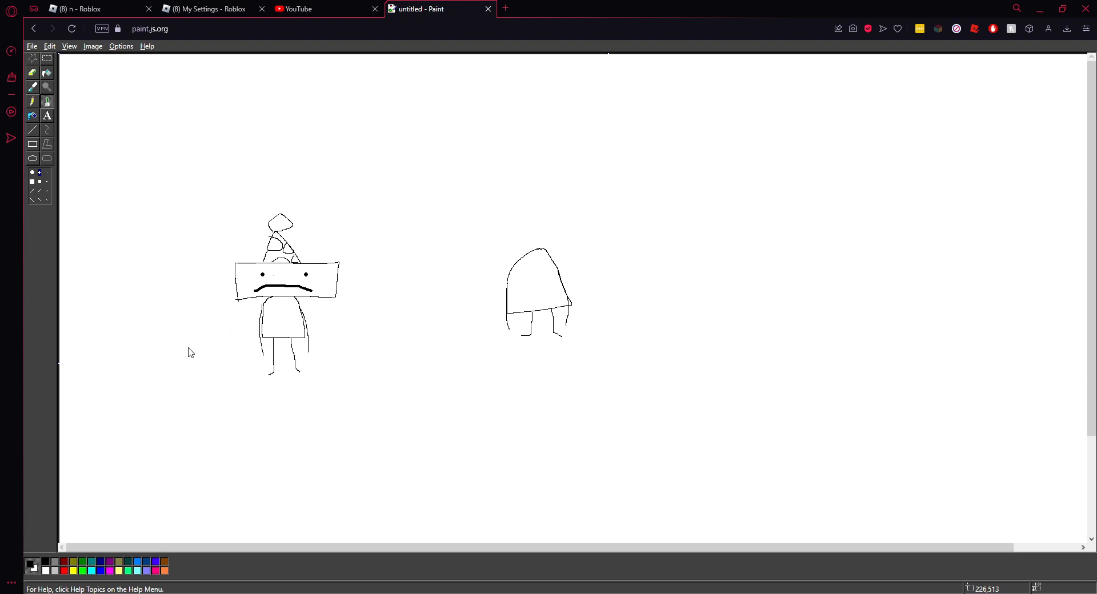
{"action": "mouse_move", "coordinate": [193, 364]}
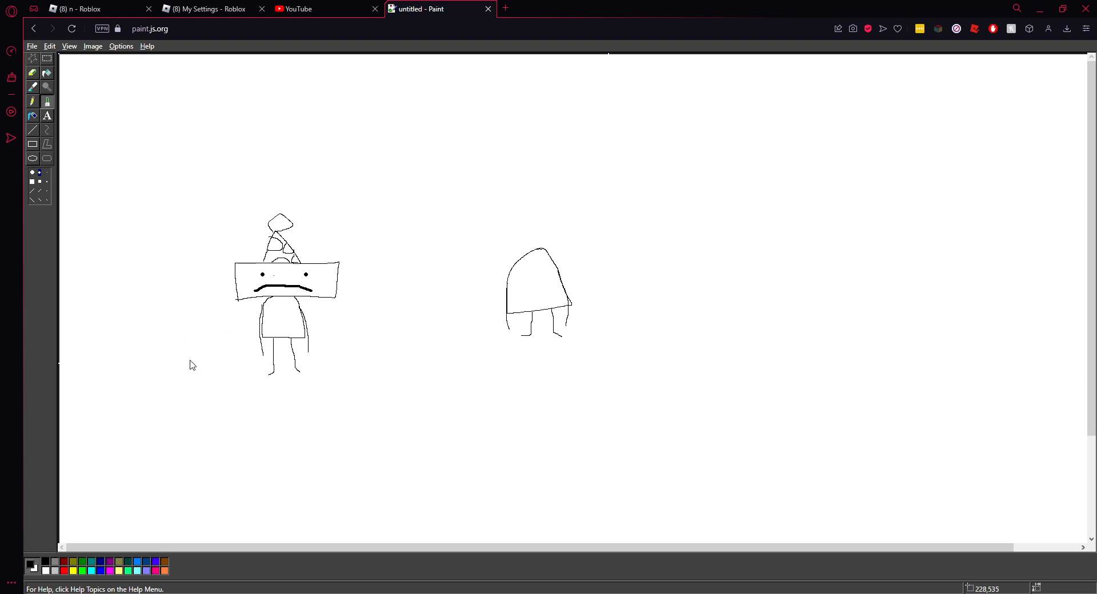
{"action": "mouse_move", "coordinate": [189, 361]}
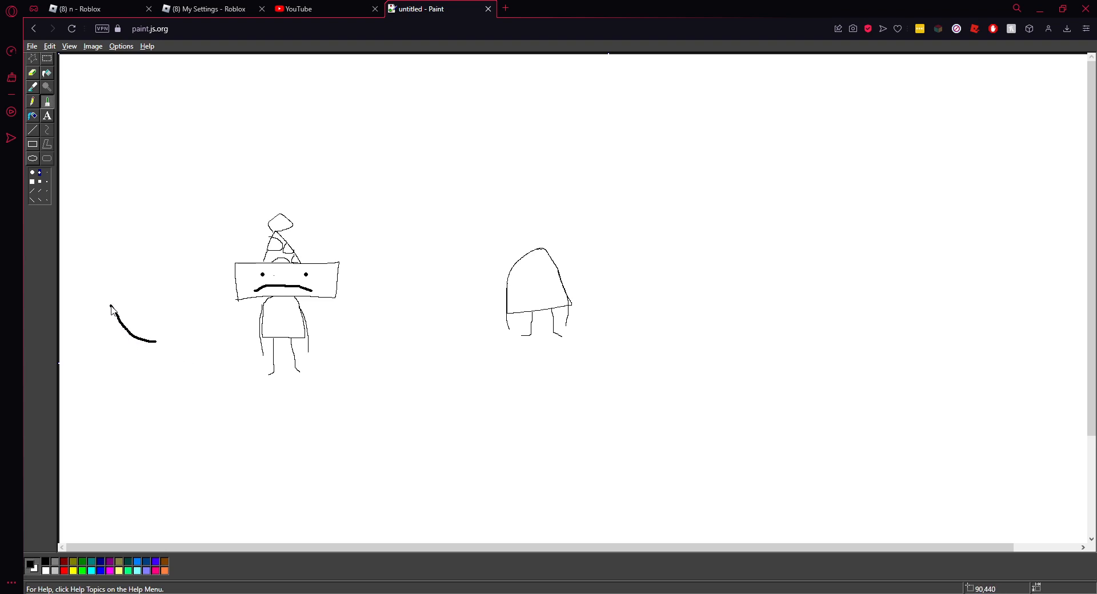
Draw a big rounded blob head at far left with a dot eye, nose and toothy grin.
{"action": "left_click_drag", "start_coordinate": [112, 329], "coordinate": [140, 242]}
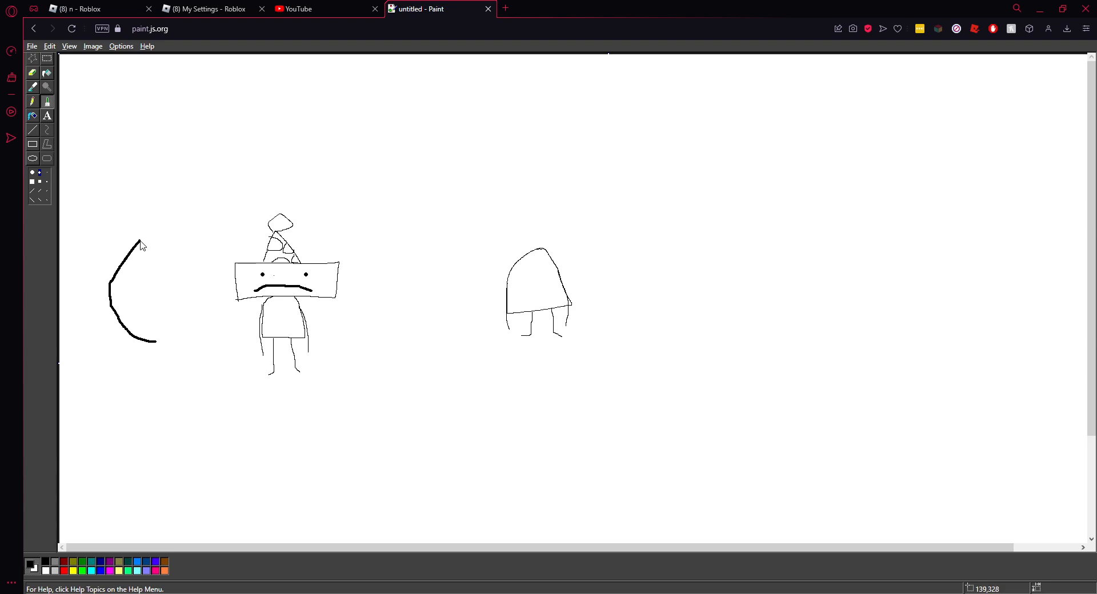
{"action": "left_click_drag", "start_coordinate": [139, 241], "coordinate": [206, 293]}
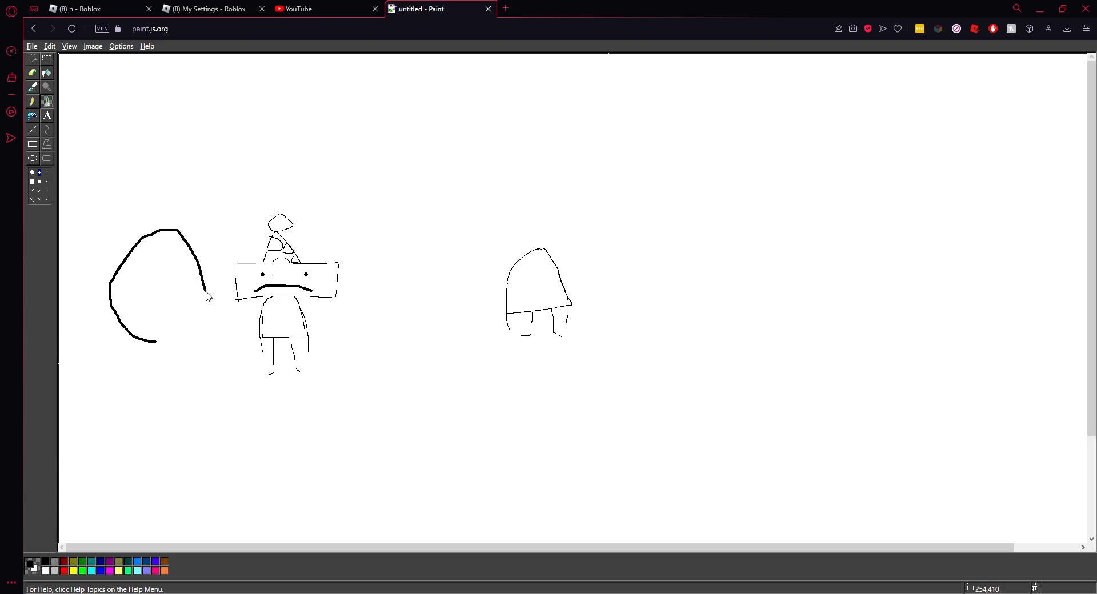
{"action": "left_click_drag", "start_coordinate": [206, 297], "coordinate": [157, 348]}
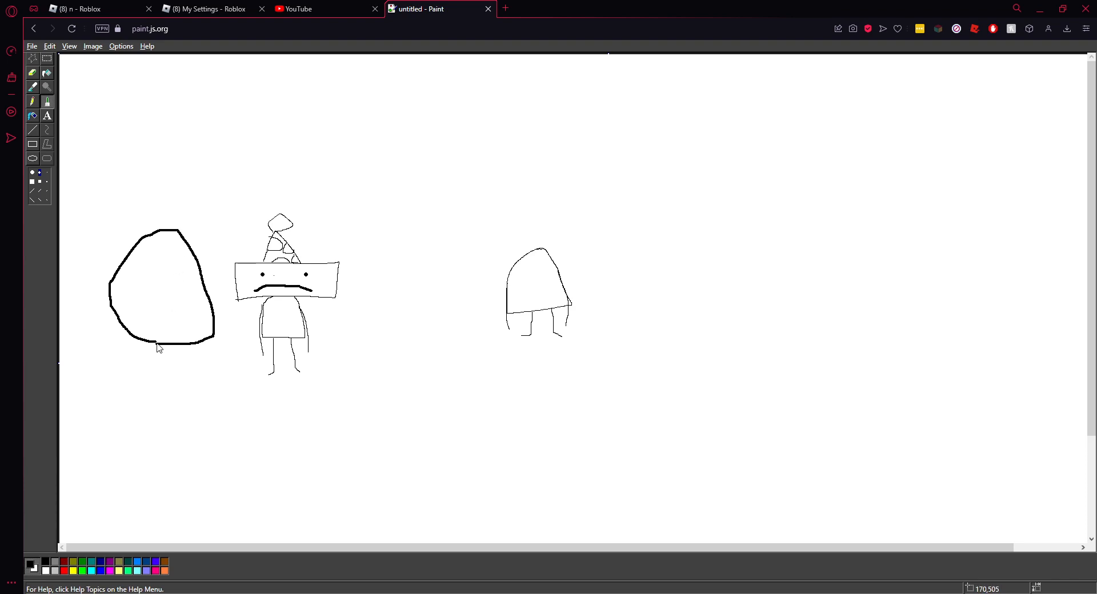
{"action": "mouse_move", "coordinate": [135, 341]}
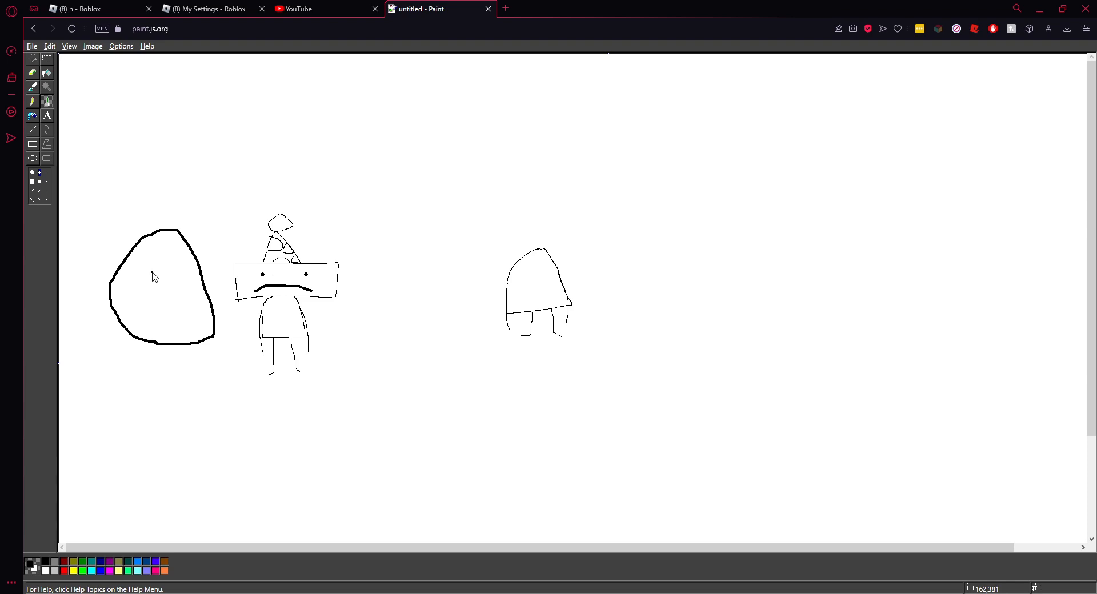
{"action": "left_click", "coordinate": [168, 272]}
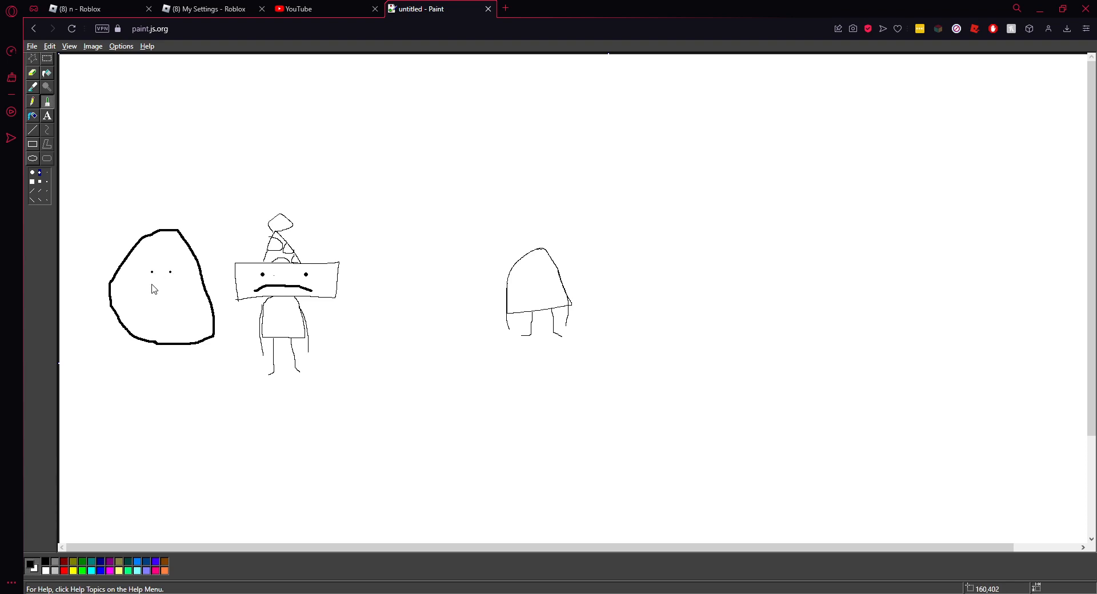
{"action": "left_click_drag", "start_coordinate": [162, 280], "coordinate": [160, 292]}
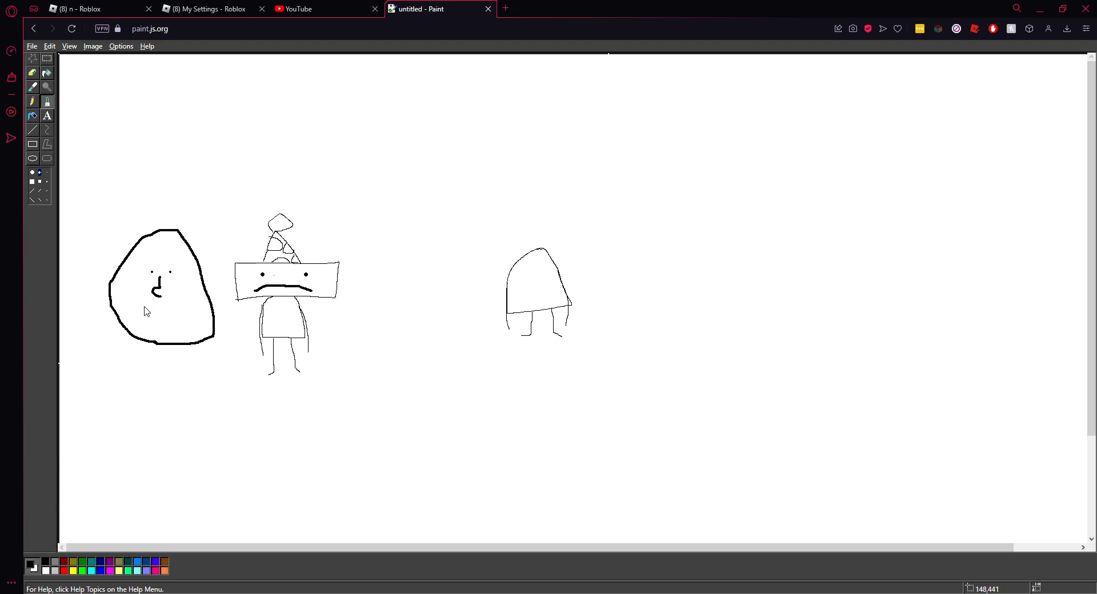
{"action": "left_click_drag", "start_coordinate": [143, 311], "coordinate": [189, 308]}
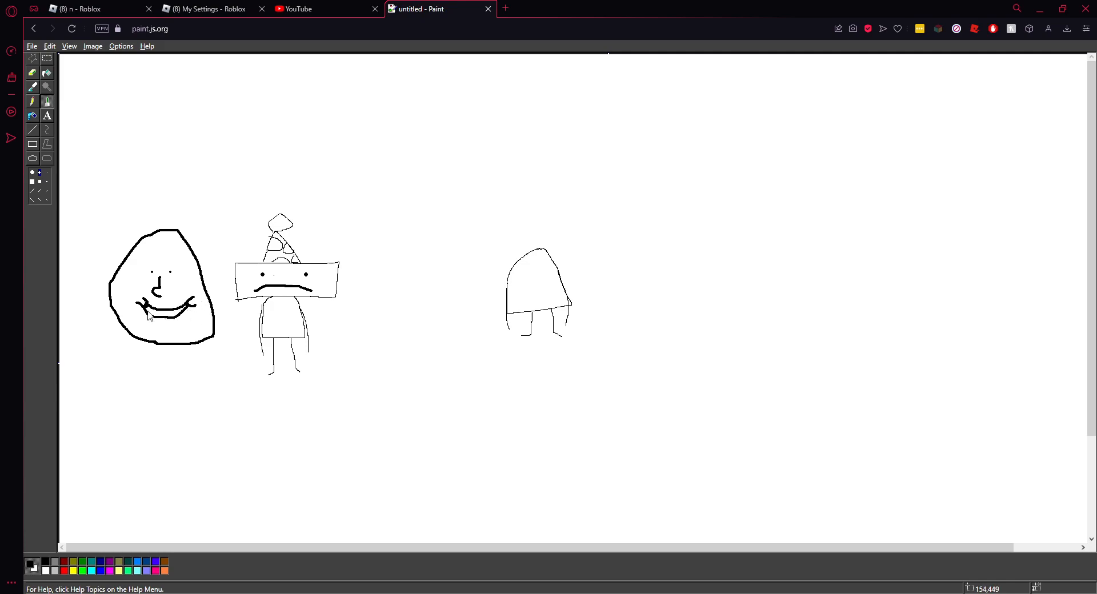
{"action": "mouse_move", "coordinate": [156, 321]}
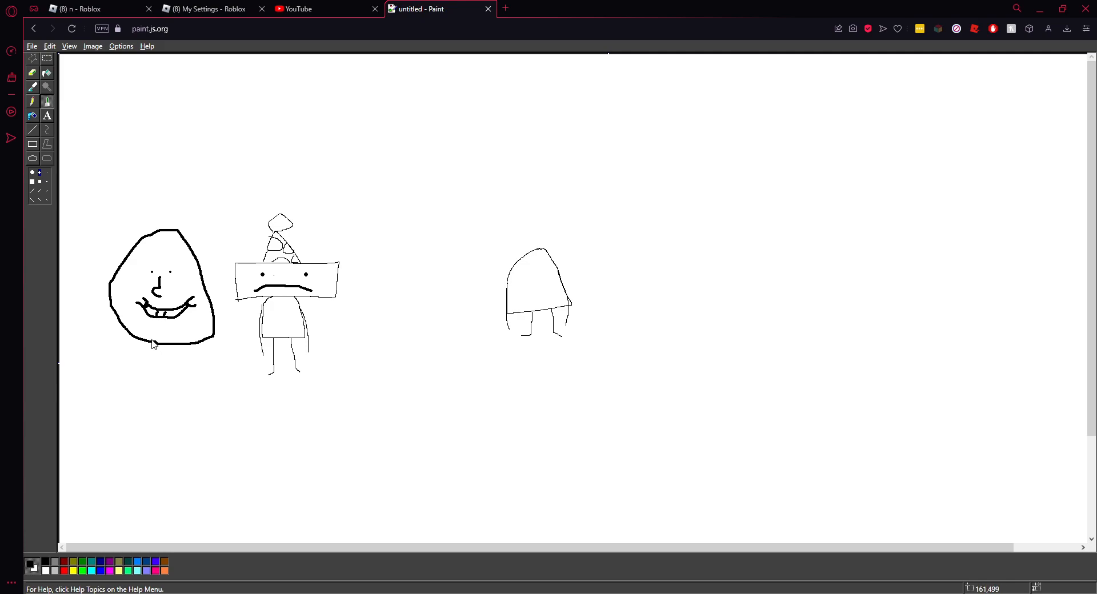
Add two stick legs and long lines down both sides of the blob head.
{"action": "left_click_drag", "start_coordinate": [149, 343], "coordinate": [153, 417]}
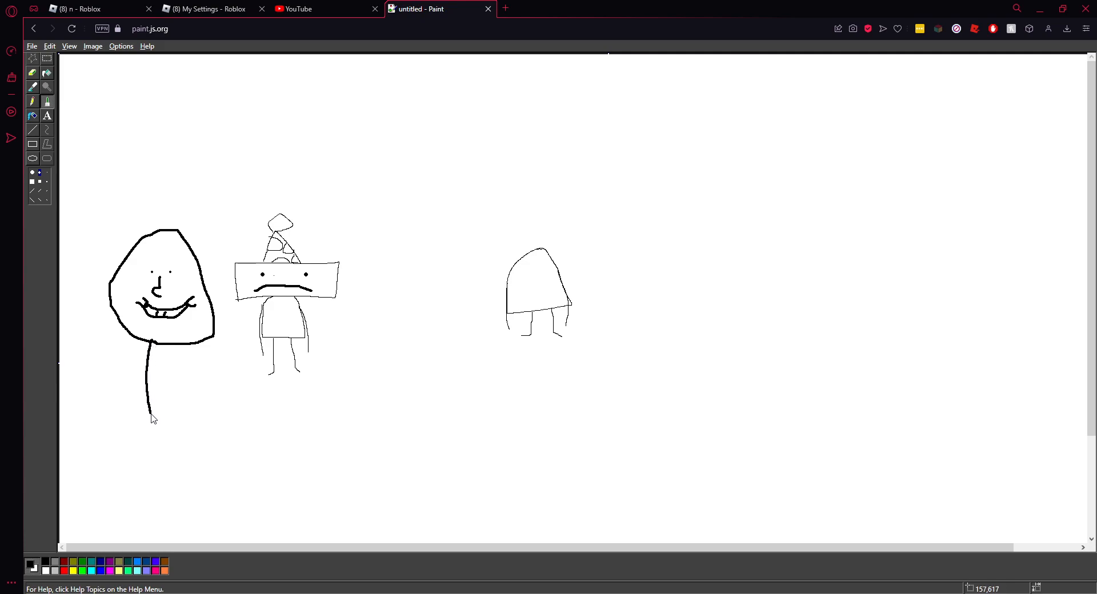
{"action": "left_click_drag", "start_coordinate": [150, 349], "coordinate": [199, 413]}
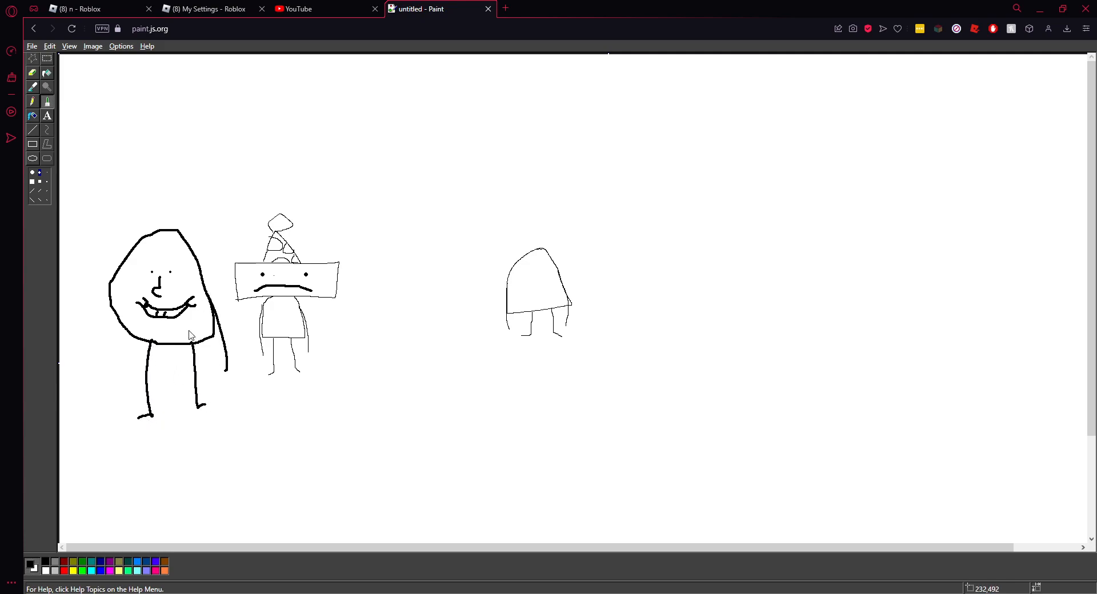
{"action": "left_click_drag", "start_coordinate": [108, 297], "coordinate": [94, 413]}
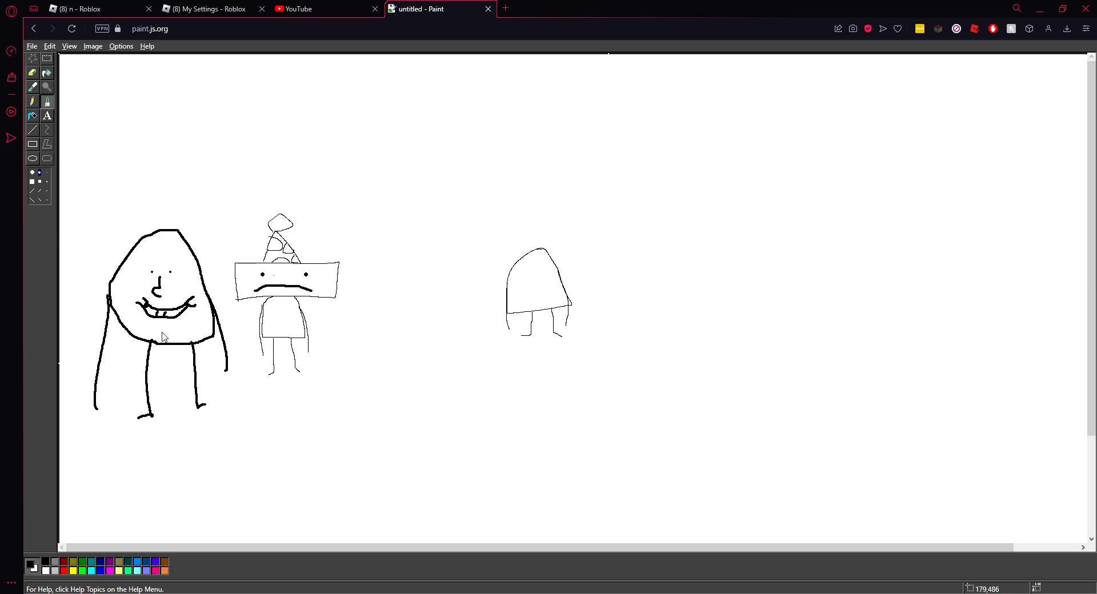
{"action": "mouse_move", "coordinate": [434, 264]}
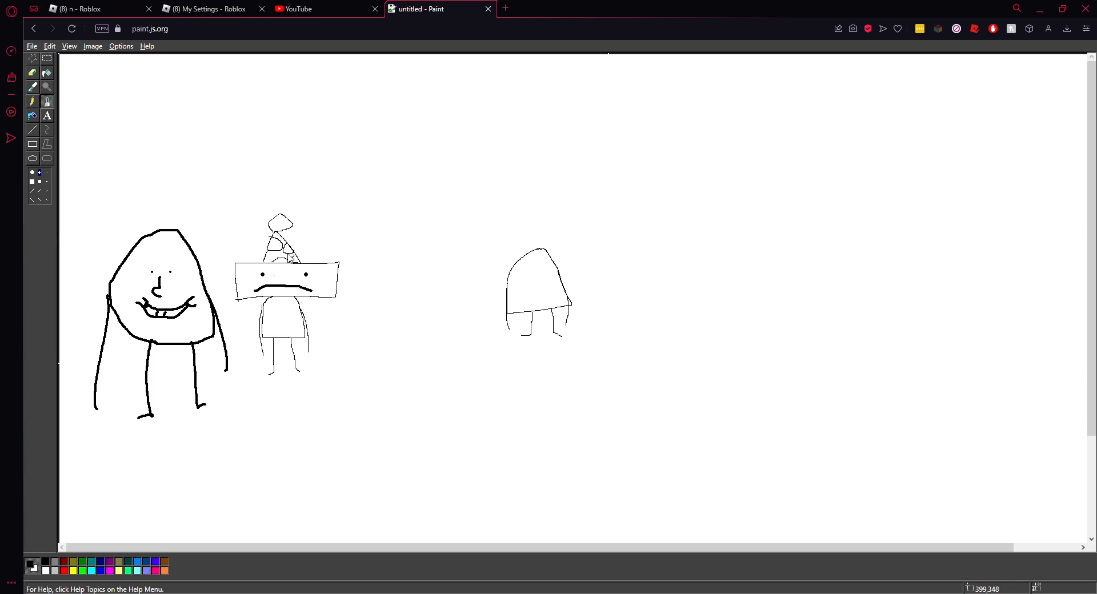
{"action": "mouse_move", "coordinate": [410, 320]}
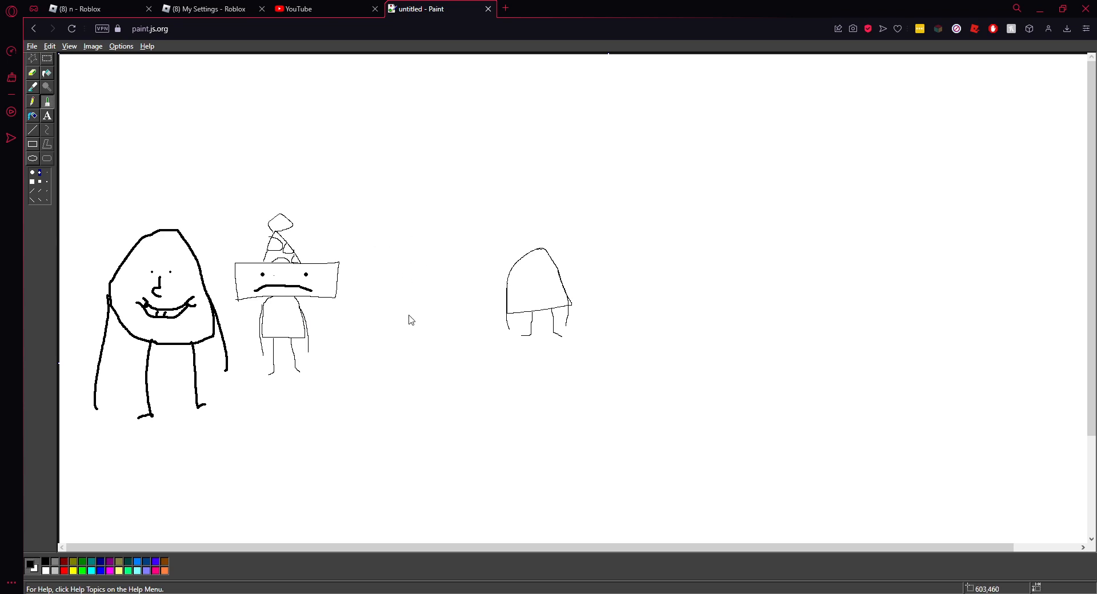
Draw a skeleton-like figure with curved base, arms, ribs and a round head.
{"action": "left_click_drag", "start_coordinate": [402, 302], "coordinate": [368, 350]}
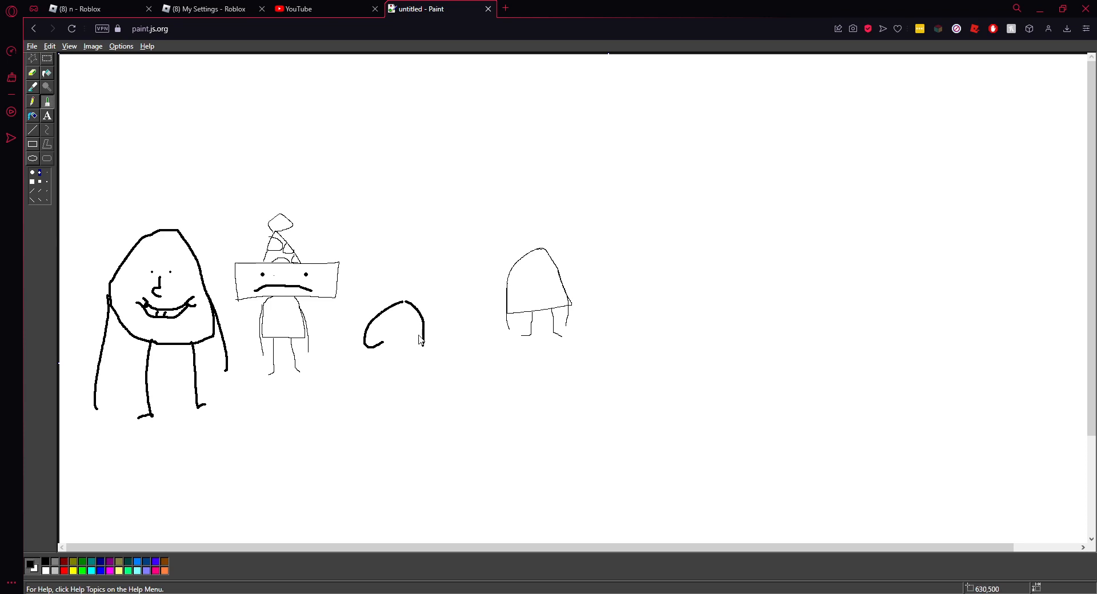
{"action": "left_click_drag", "start_coordinate": [405, 308], "coordinate": [451, 301]}
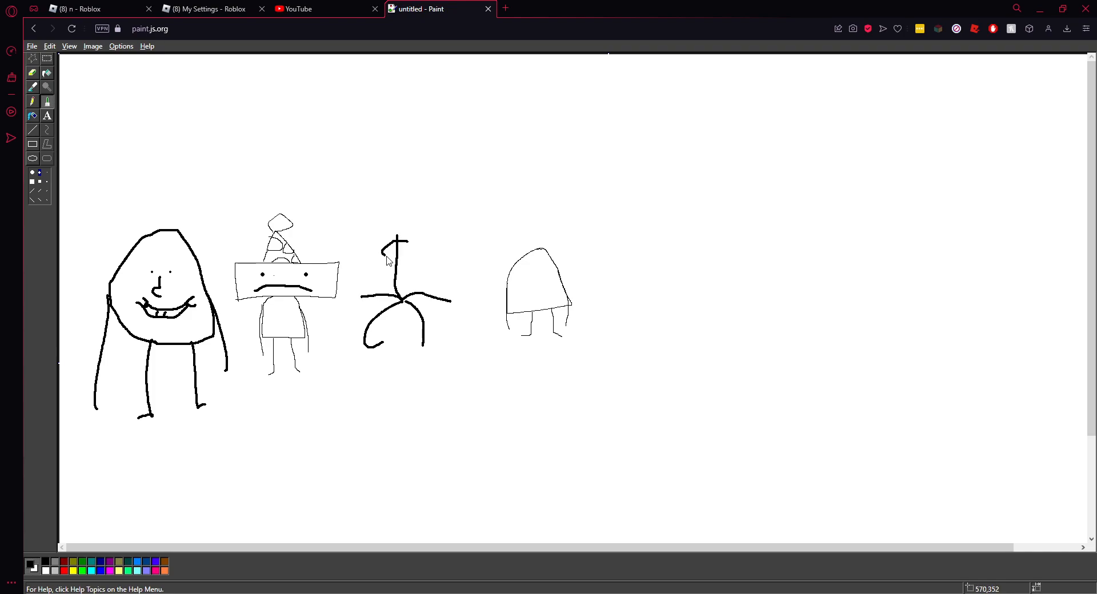
{"action": "left_click_drag", "start_coordinate": [398, 248], "coordinate": [397, 280]}
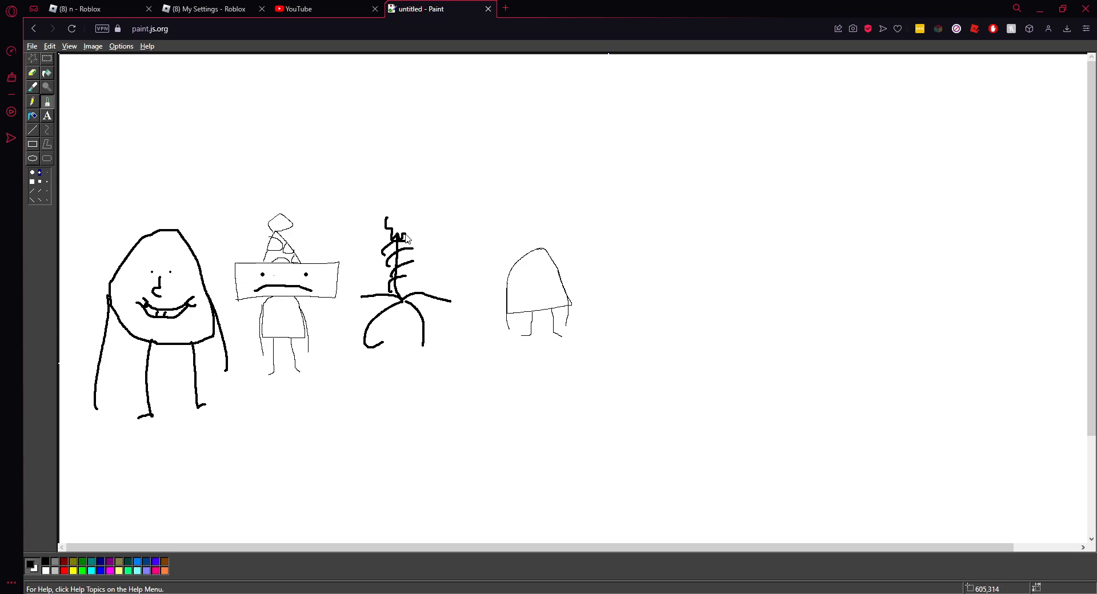
{"action": "left_click_drag", "start_coordinate": [398, 238], "coordinate": [397, 221]}
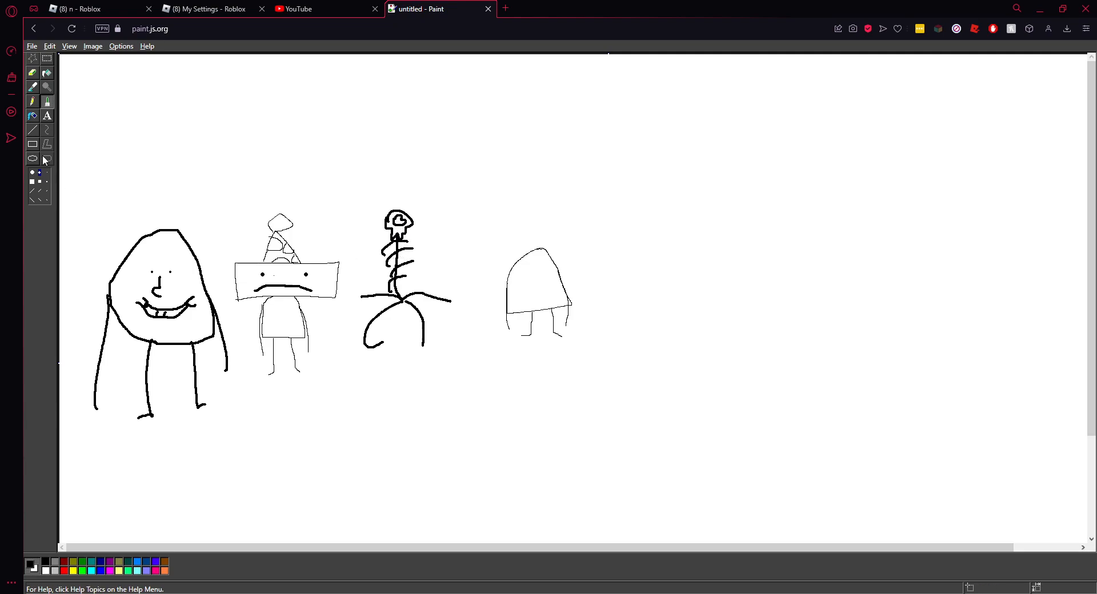
{"action": "left_click", "coordinate": [31, 115]}
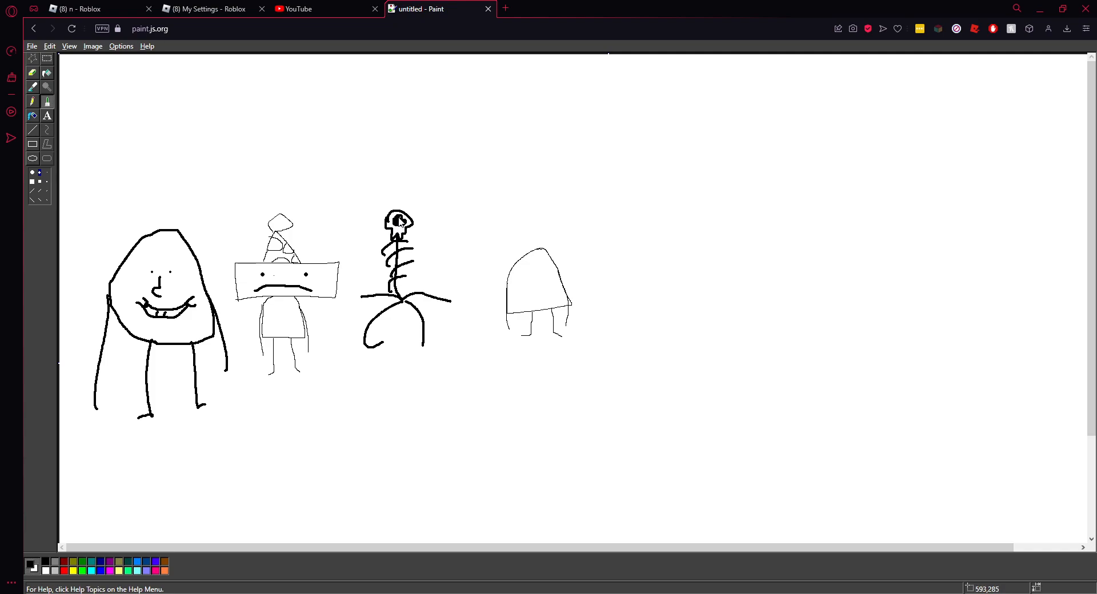
{"action": "mouse_move", "coordinate": [330, 222]}
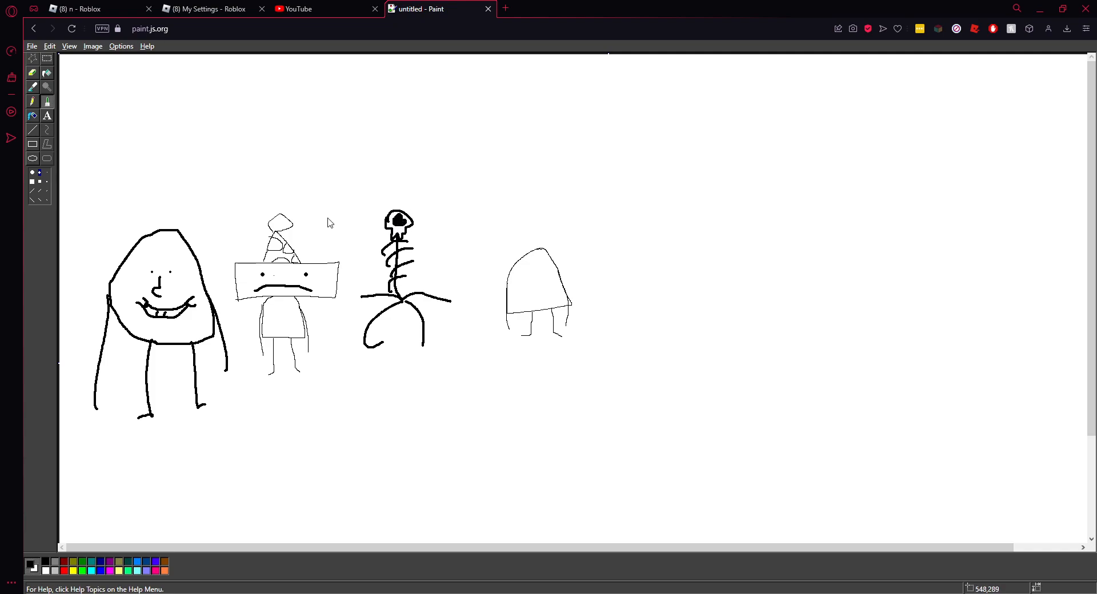
Colour the heart detail inside the skeleton's head red.
{"action": "left_click", "coordinate": [46, 72]}
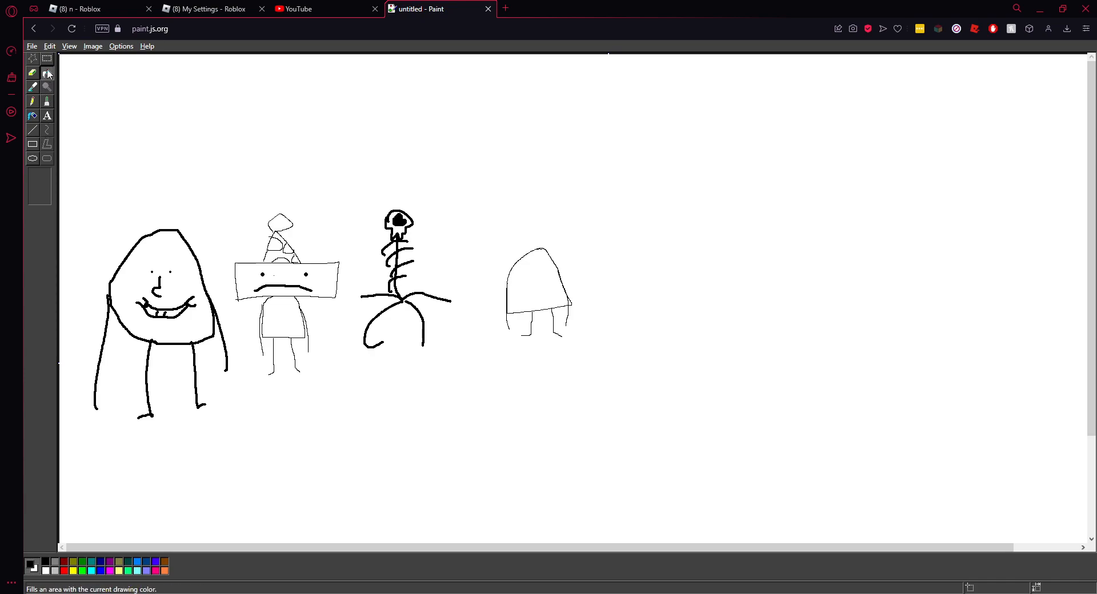
{"action": "left_click", "coordinate": [47, 73]}
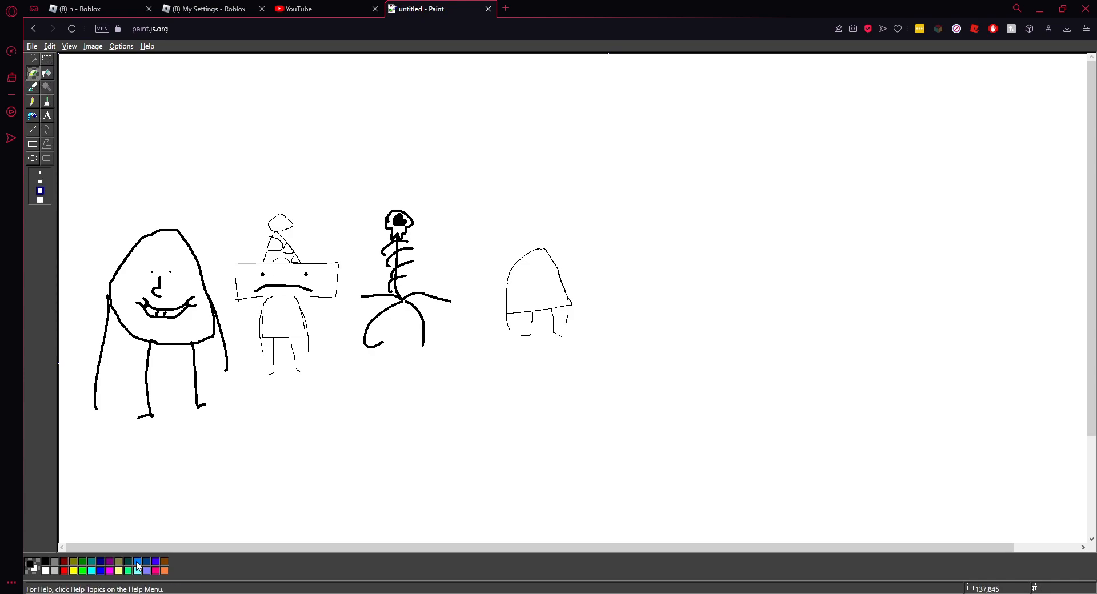
{"action": "left_click", "coordinate": [30, 565]}
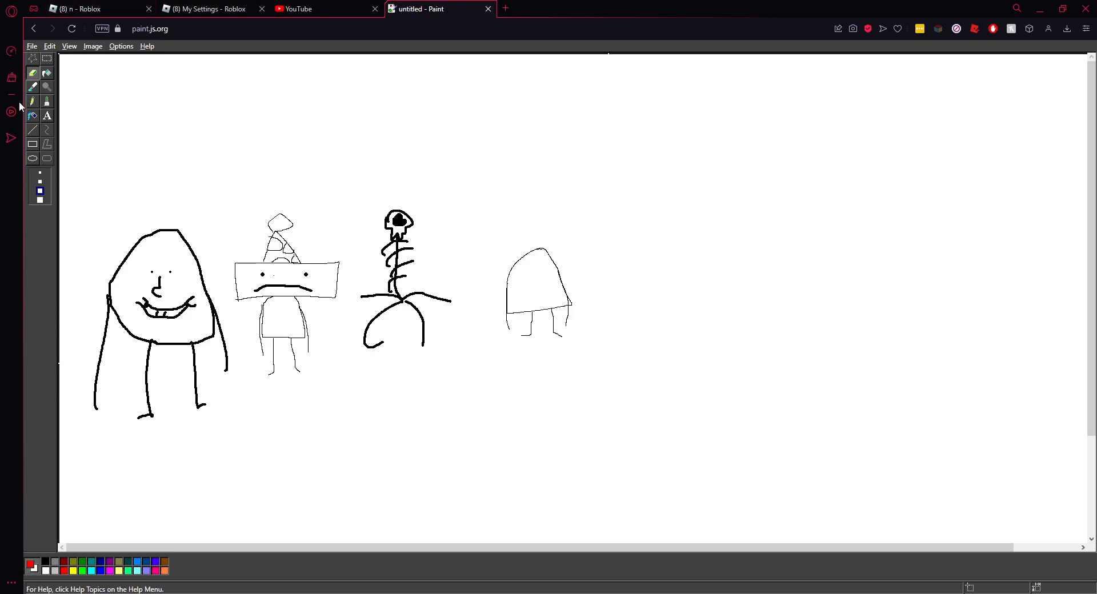
{"action": "left_click", "coordinate": [46, 100]}
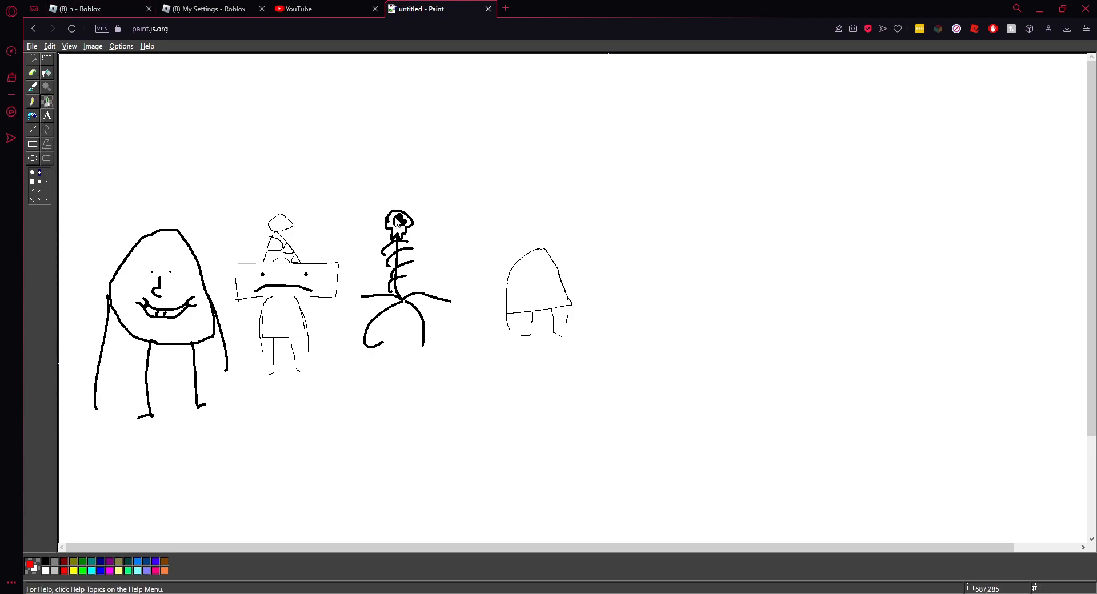
{"action": "left_click", "coordinate": [398, 221]}
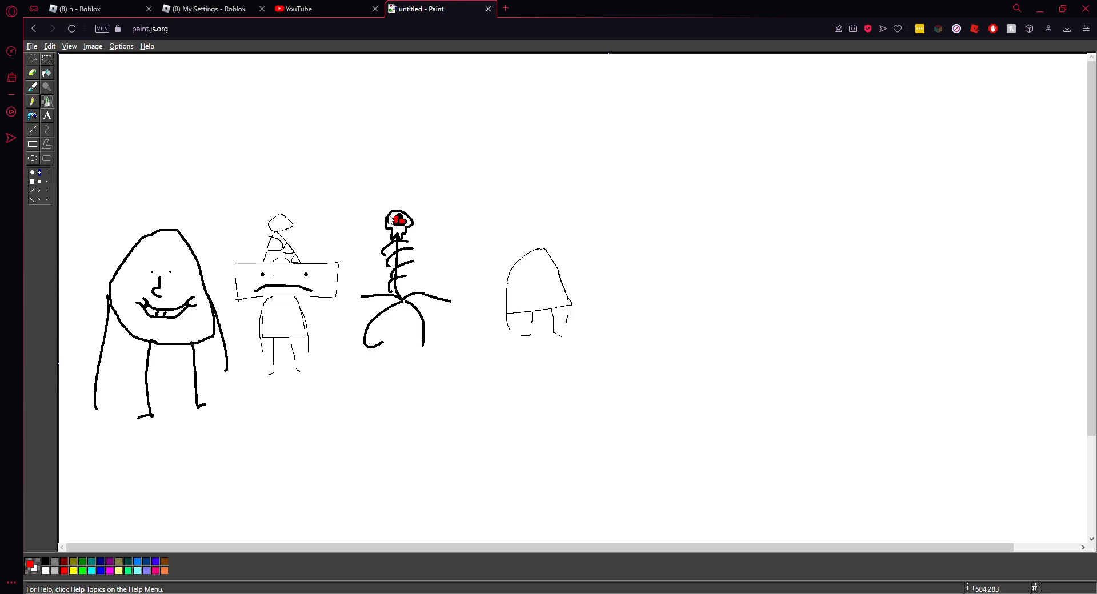
{"action": "mouse_move", "coordinate": [453, 283]}
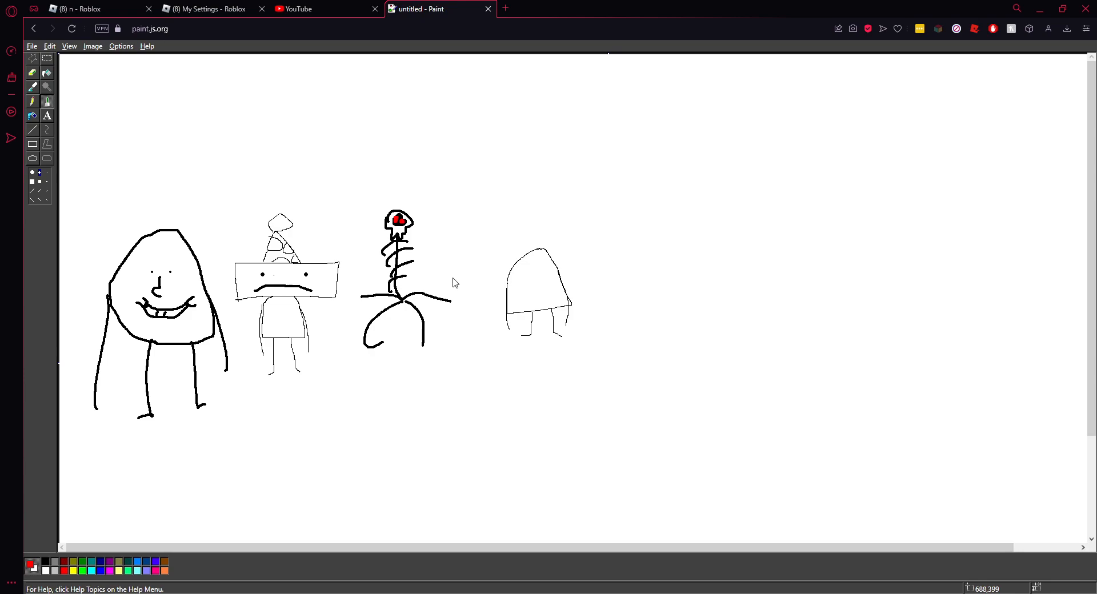
{"action": "left_click", "coordinate": [31, 101]}
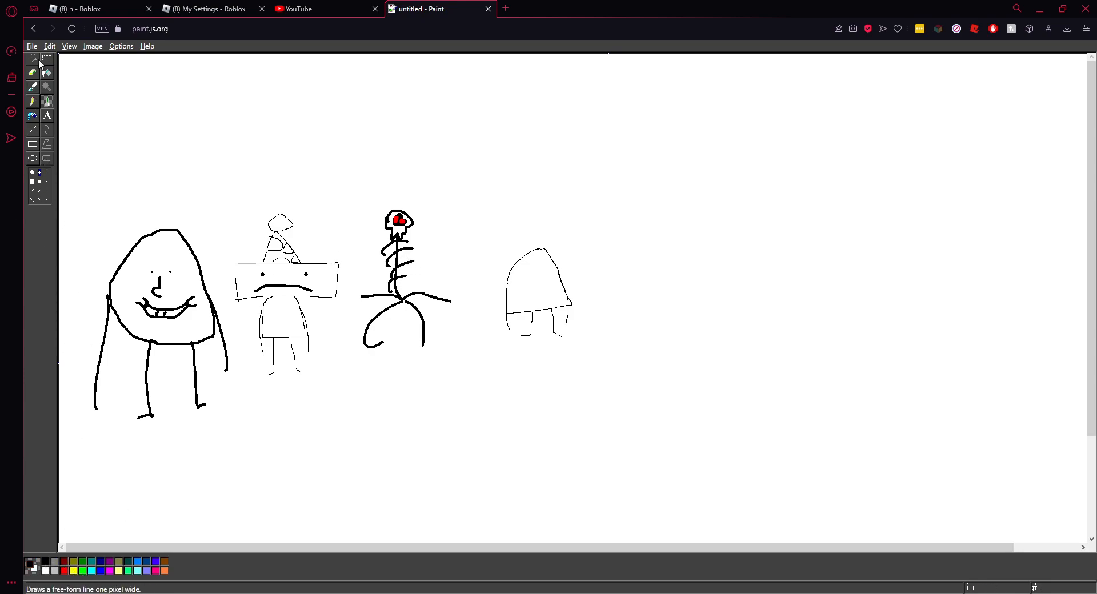
Paint over the faint grey dome sketch in white to erase it.
{"action": "left_click", "coordinate": [32, 74]}
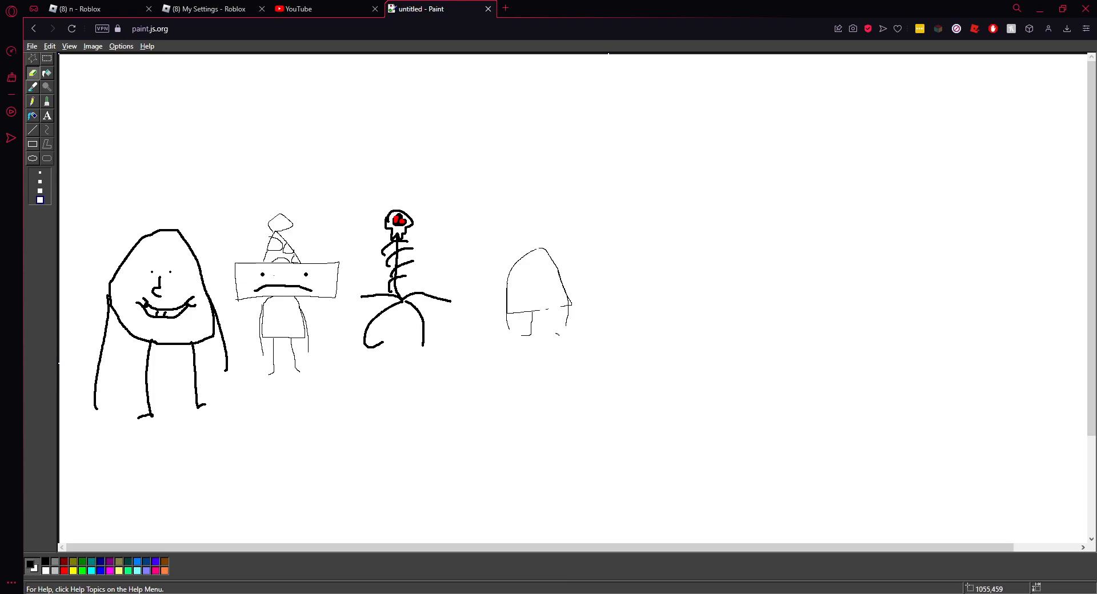
{"action": "mouse_move", "coordinate": [565, 302]}
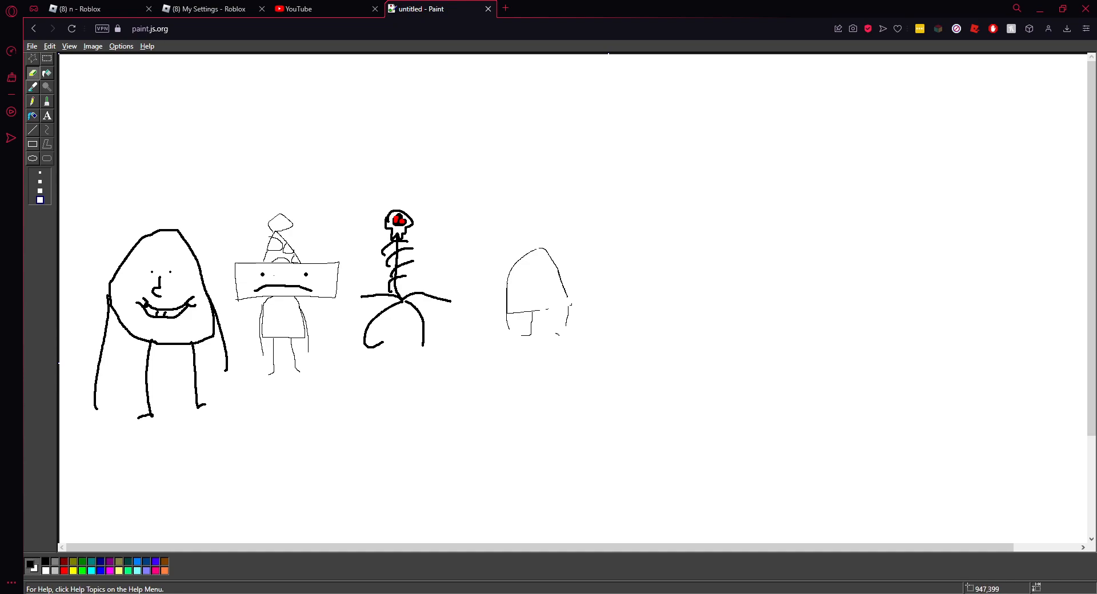
{"action": "left_click", "coordinate": [32, 145]}
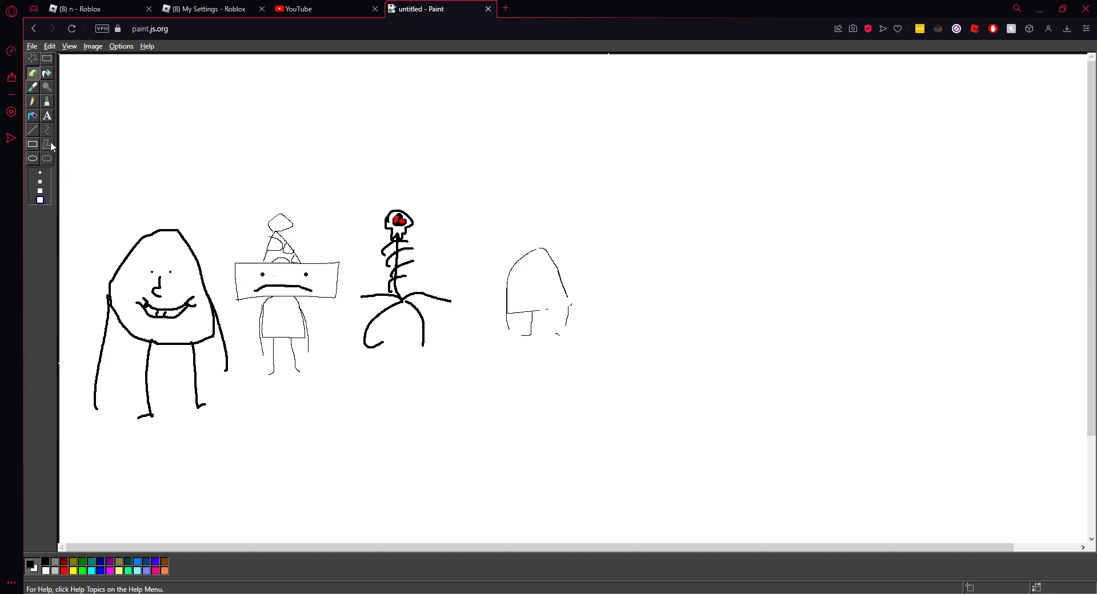
{"action": "left_click", "coordinate": [32, 101]}
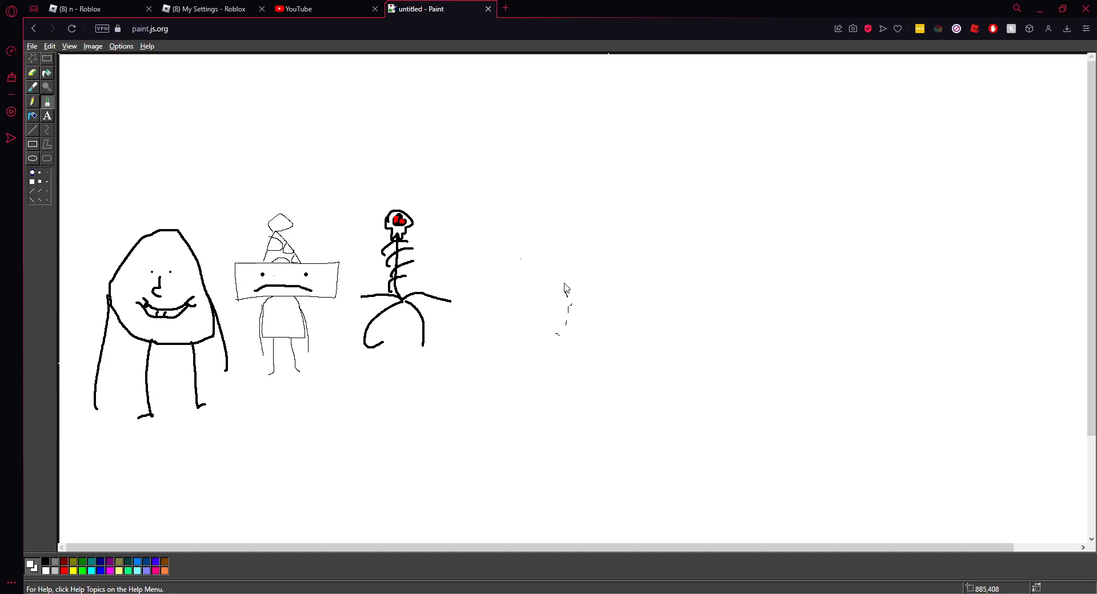
{"action": "mouse_move", "coordinate": [557, 344]}
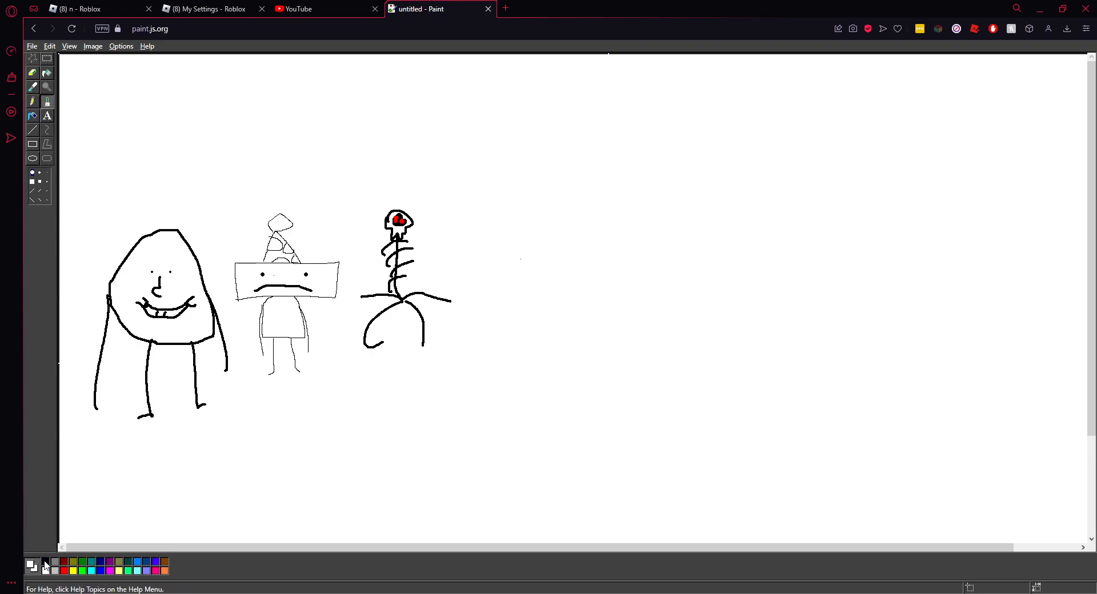
Draw a boxy torso with long arching arms and hands right of the skeleton.
{"action": "left_click_drag", "start_coordinate": [486, 342], "coordinate": [580, 343]}
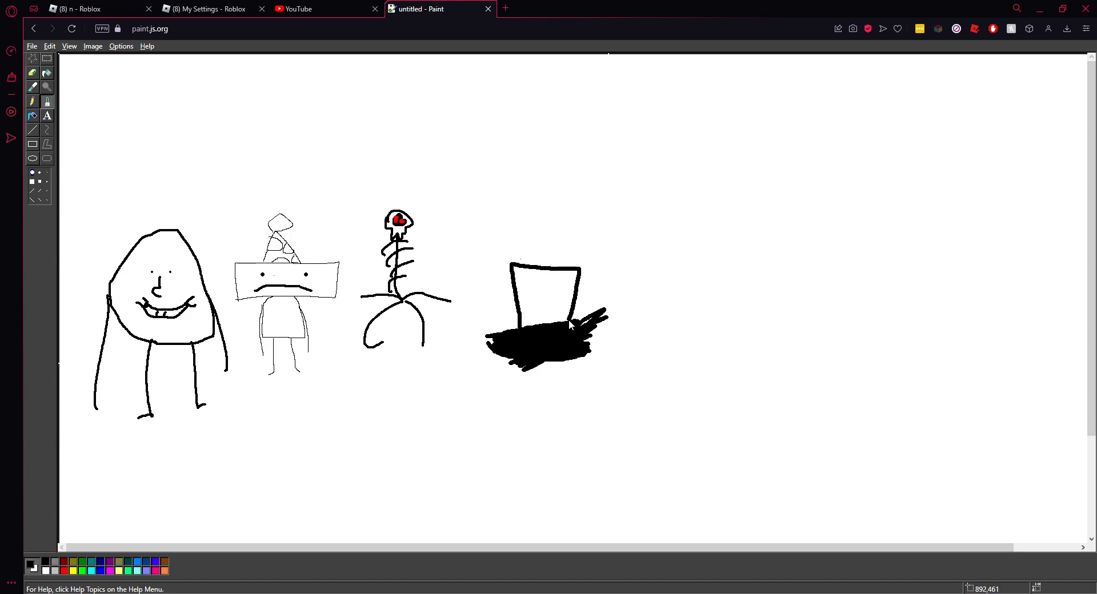
{"action": "left_click_drag", "start_coordinate": [580, 271], "coordinate": [663, 349]}
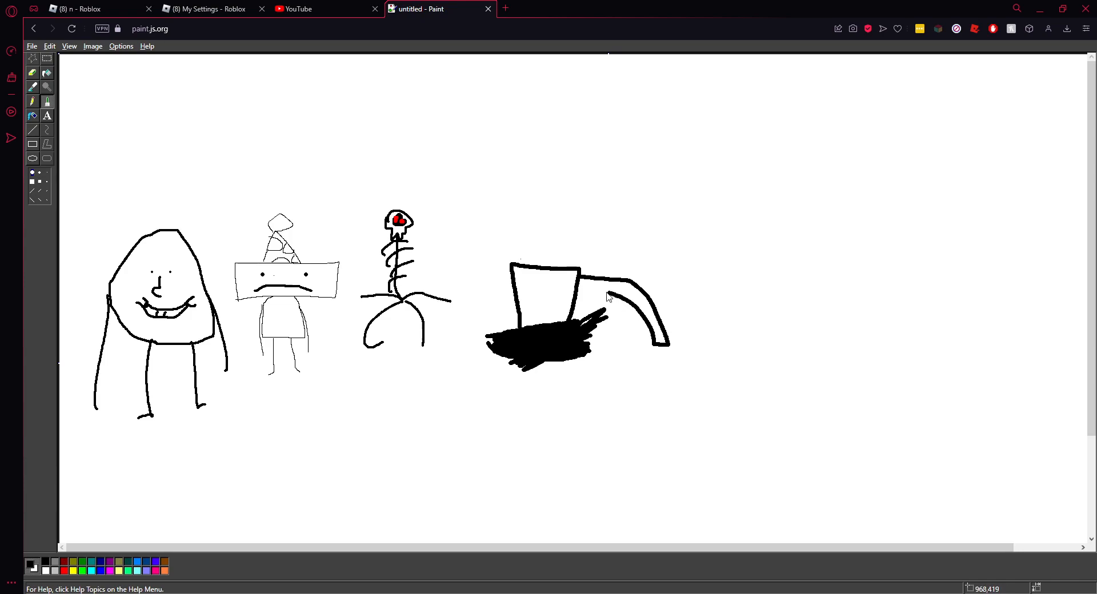
{"action": "left_click_drag", "start_coordinate": [605, 294], "coordinate": [644, 357]}
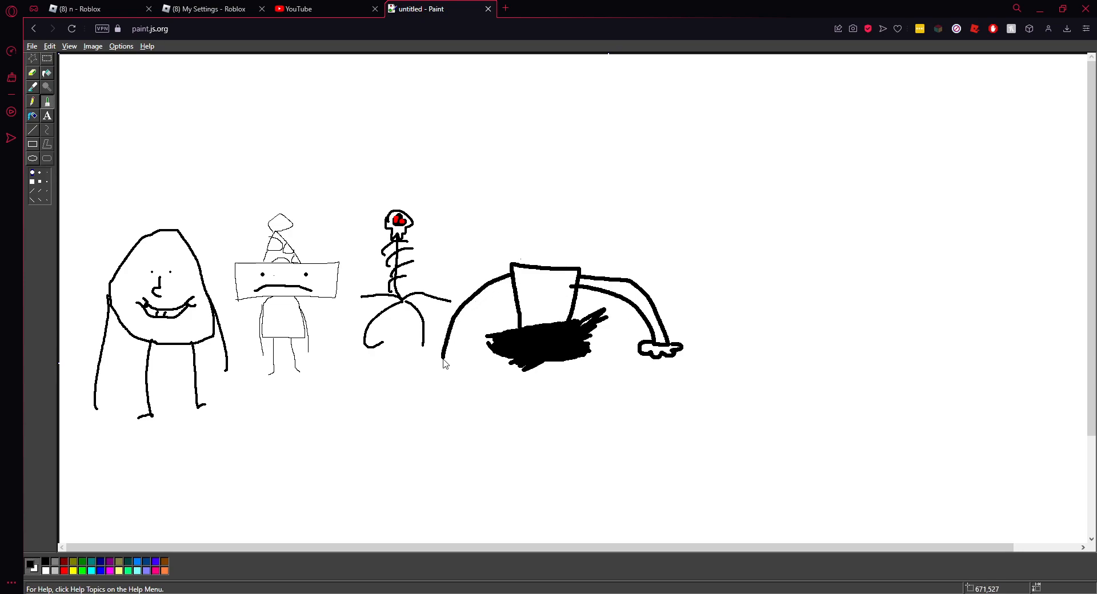
{"action": "left_click_drag", "start_coordinate": [448, 368], "coordinate": [521, 289]}
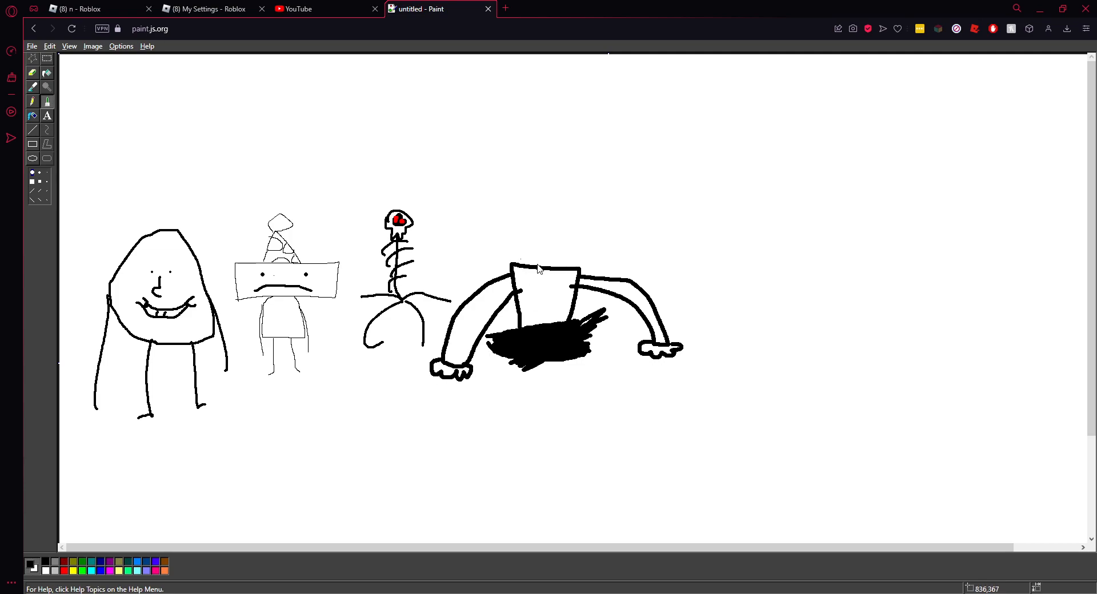
{"action": "mouse_move", "coordinate": [530, 264]}
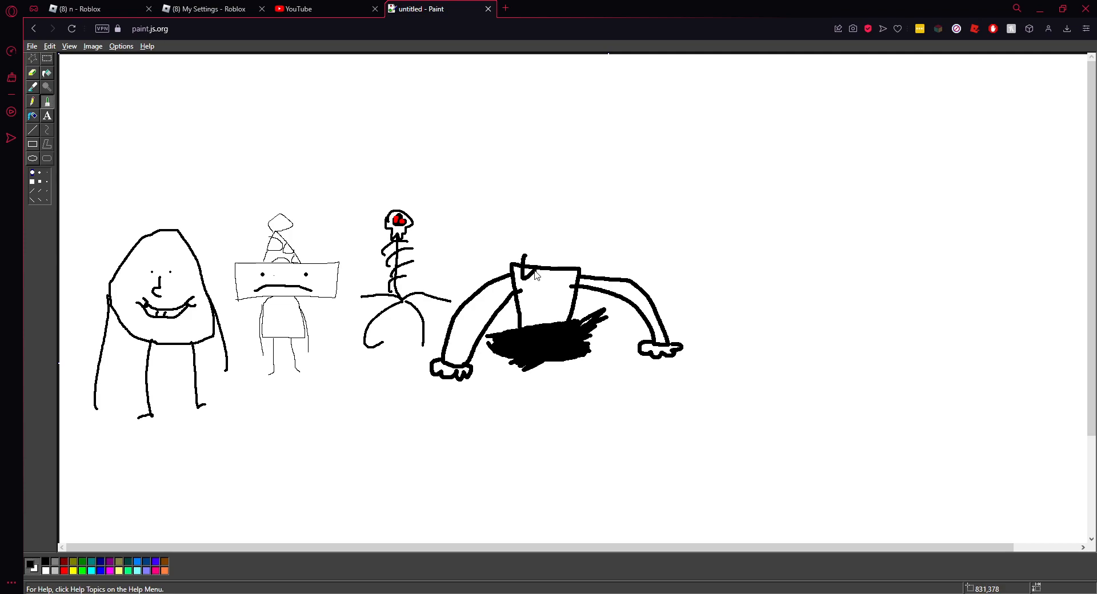
Add a bow tie collar and a tall box rising above the torso.
{"action": "left_click_drag", "start_coordinate": [532, 279], "coordinate": [570, 269]}
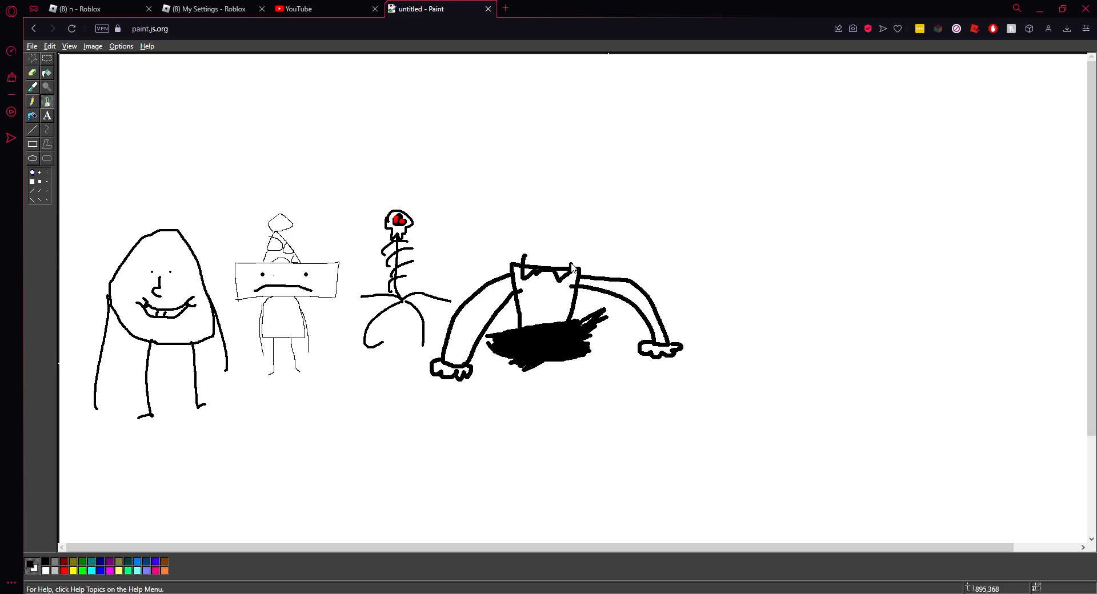
{"action": "left_click_drag", "start_coordinate": [570, 269], "coordinate": [570, 203]}
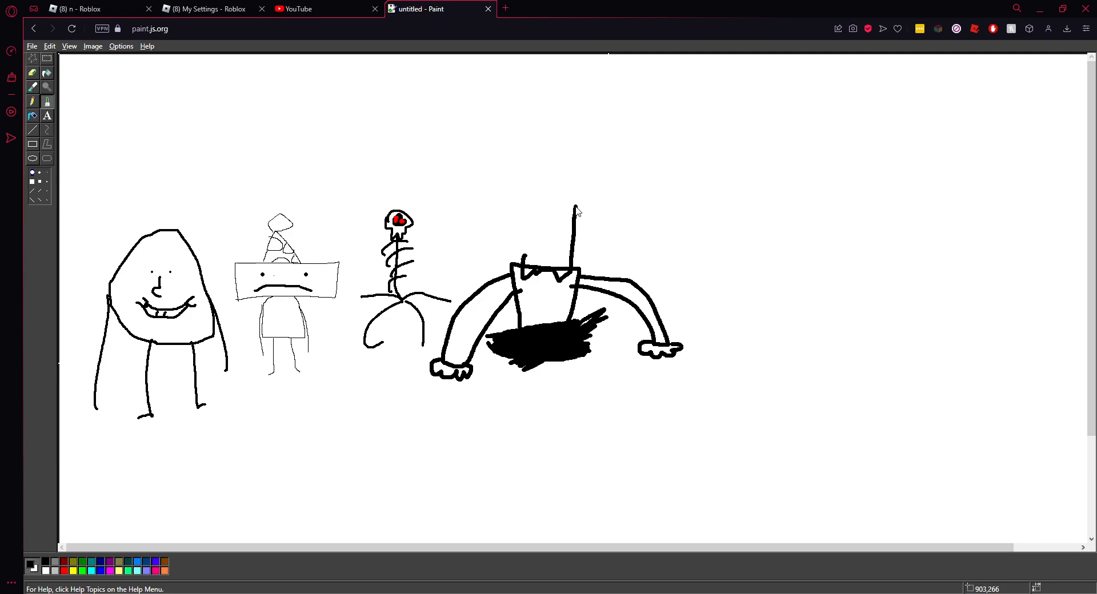
{"action": "left_click_drag", "start_coordinate": [572, 209], "coordinate": [588, 196]}
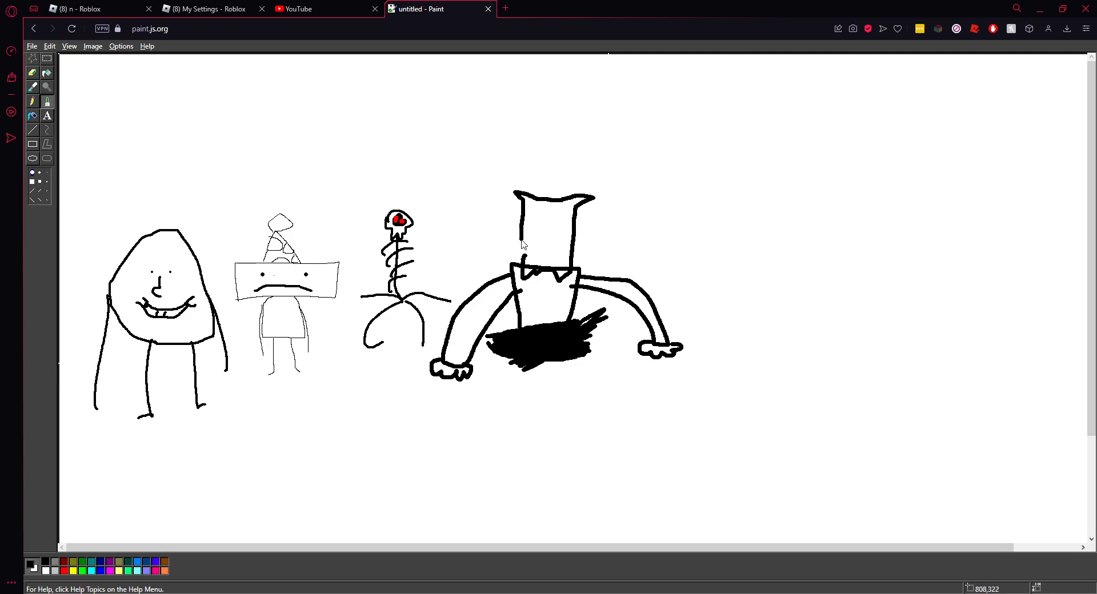
{"action": "mouse_move", "coordinate": [532, 257]}
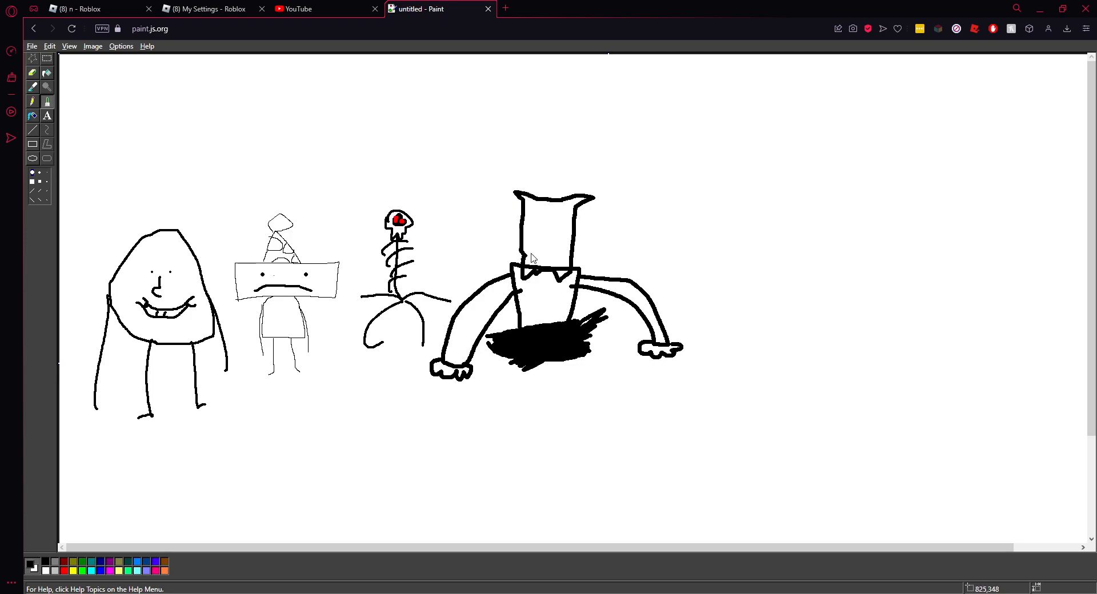
{"action": "mouse_move", "coordinate": [533, 261]}
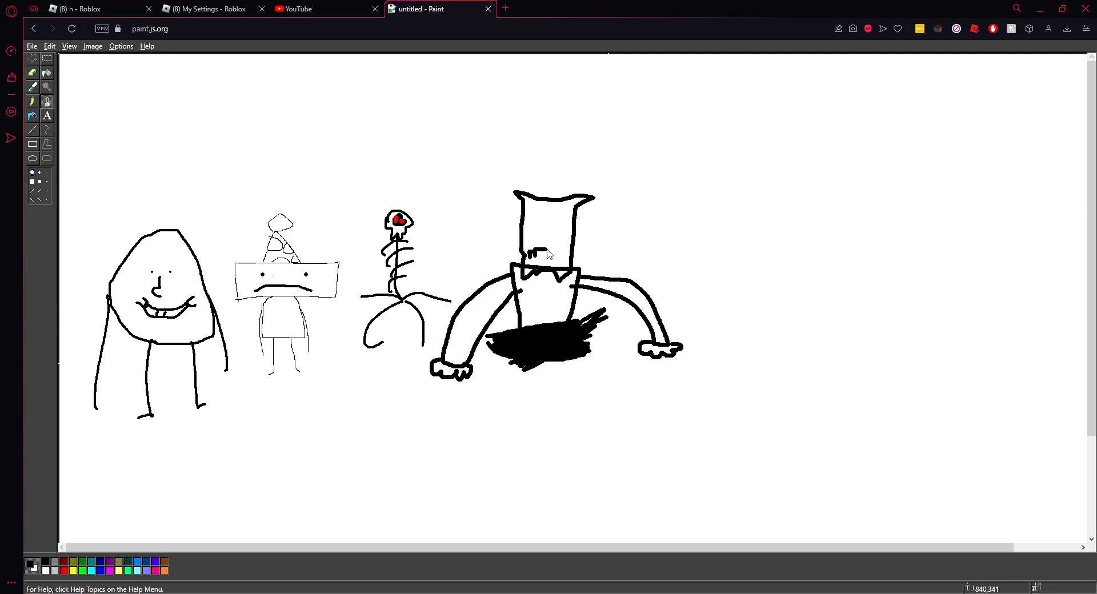
Give the boxy character an oval head with eyes, a toothy mouth and a long tail to the right edge.
{"action": "left_click_drag", "start_coordinate": [527, 251], "coordinate": [560, 253]}
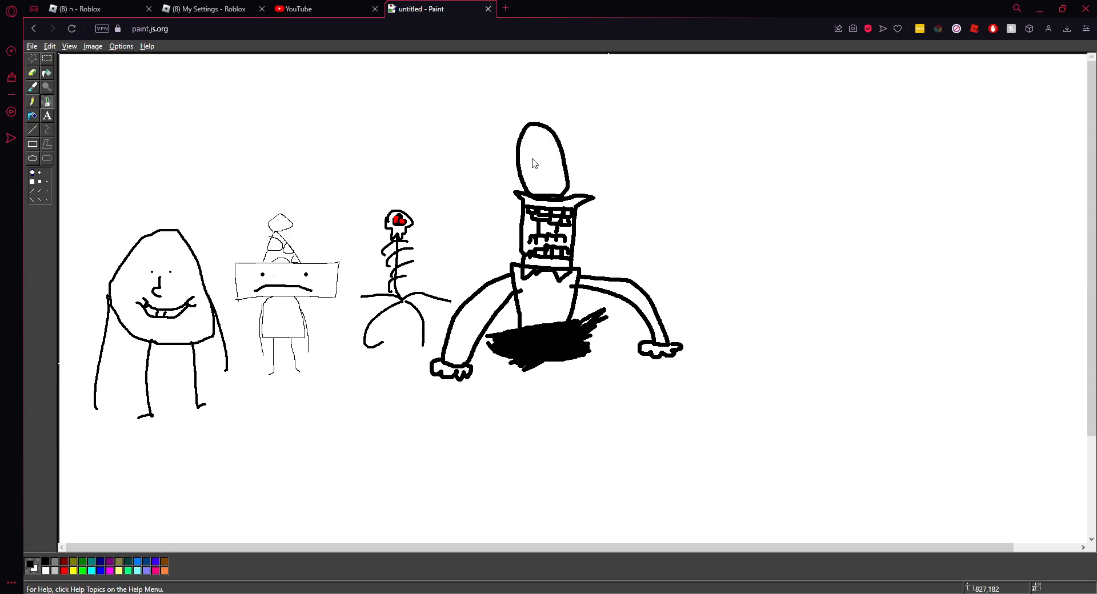
{"action": "left_click", "coordinate": [549, 156]}
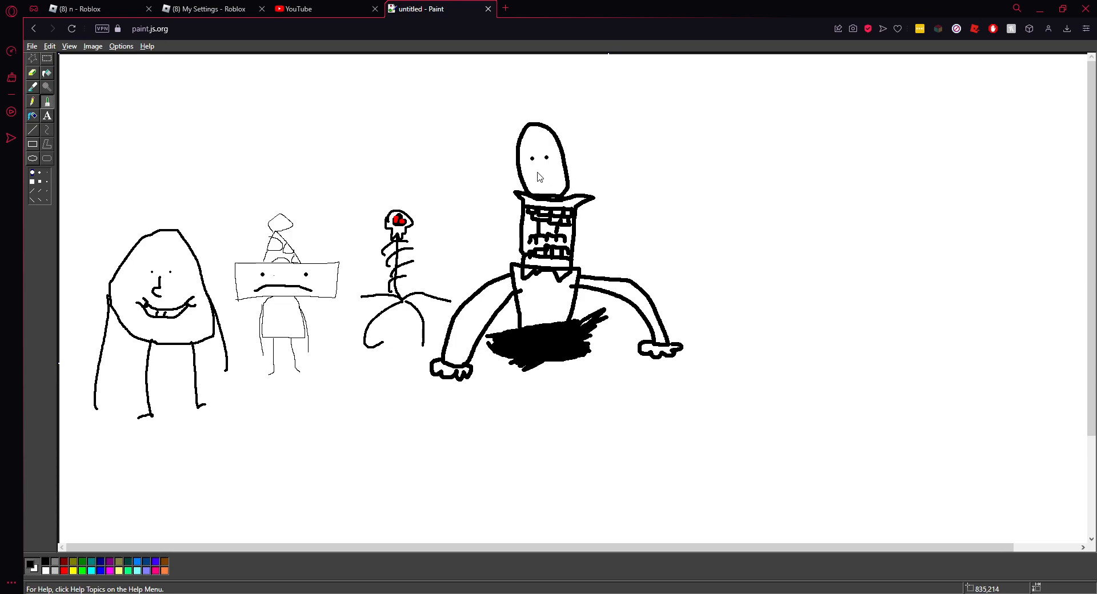
{"action": "left_click_drag", "start_coordinate": [520, 153], "coordinate": [549, 147]}
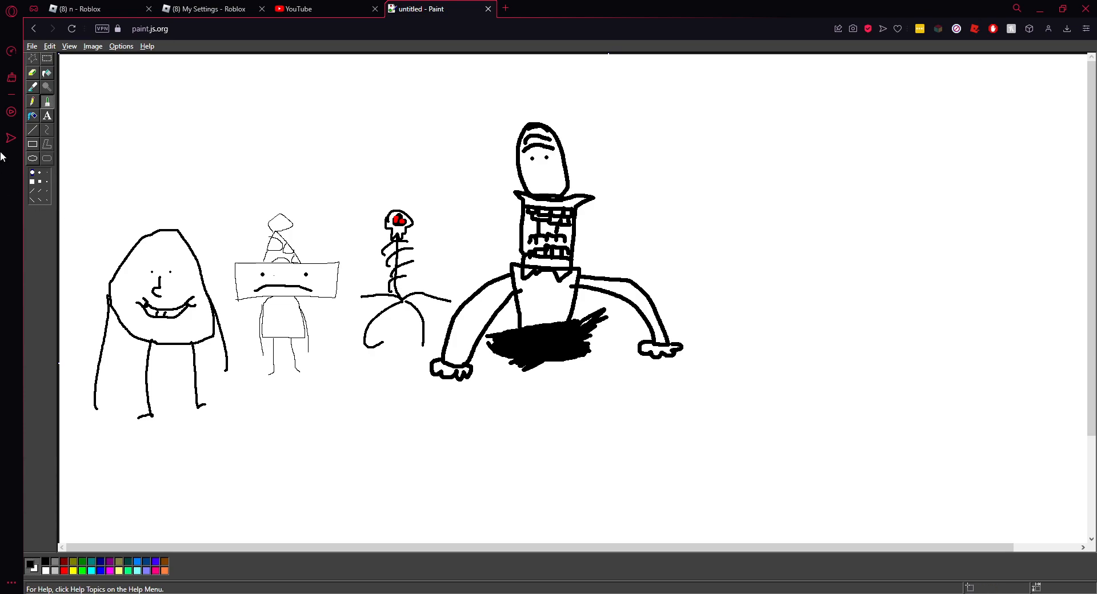
{"action": "mouse_move", "coordinate": [633, 118]}
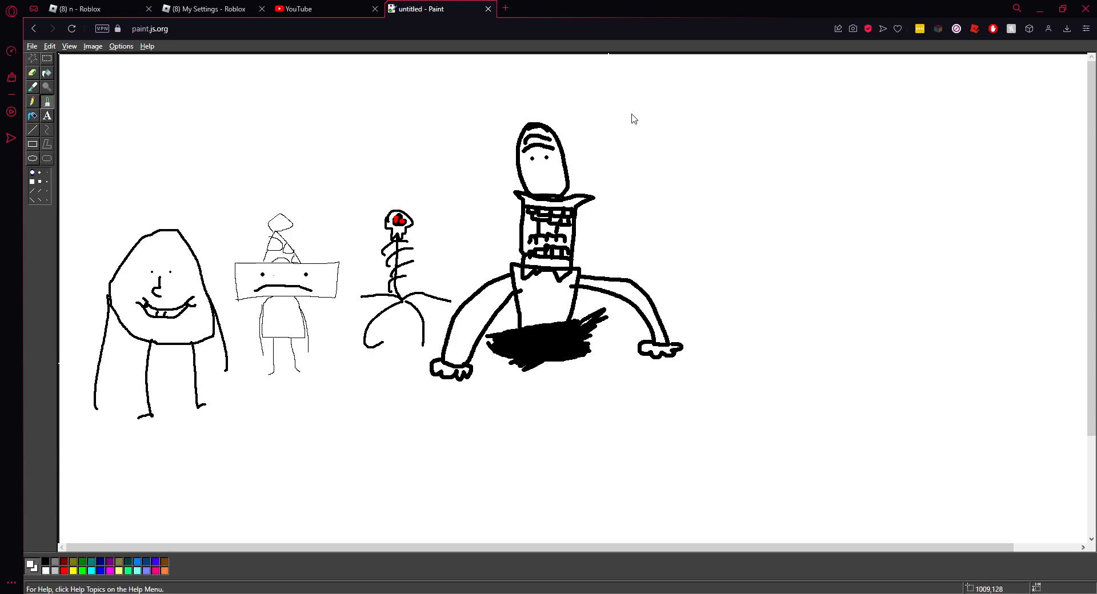
{"action": "mouse_move", "coordinate": [541, 199]}
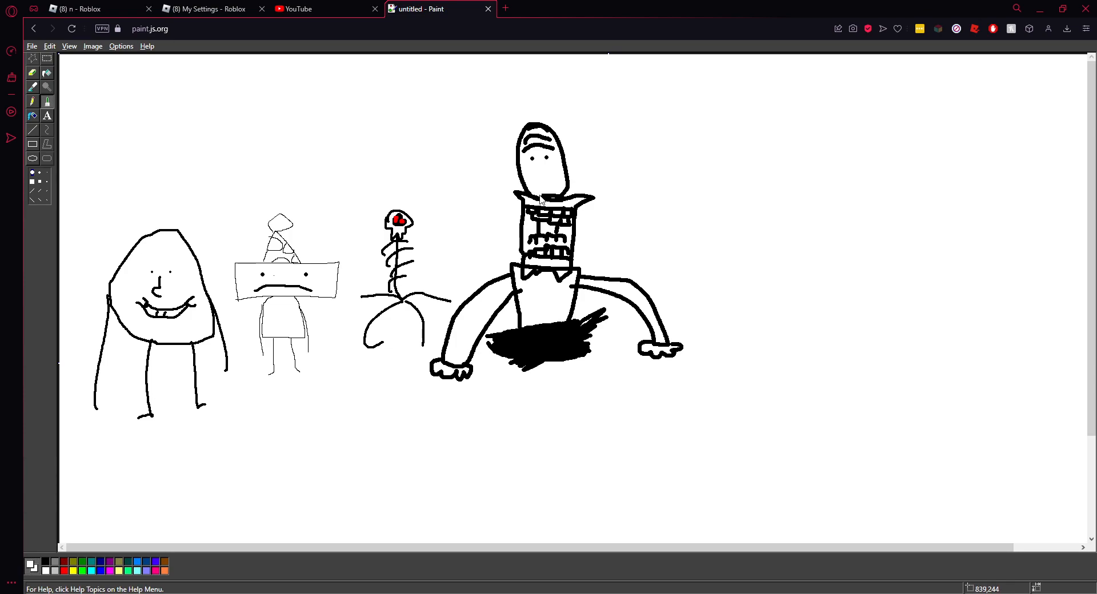
{"action": "mouse_move", "coordinate": [556, 206]}
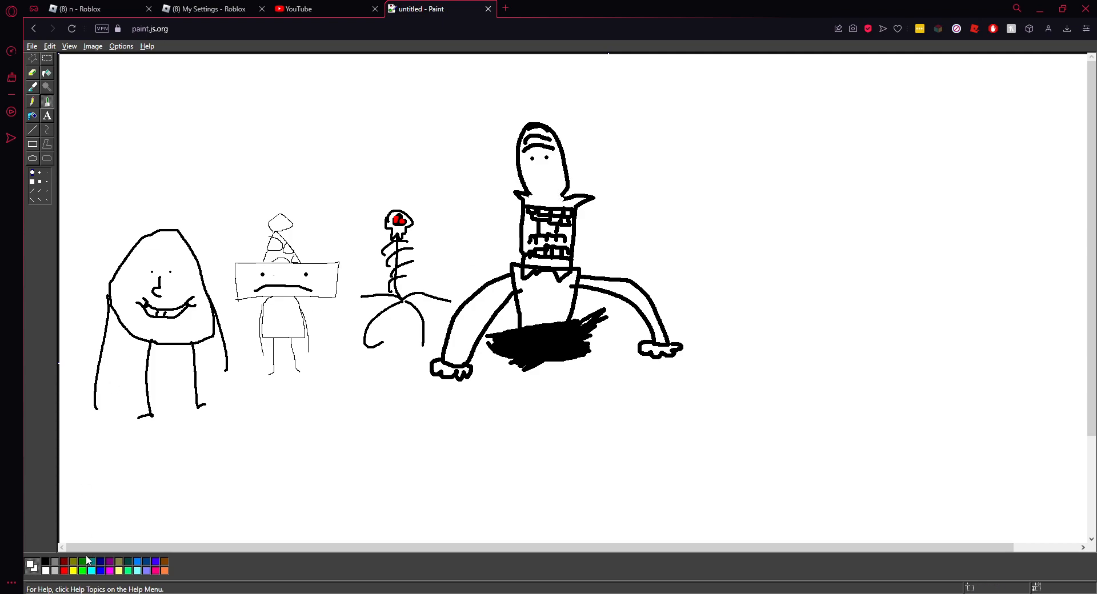
{"action": "mouse_move", "coordinate": [693, 192]}
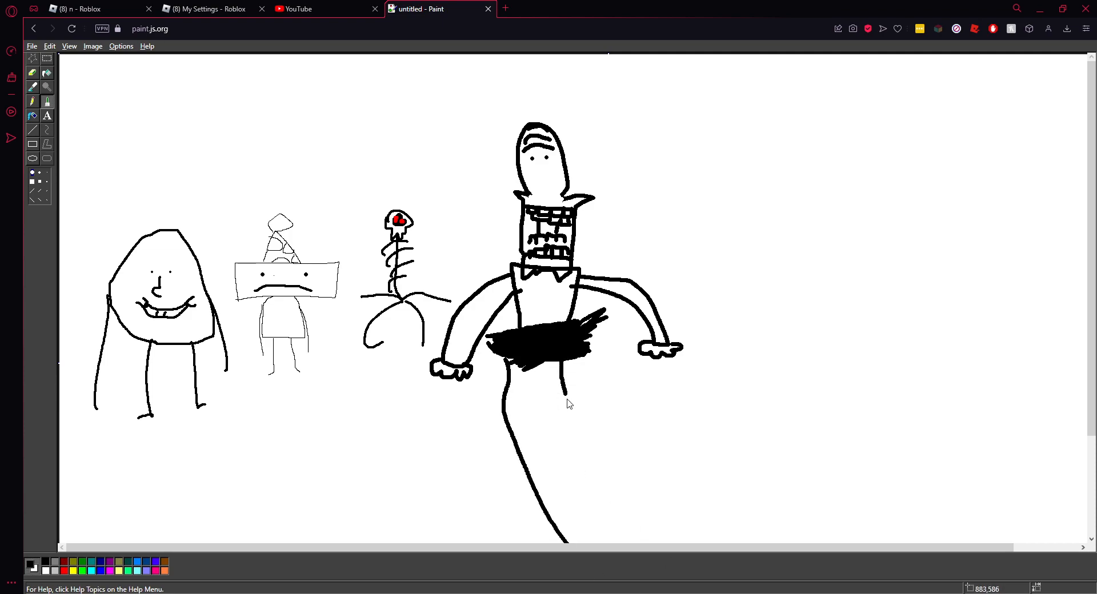
{"action": "left_click_drag", "start_coordinate": [563, 399], "coordinate": [1090, 528]}
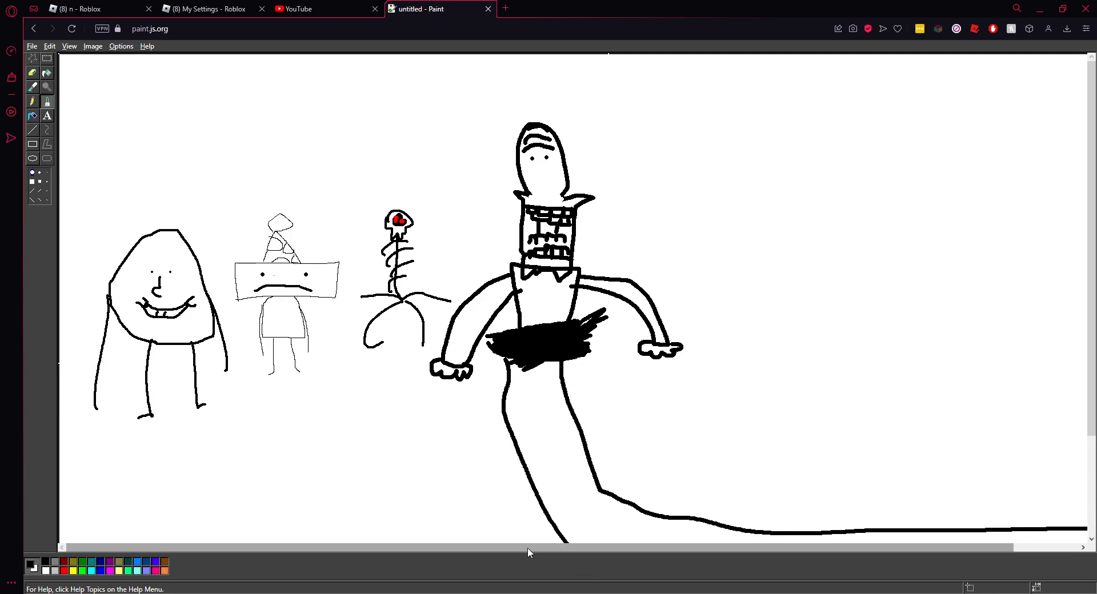
{"action": "mouse_move", "coordinate": [559, 332]}
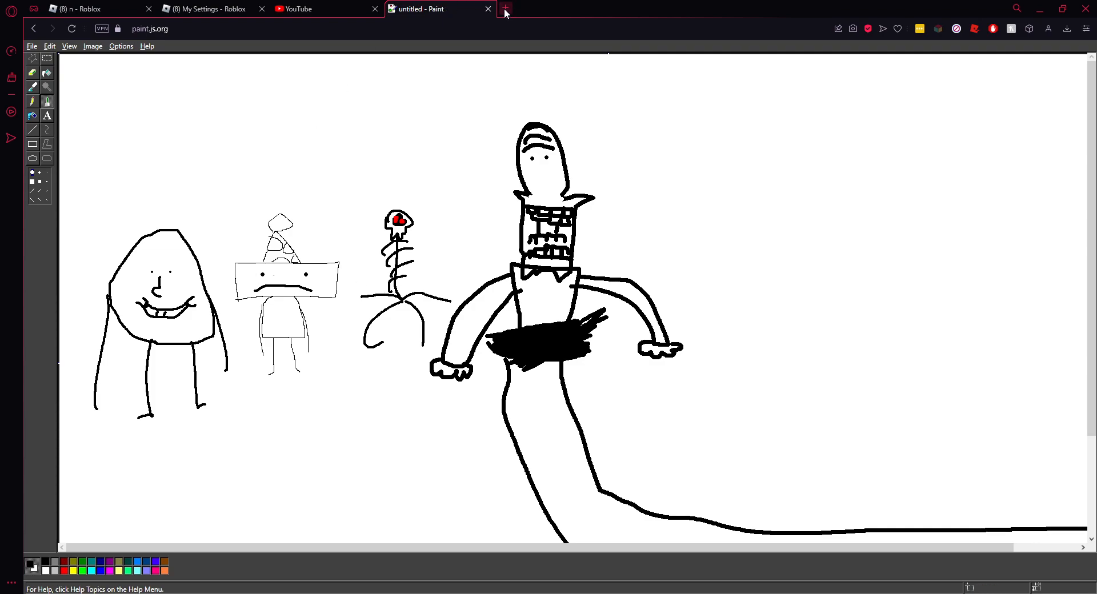
Search Google for 'characters in onaf' to list One Night at Flumpty's characters.
{"action": "left_click", "coordinate": [505, 9]}
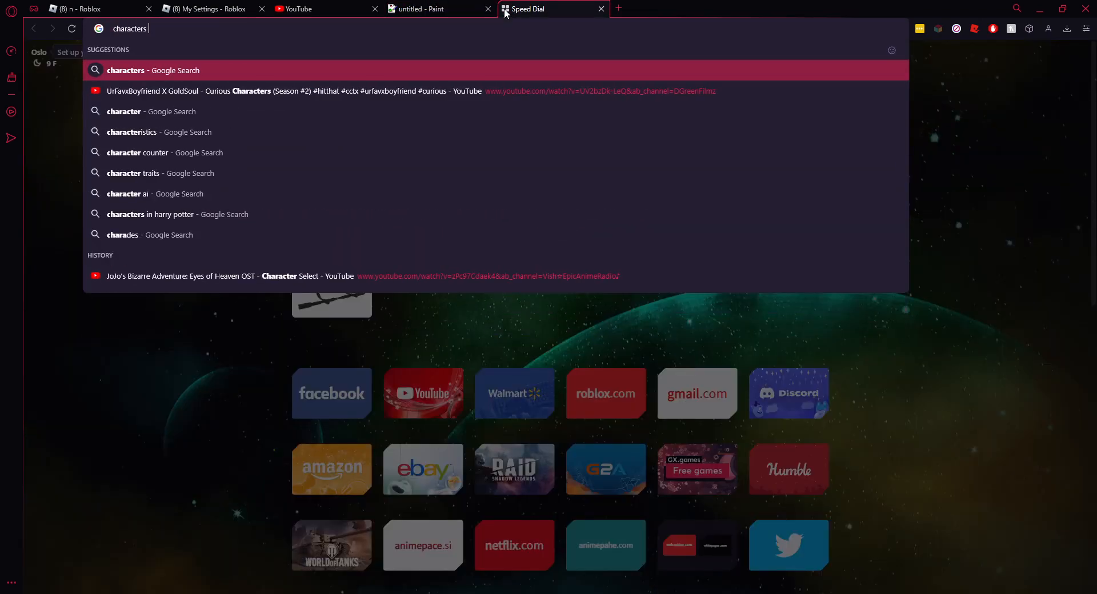
{"action": "type", "text": "in onaf"}
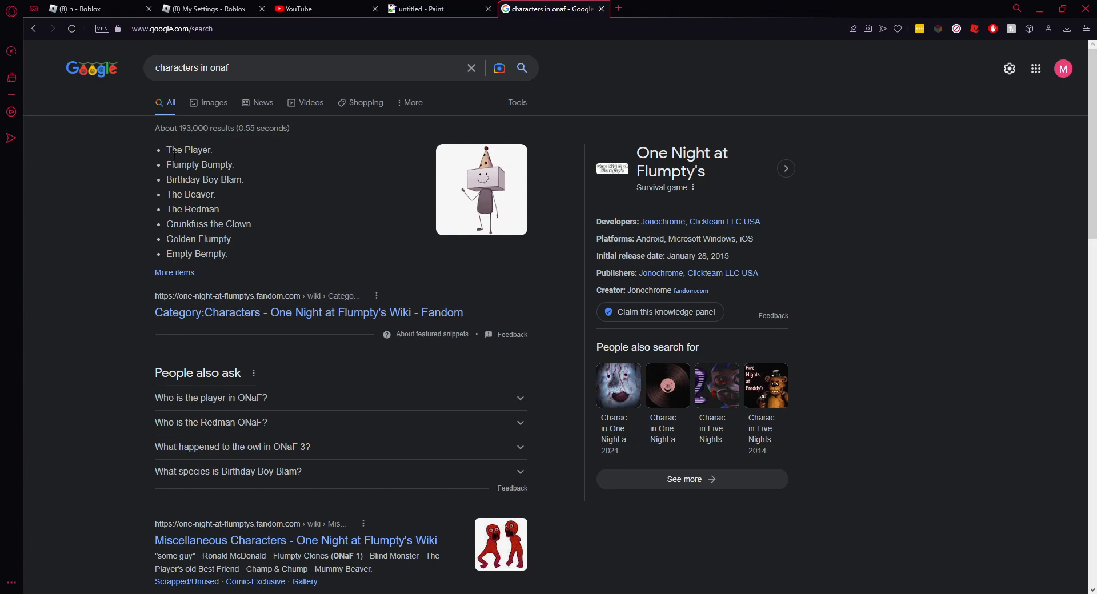
{"action": "mouse_move", "coordinate": [168, 191]}
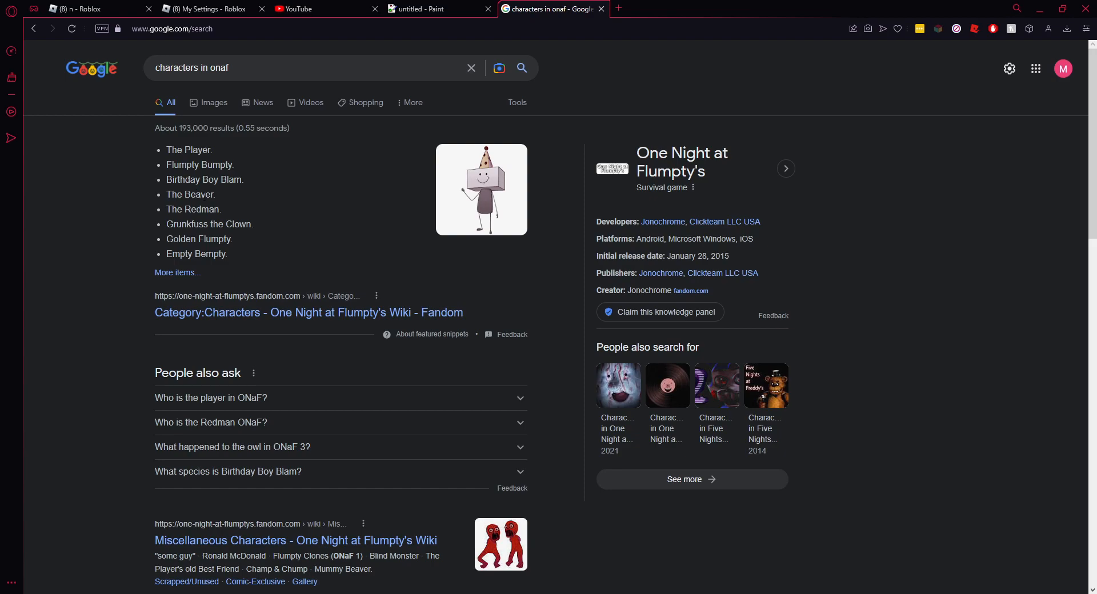
{"action": "mouse_move", "coordinate": [174, 221]}
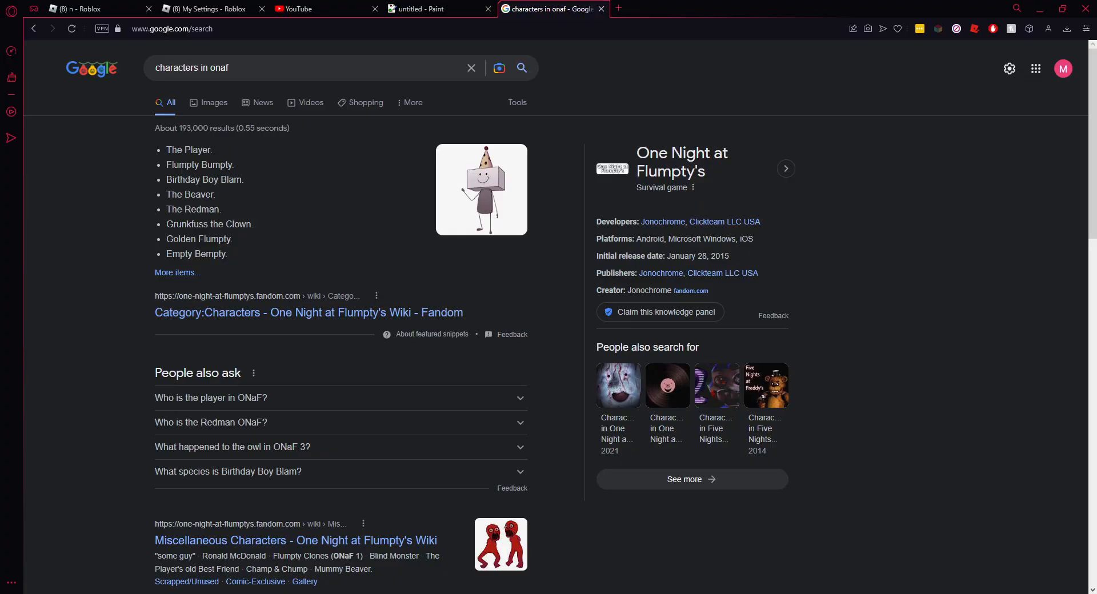
Back on the canvas, outline a large egg-shaped body with two legs on the right.
{"action": "left_click", "coordinate": [430, 8]}
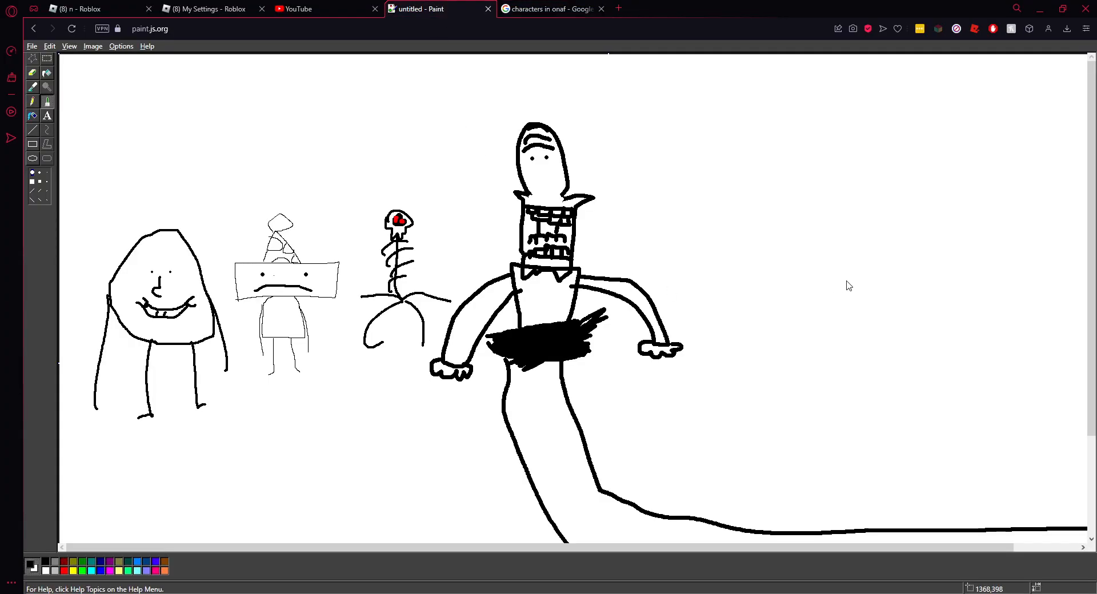
{"action": "mouse_move", "coordinate": [799, 333]}
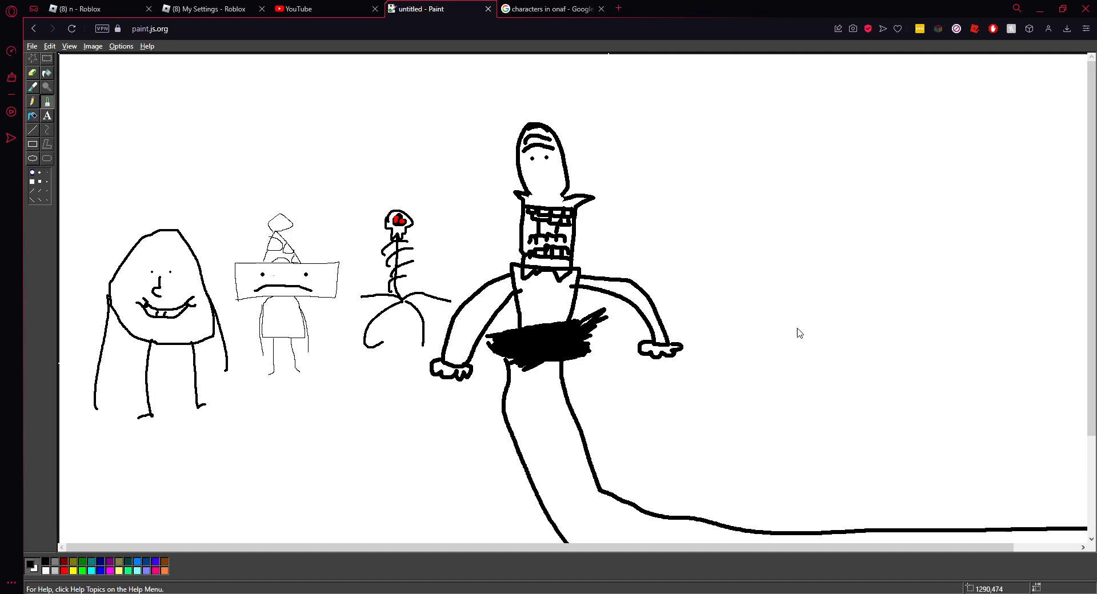
{"action": "left_click_drag", "start_coordinate": [797, 318], "coordinate": [794, 374]}
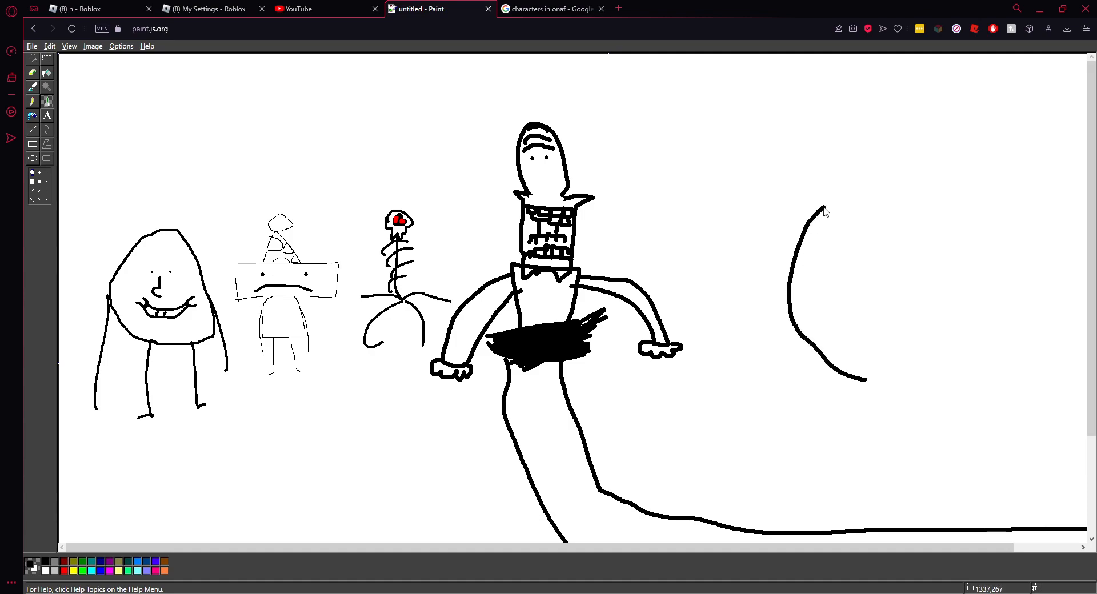
{"action": "left_click_drag", "start_coordinate": [822, 209], "coordinate": [864, 381]}
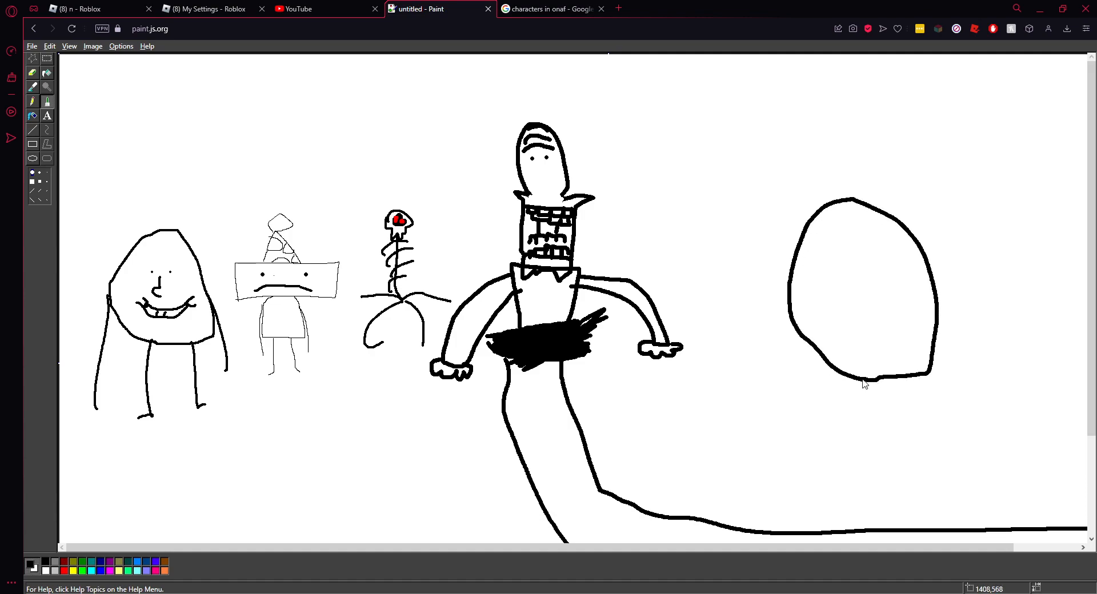
{"action": "left_click_drag", "start_coordinate": [835, 377], "coordinate": [811, 433]}
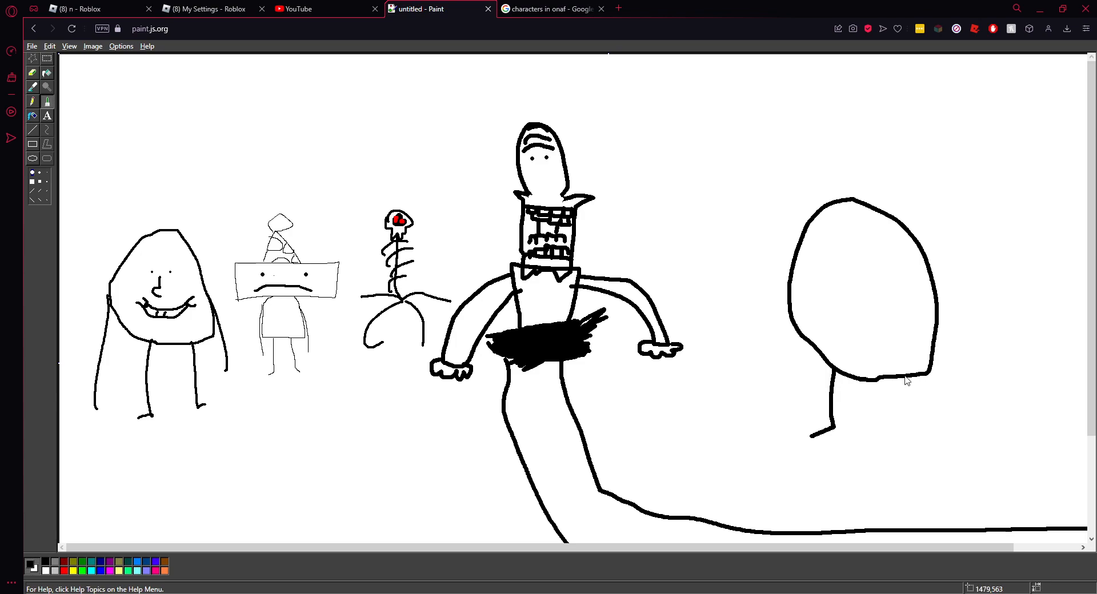
{"action": "left_click_drag", "start_coordinate": [909, 378], "coordinate": [947, 433]}
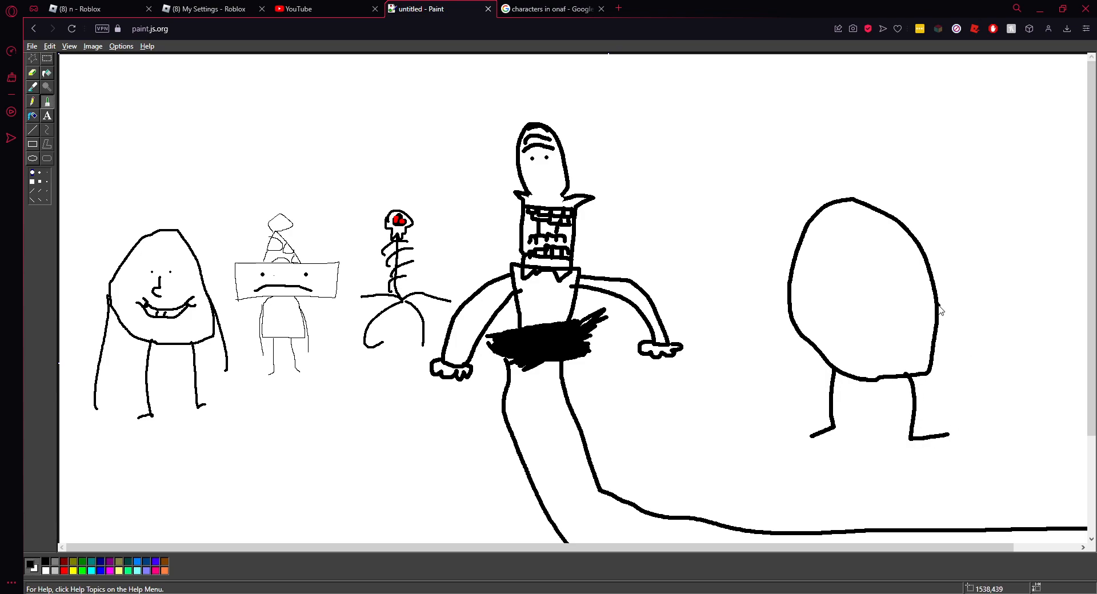
Add clawed arms, an eye and a crack line down the egg body, then return to the search tab.
{"action": "left_click_drag", "start_coordinate": [937, 311], "coordinate": [989, 413]}
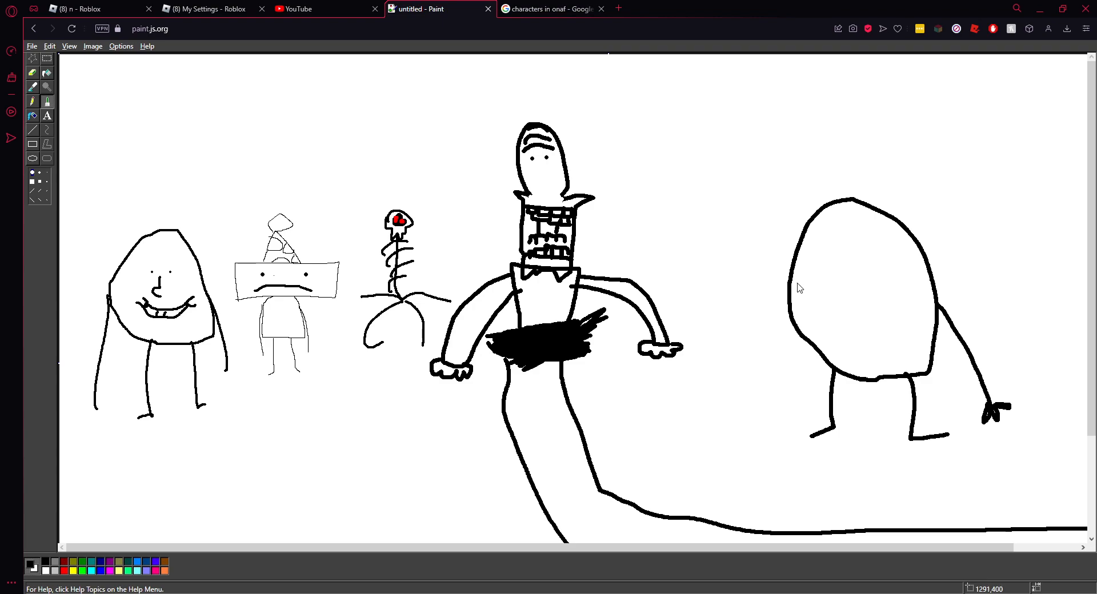
{"action": "left_click_drag", "start_coordinate": [800, 287], "coordinate": [765, 370]}
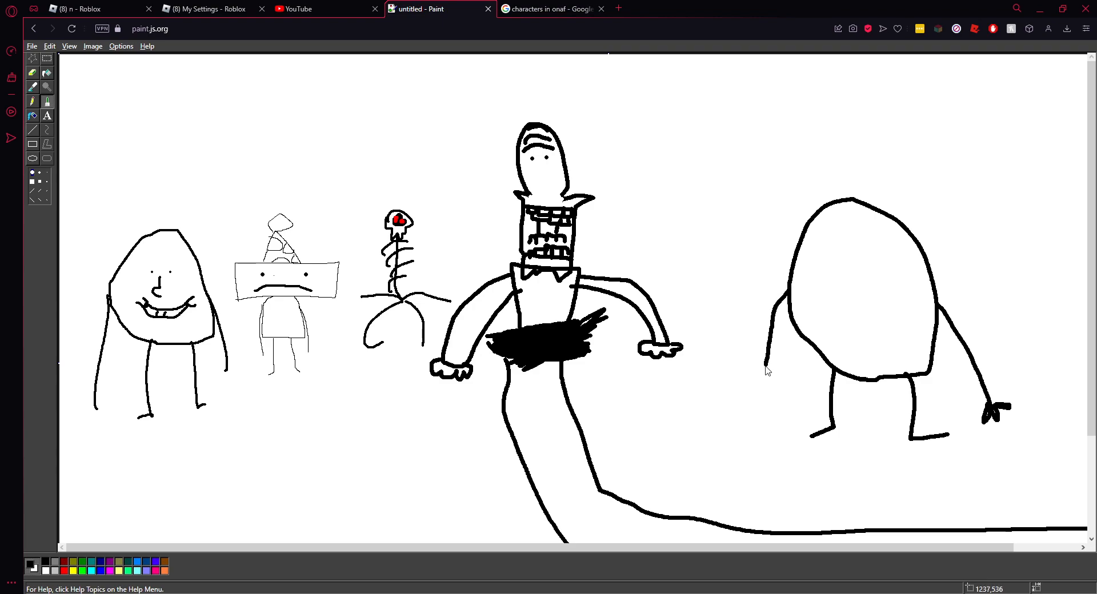
{"action": "mouse_move", "coordinate": [762, 415]}
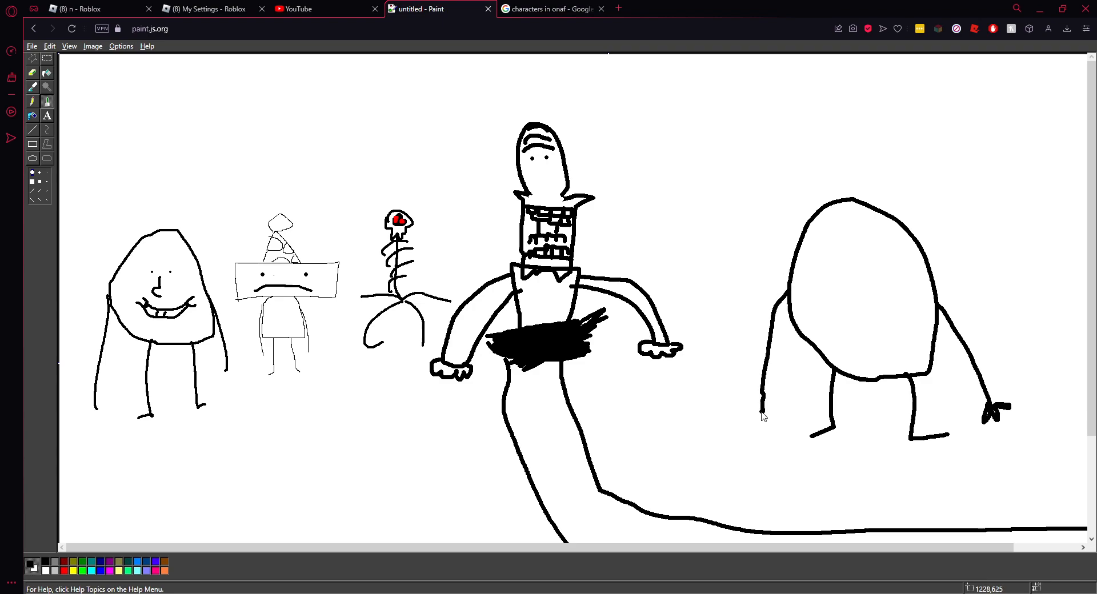
{"action": "mouse_move", "coordinate": [751, 404]}
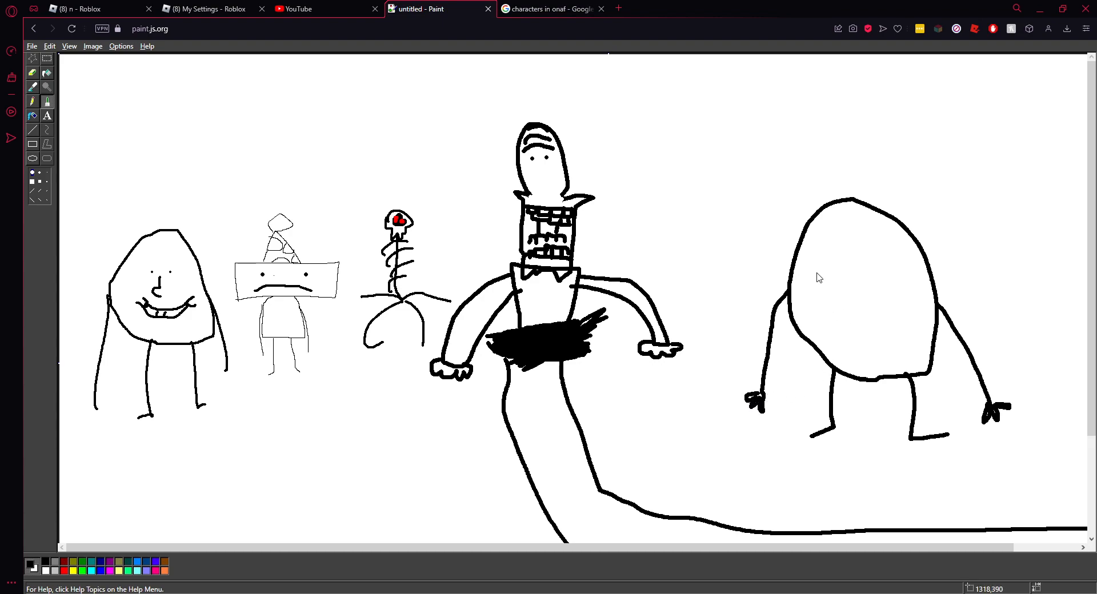
{"action": "mouse_move", "coordinate": [904, 367]}
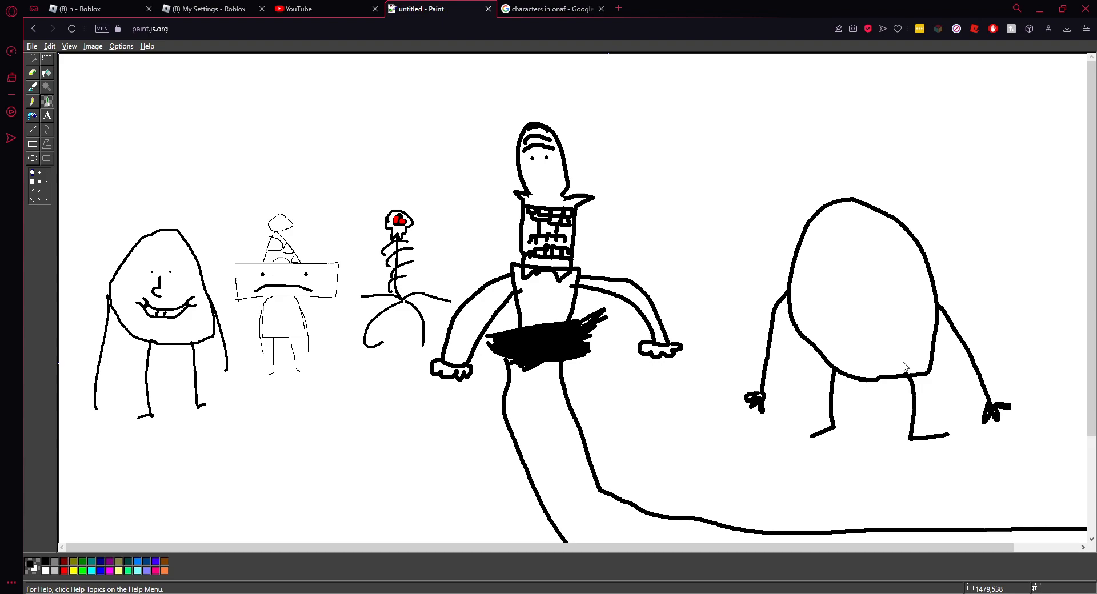
{"action": "mouse_move", "coordinate": [887, 274]}
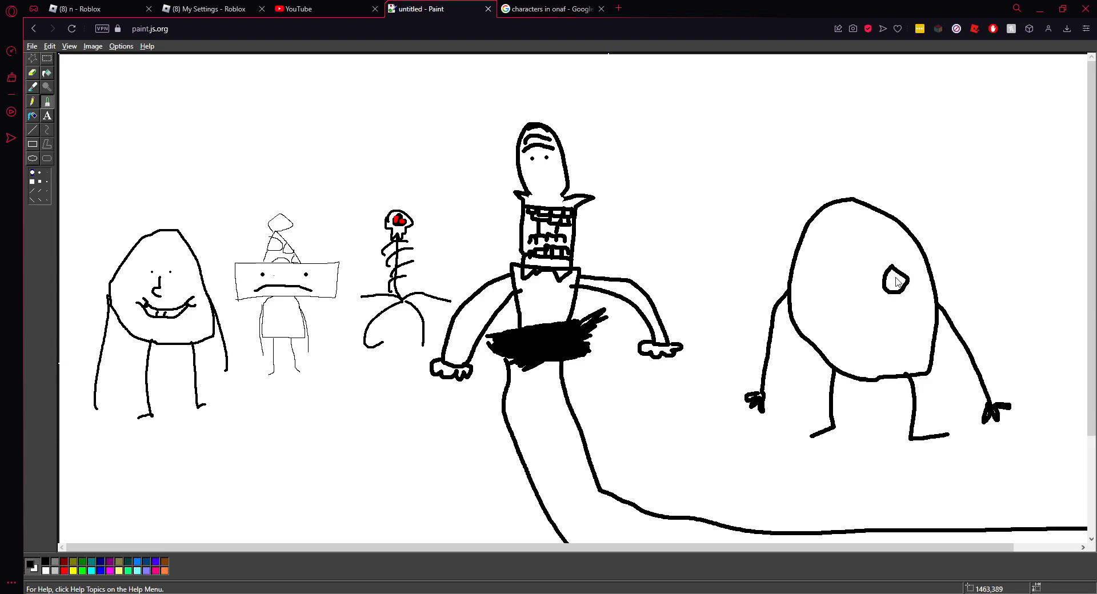
{"action": "mouse_move", "coordinate": [897, 279]}
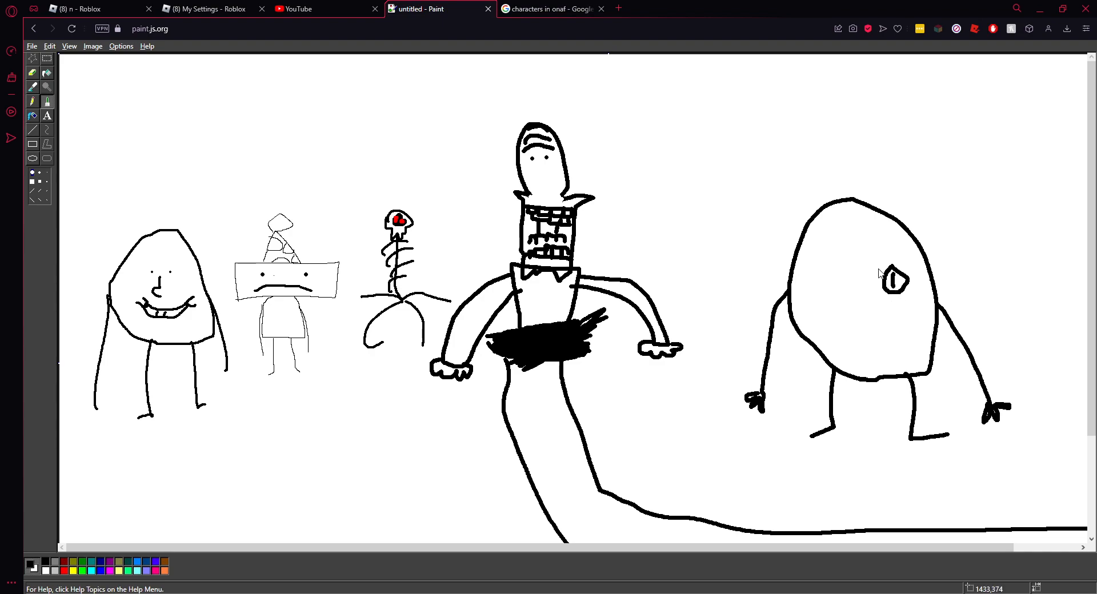
{"action": "left_click_drag", "start_coordinate": [902, 262], "coordinate": [884, 336]}
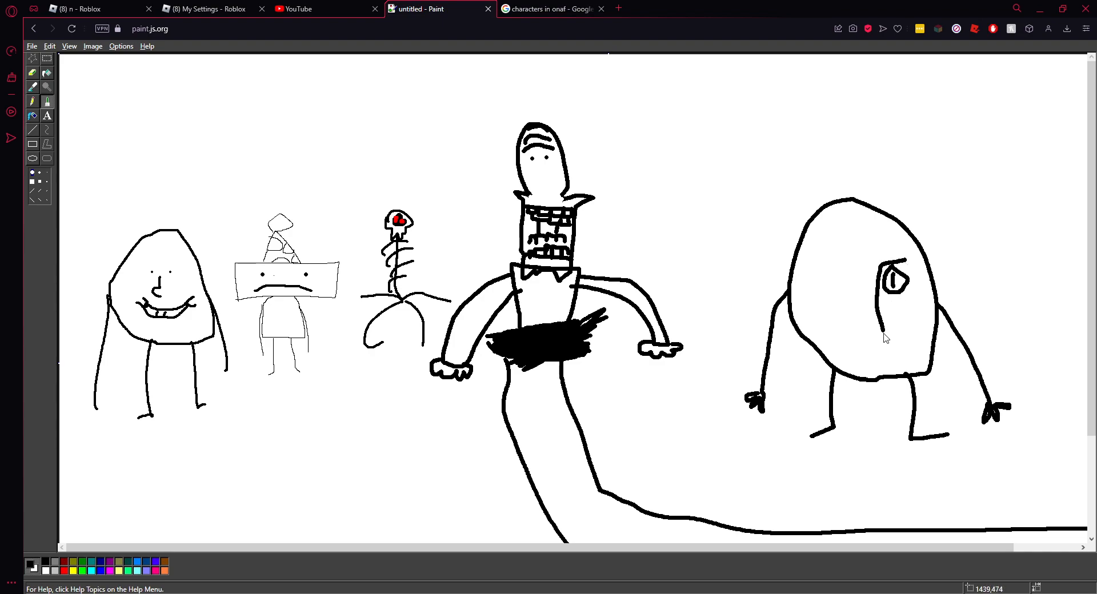
{"action": "left_click_drag", "start_coordinate": [906, 270], "coordinate": [920, 382]}
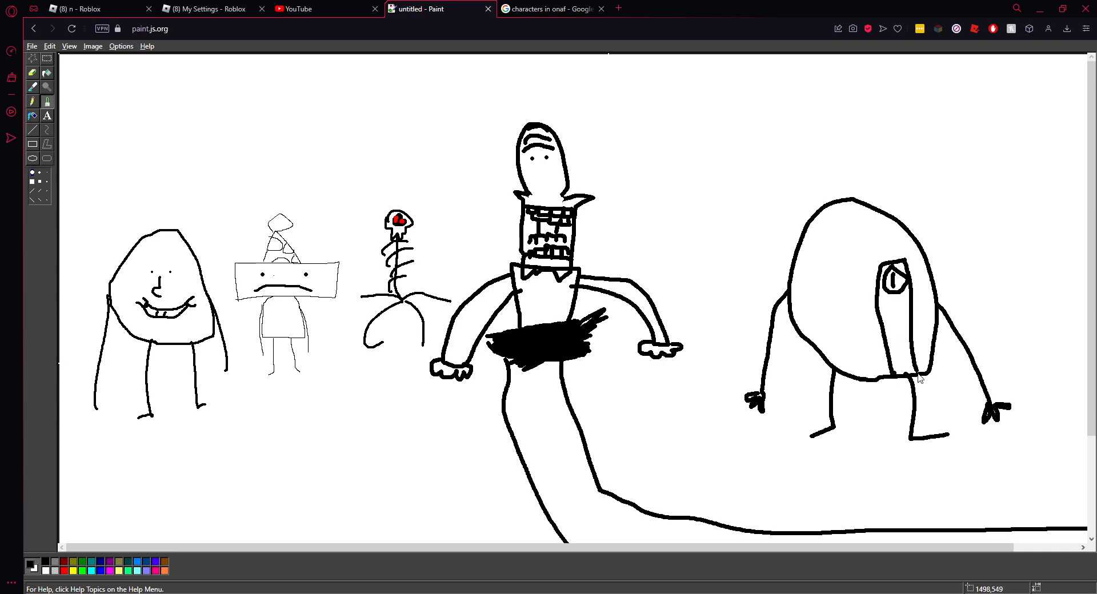
{"action": "left_click", "coordinate": [549, 9]}
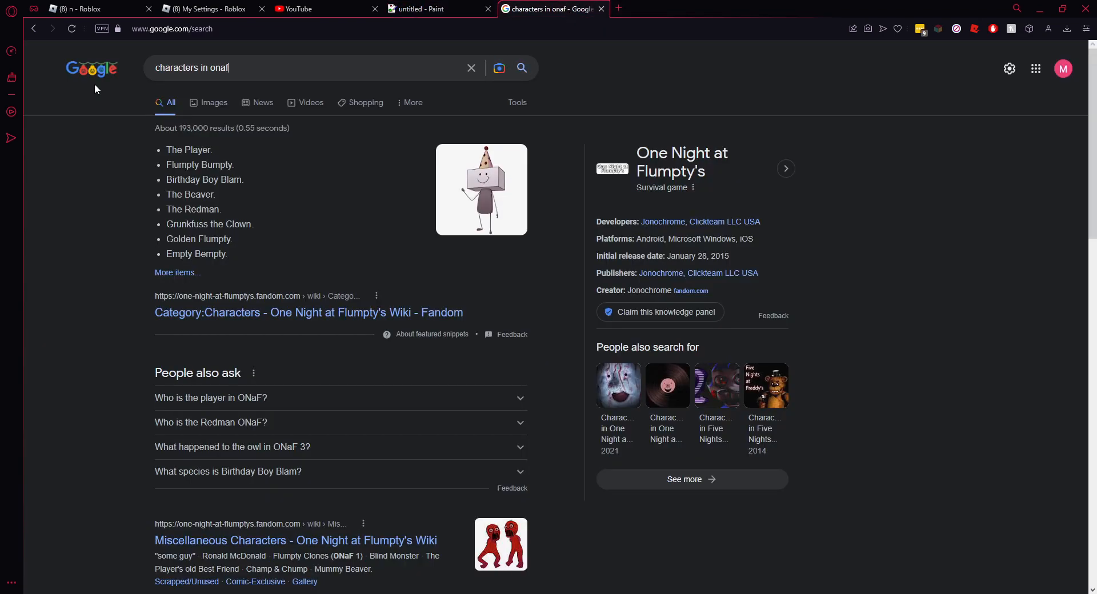
Search Google for 'golden flumpty' to see the cracked golden egg character, then return to the canvas.
{"action": "type", "text": "golden flumpty"}
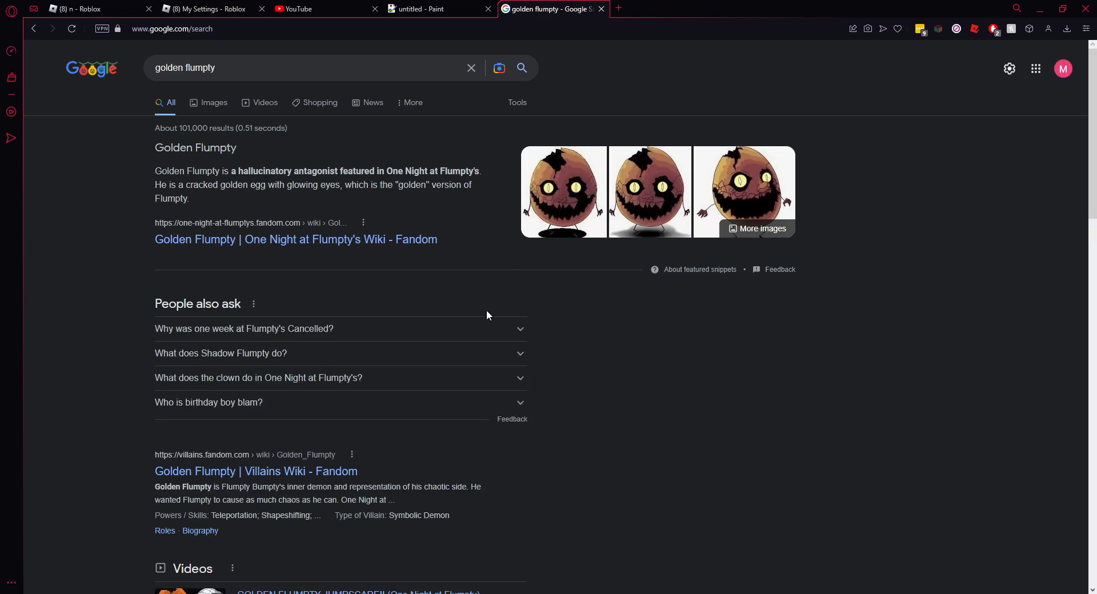
{"action": "left_click", "coordinate": [419, 8]}
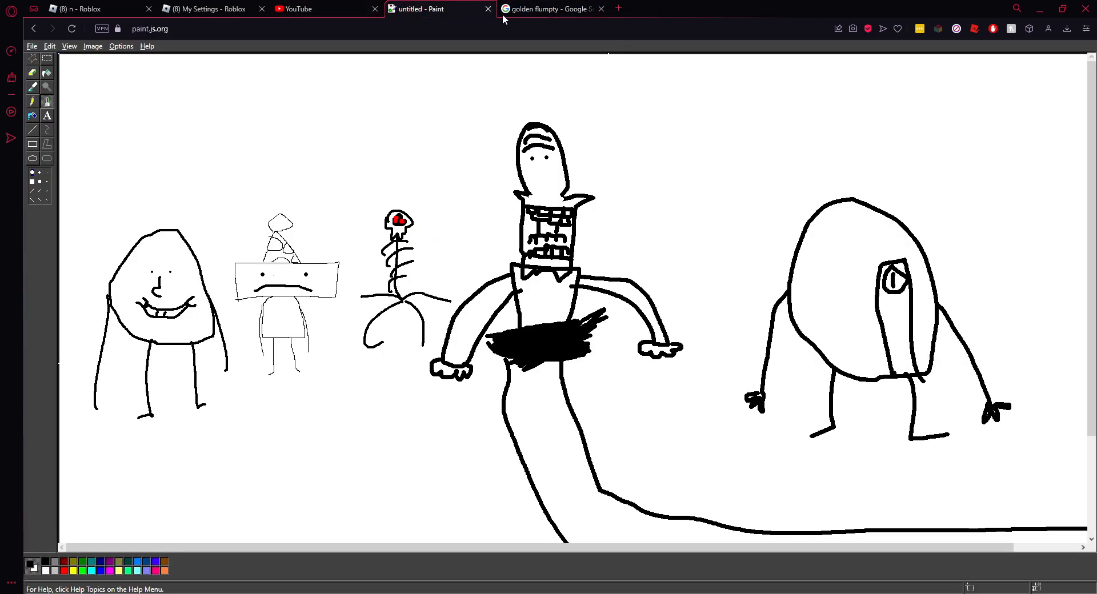
Draw a jagged crack across the top of the egg, checking the Golden Flumpty reference pictures.
{"action": "left_click_drag", "start_coordinate": [811, 252], "coordinate": [835, 260]}
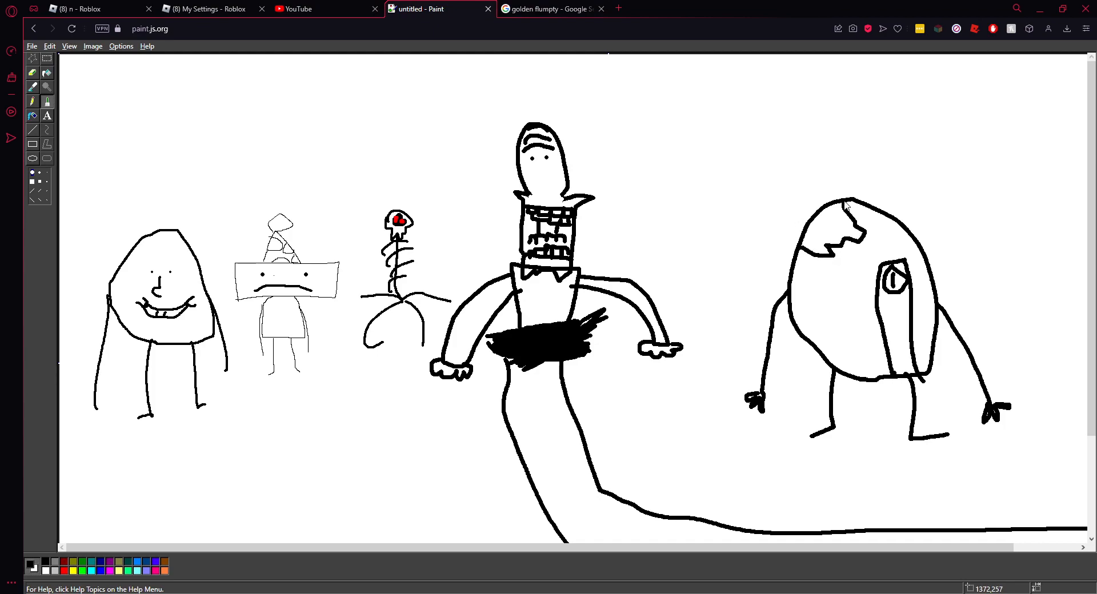
{"action": "left_click", "coordinate": [549, 9]}
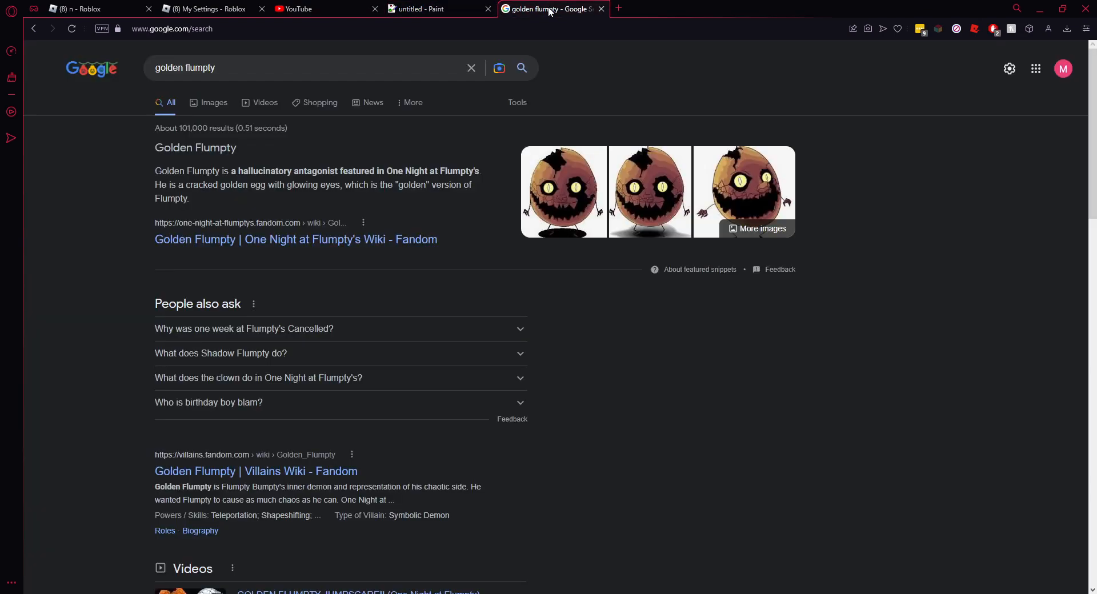
{"action": "left_click", "coordinate": [419, 9]}
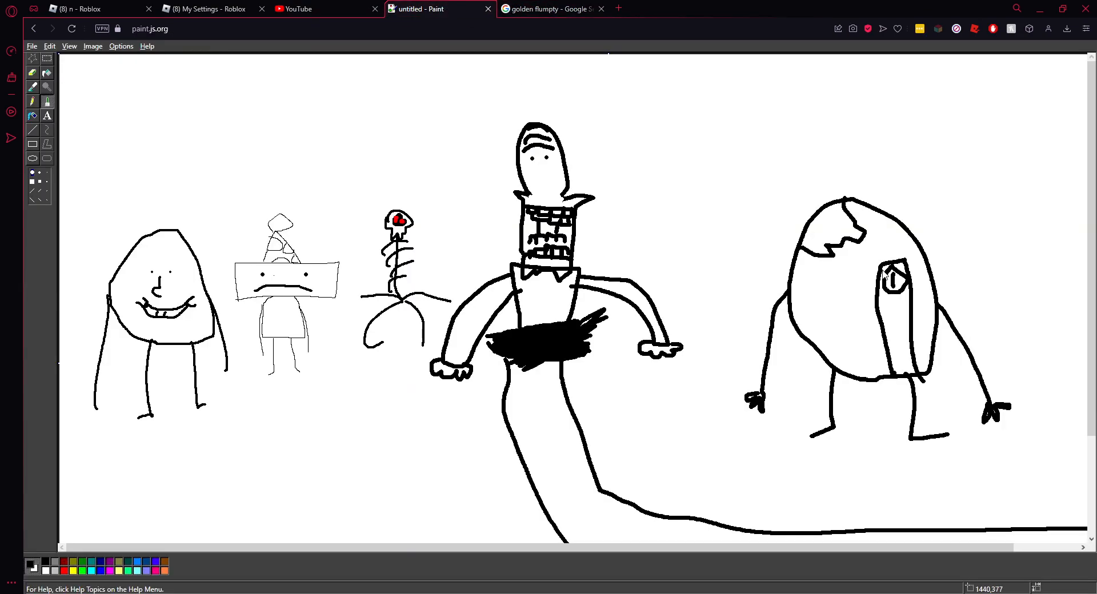
{"action": "mouse_move", "coordinate": [825, 343]}
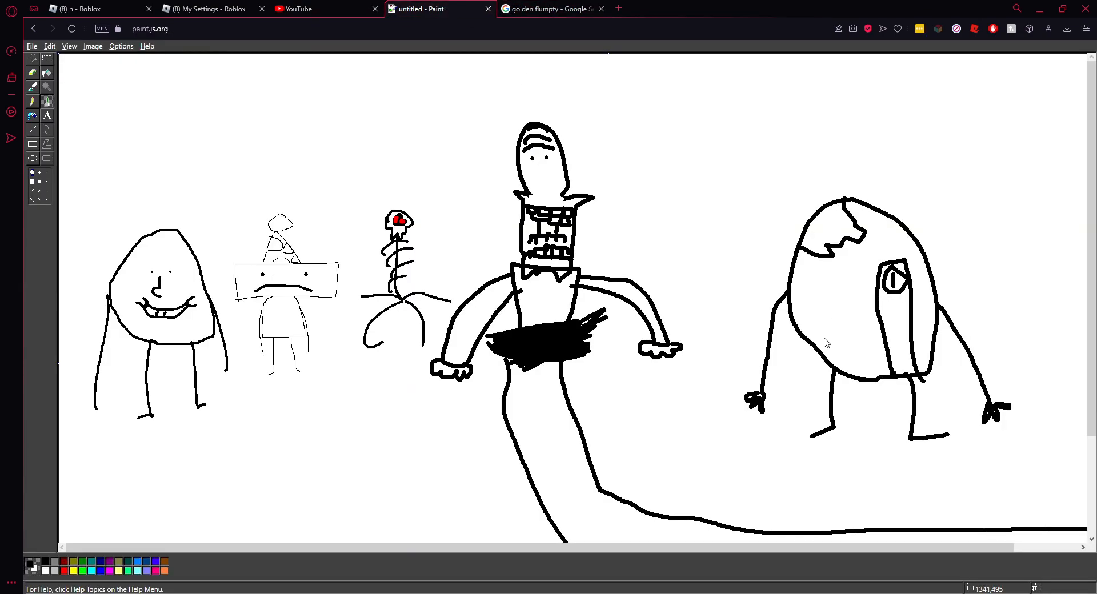
{"action": "mouse_move", "coordinate": [462, 472]}
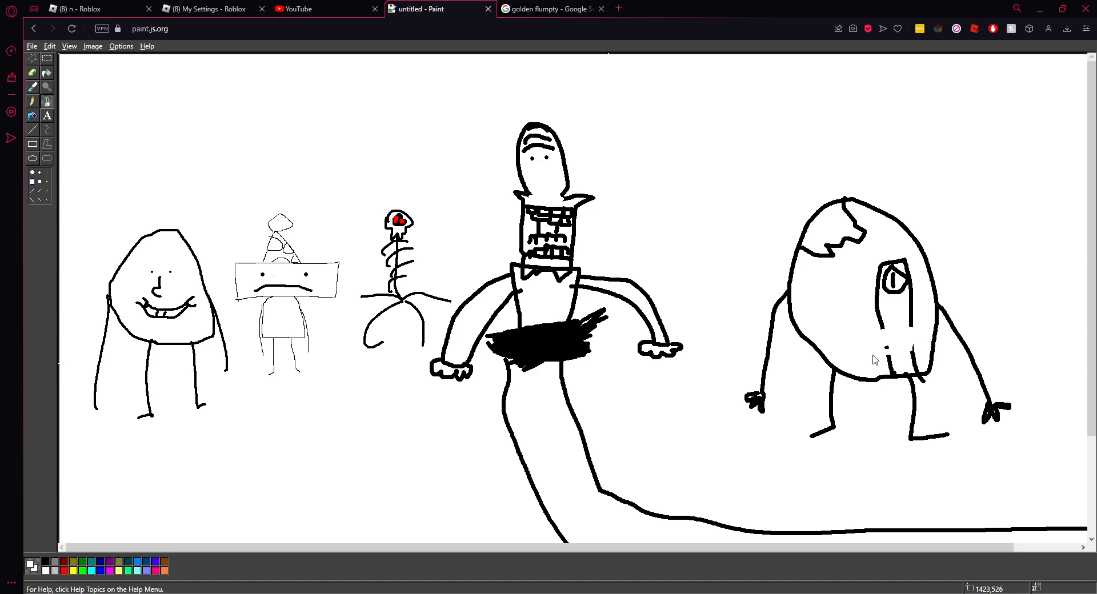
{"action": "mouse_move", "coordinate": [886, 351]}
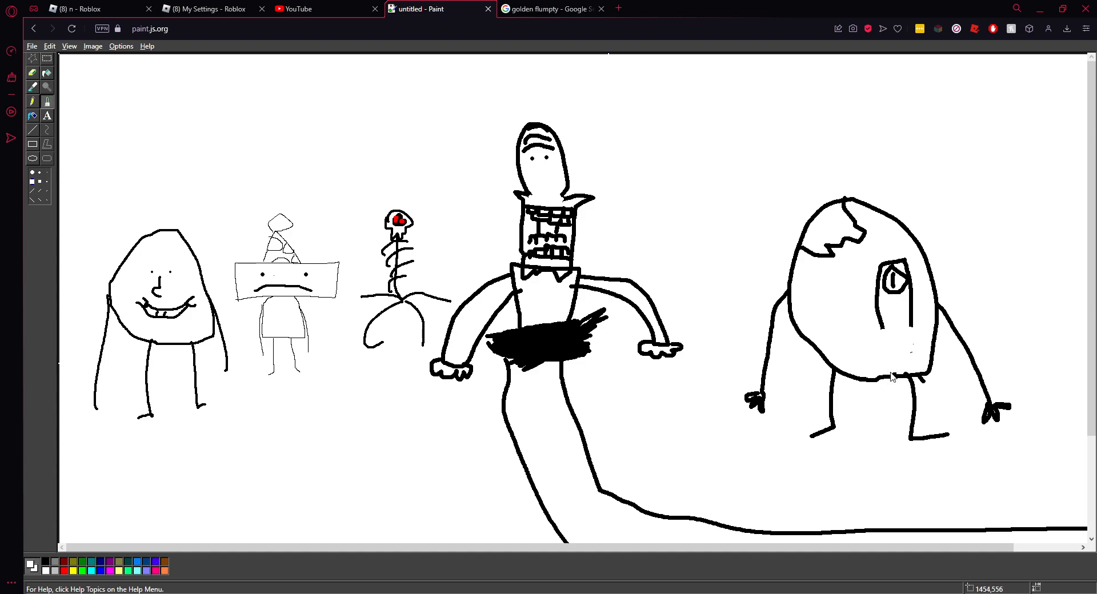
{"action": "mouse_move", "coordinate": [789, 420]}
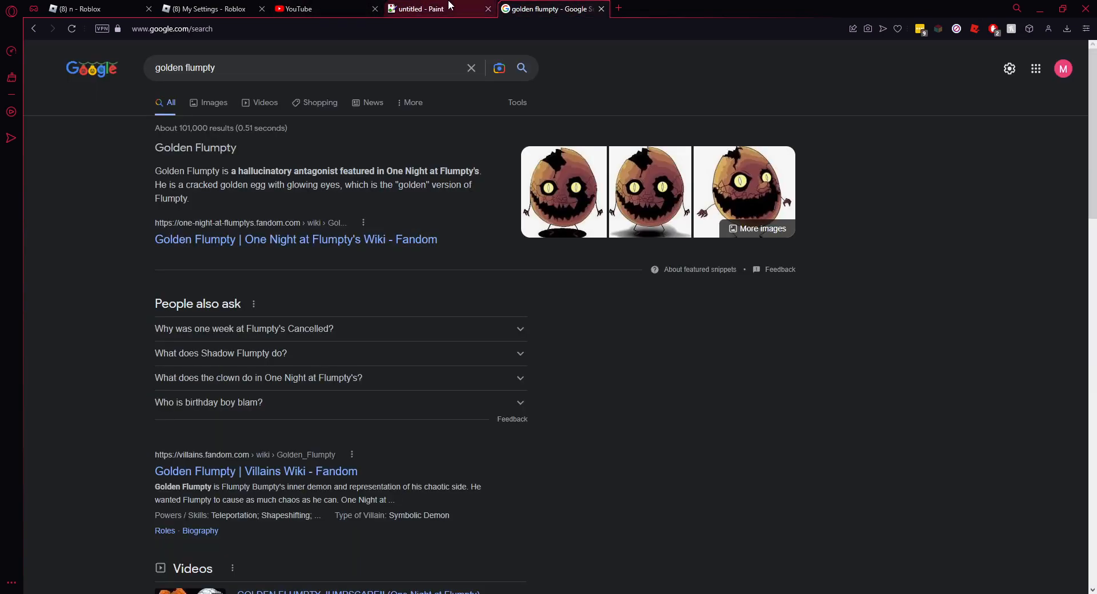
{"action": "left_click", "coordinate": [416, 9]}
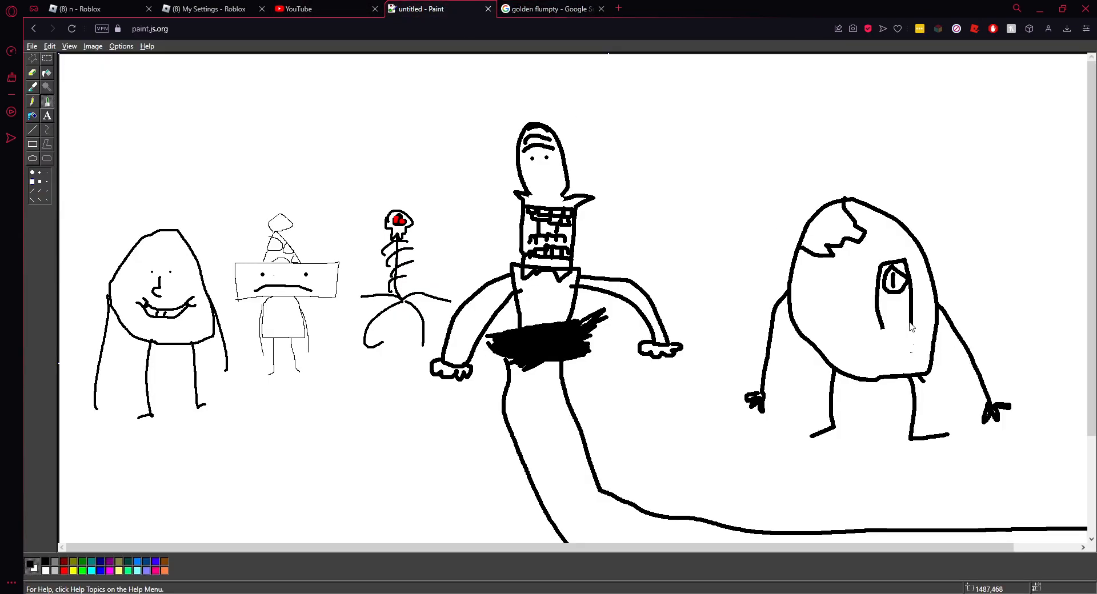
{"action": "mouse_move", "coordinate": [921, 328]}
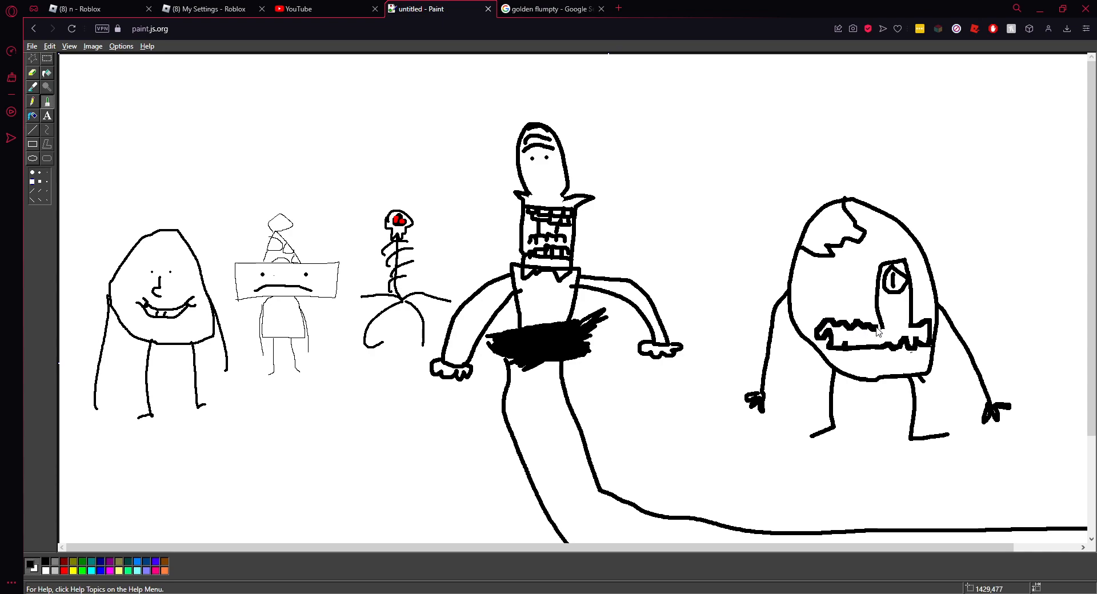
Compare the egg figure against the reference images while adding its second eye and toothy grin.
{"action": "left_click", "coordinate": [548, 8]}
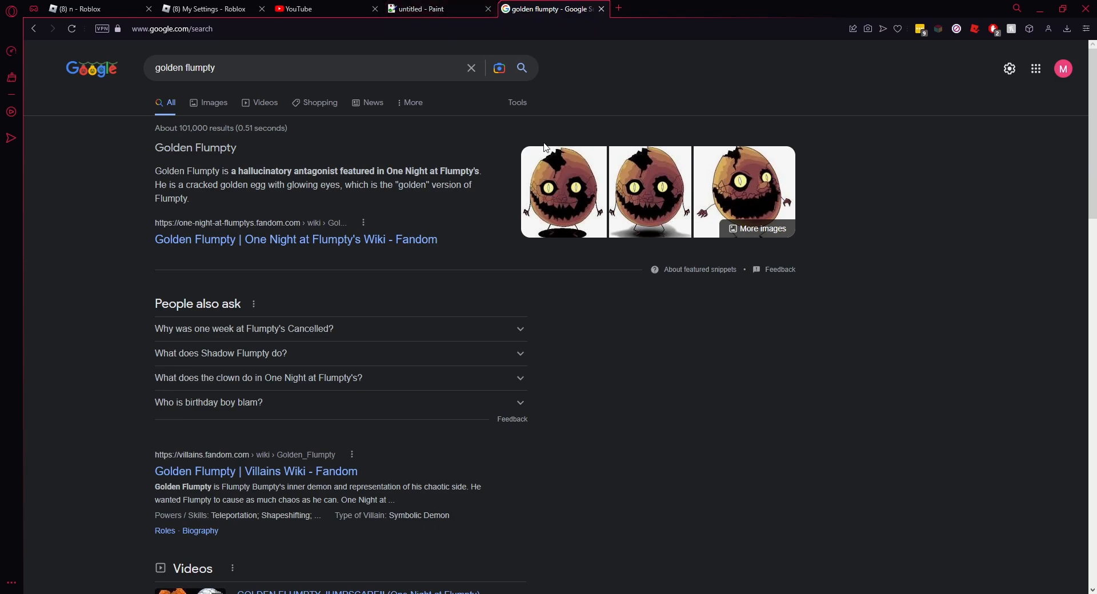
{"action": "left_click", "coordinate": [434, 9]}
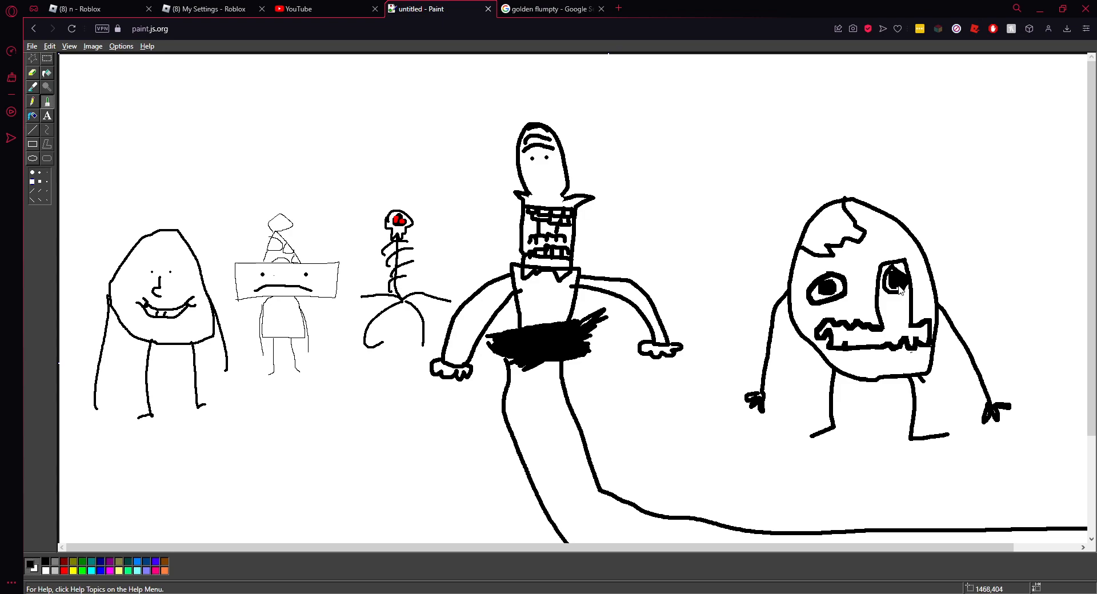
{"action": "mouse_move", "coordinate": [898, 280]}
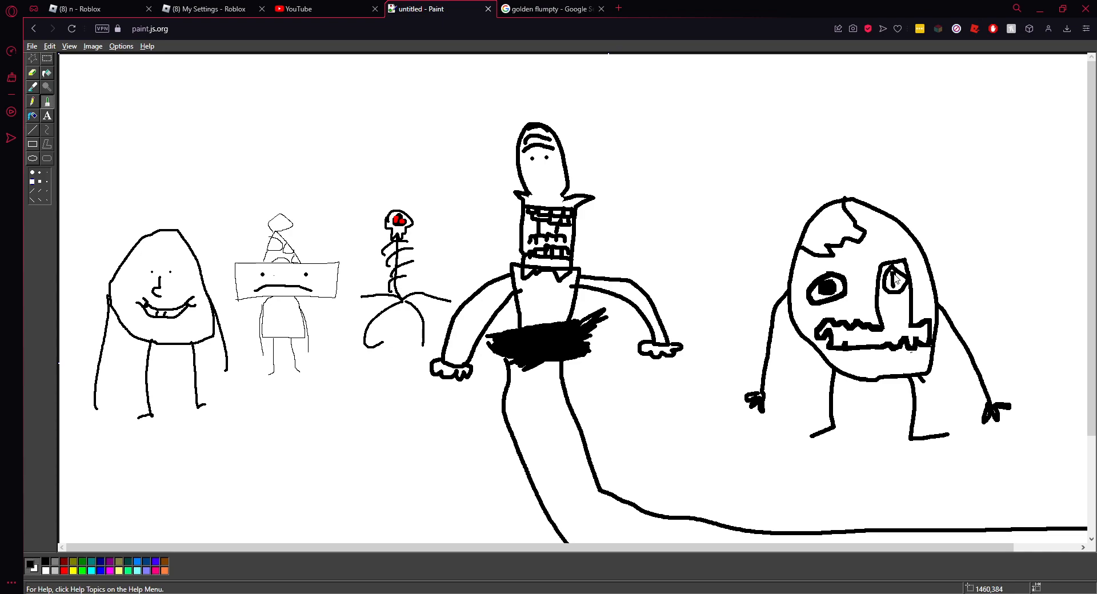
{"action": "mouse_move", "coordinate": [897, 280]}
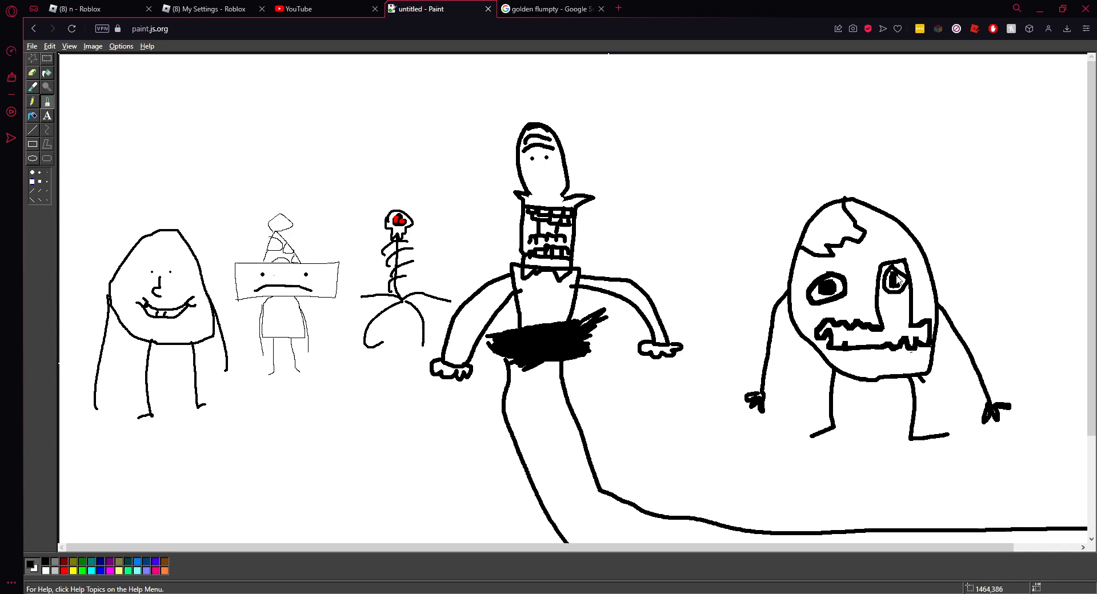
{"action": "left_click", "coordinate": [549, 9]}
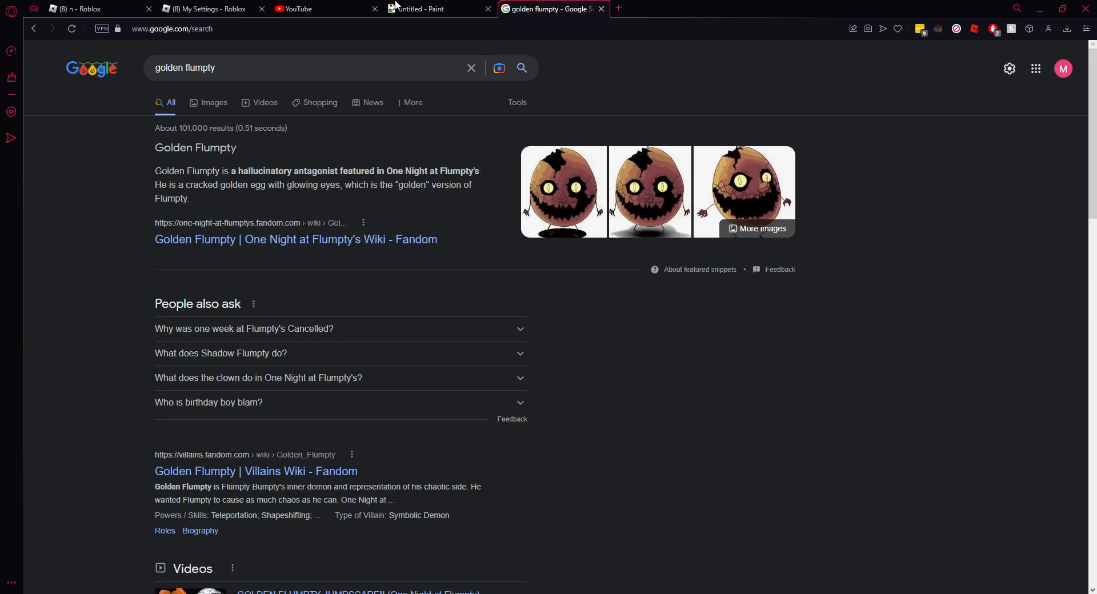
{"action": "left_click", "coordinate": [420, 9]}
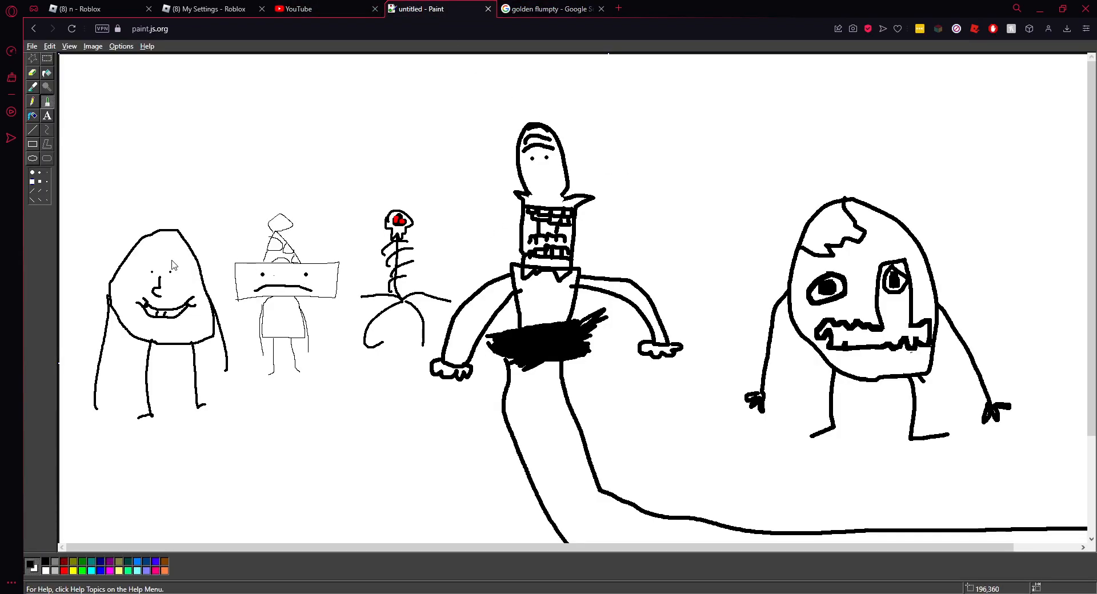
Hand-letter names above the leftmost character and the hat character with the brush.
{"action": "left_click_drag", "start_coordinate": [90, 164], "coordinate": [87, 220]}
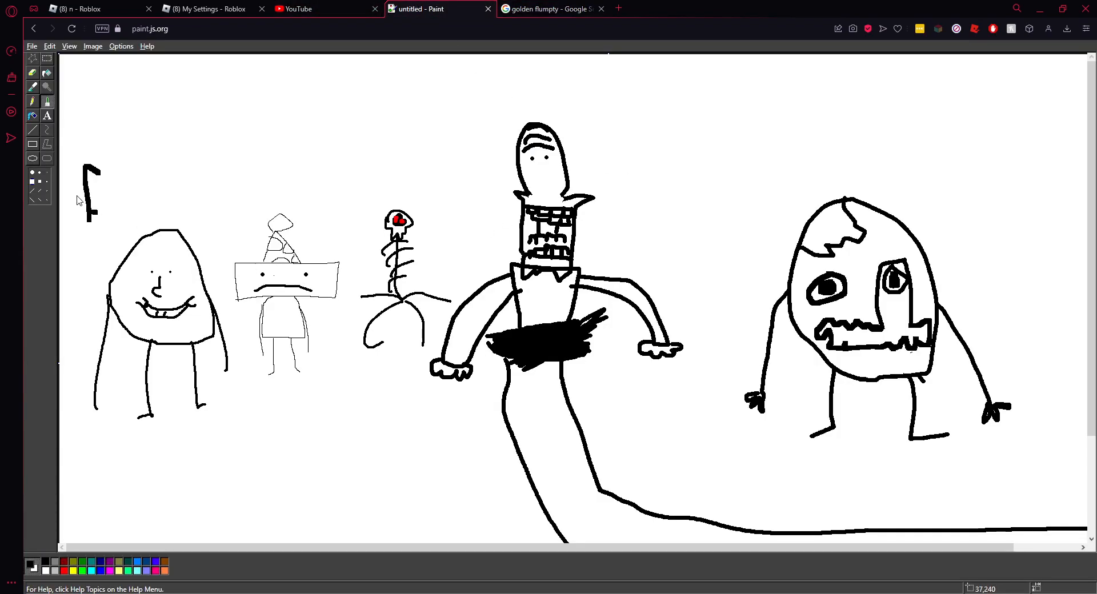
{"action": "left_click_drag", "start_coordinate": [69, 196], "coordinate": [124, 206]}
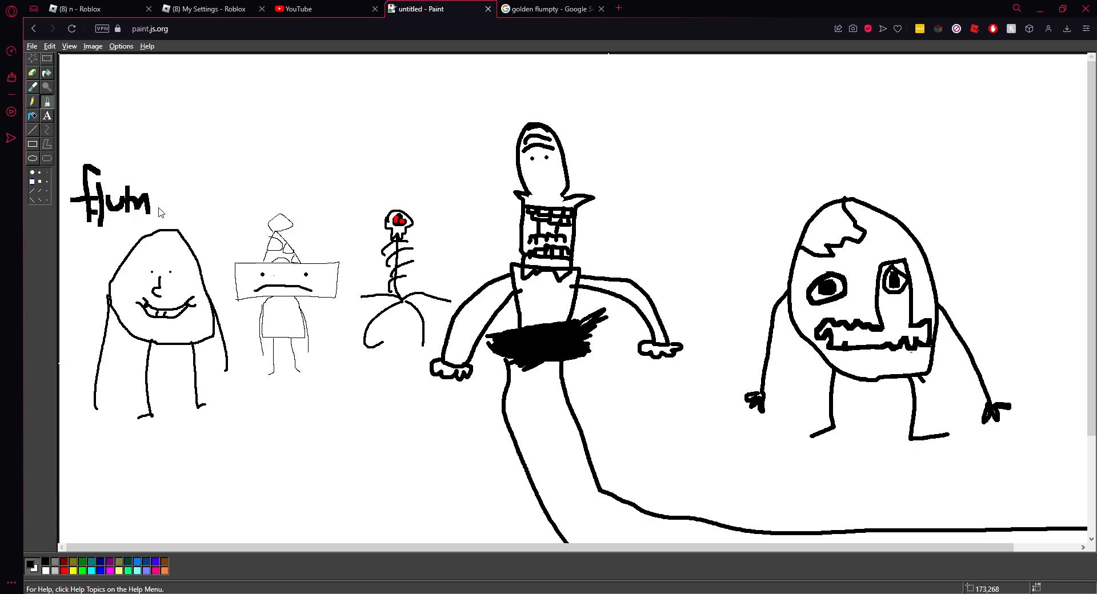
{"action": "type", "text": "pt"}
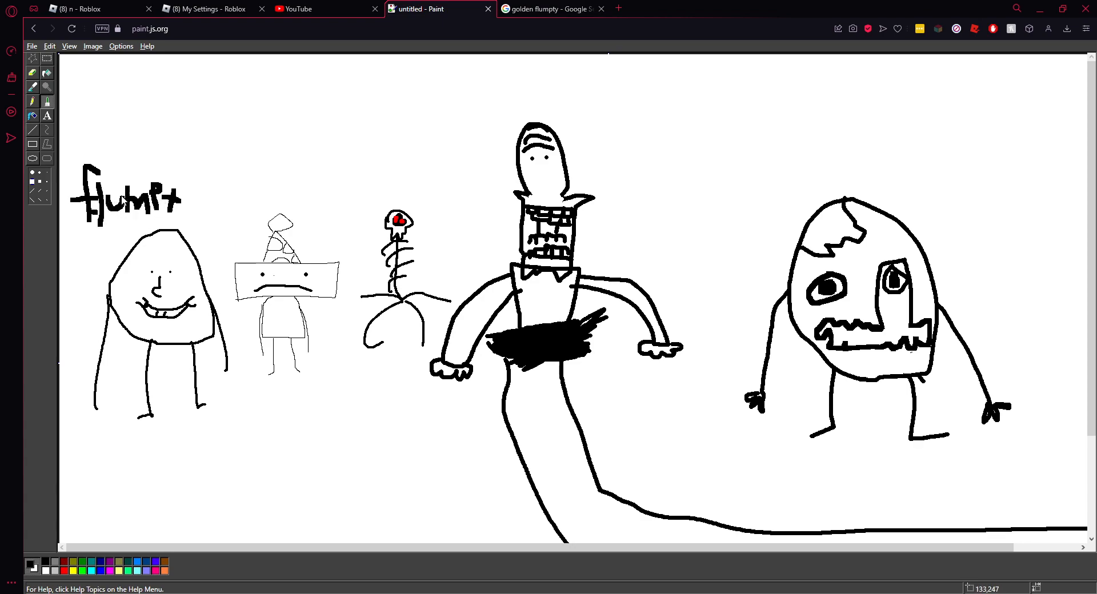
{"action": "mouse_move", "coordinate": [252, 196]}
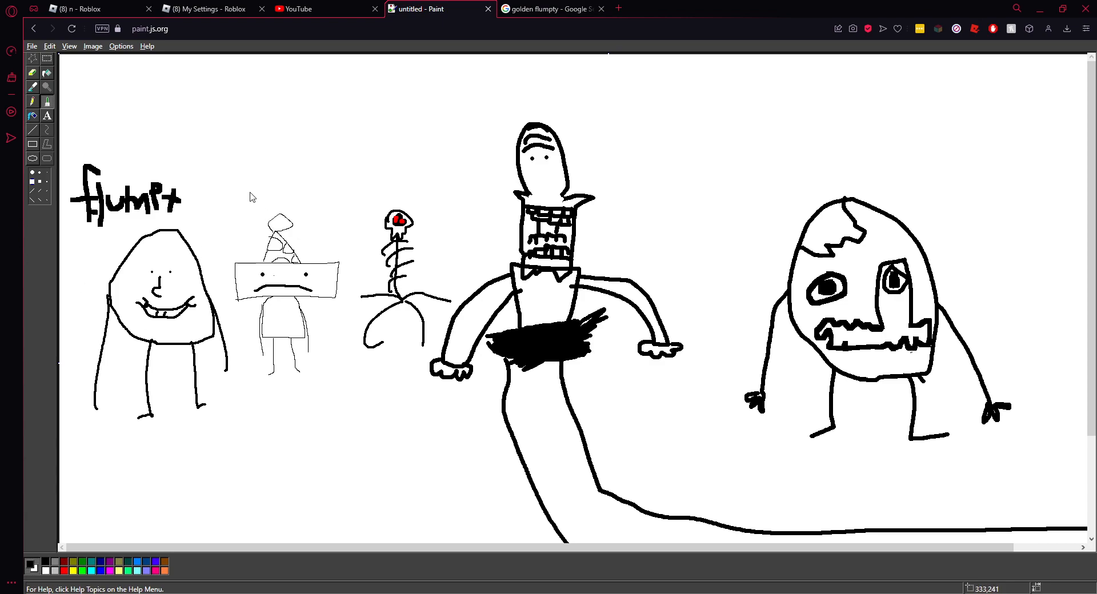
{"action": "left_click_drag", "start_coordinate": [232, 178], "coordinate": [248, 215]}
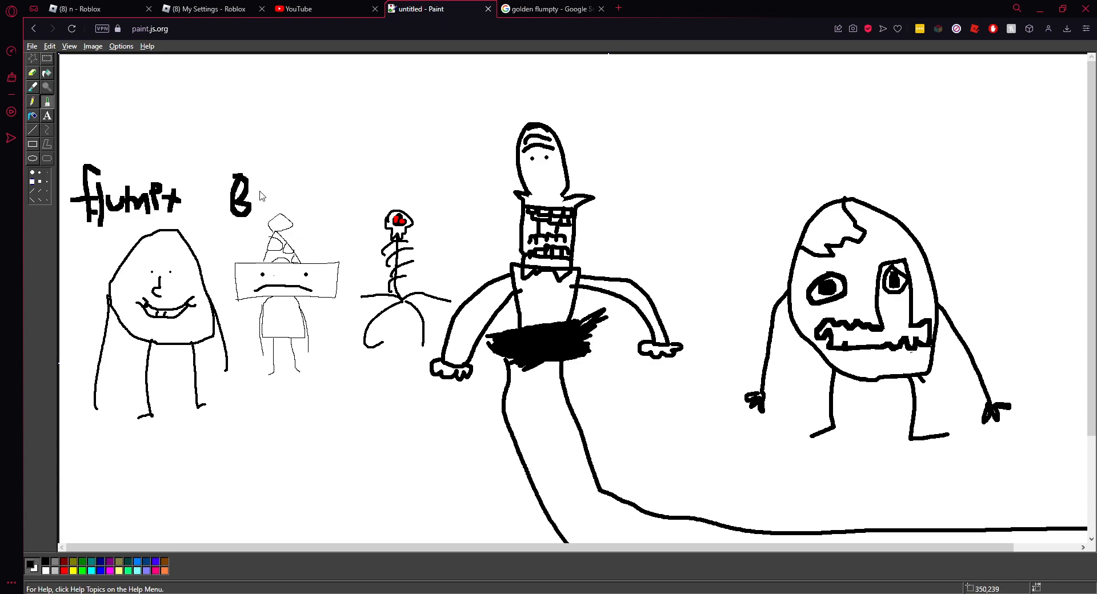
{"action": "type", "text": "lum"}
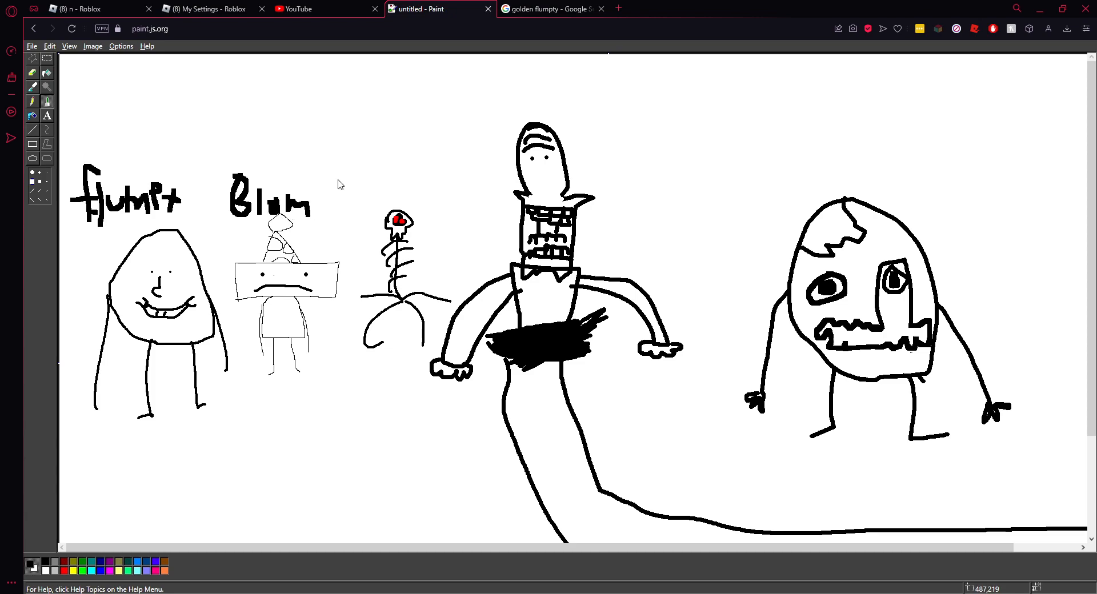
{"action": "mouse_move", "coordinate": [365, 209]}
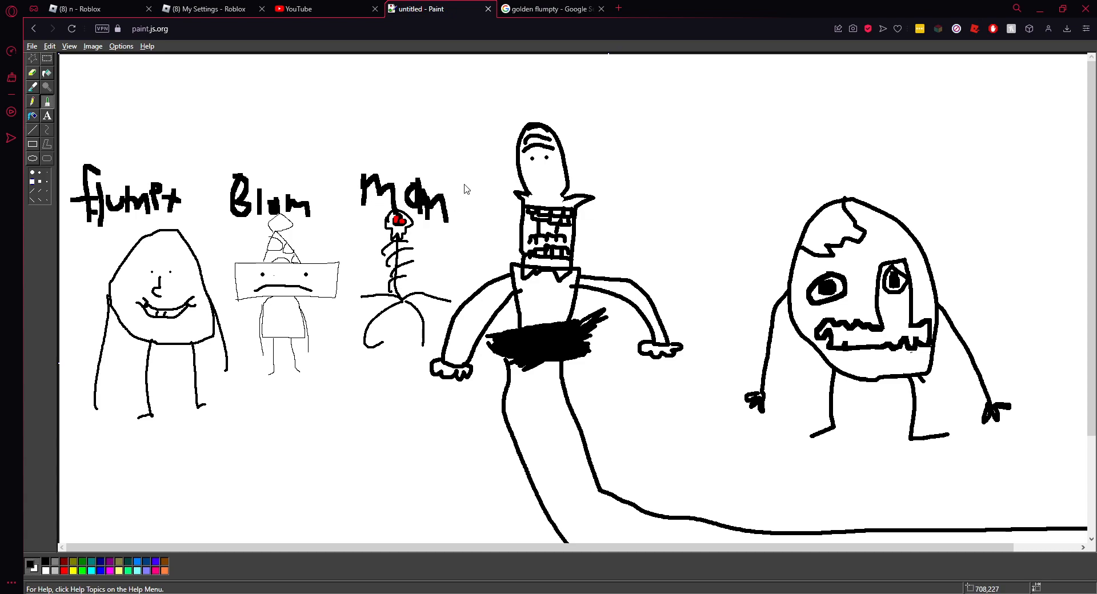
{"action": "mouse_move", "coordinate": [493, 124]}
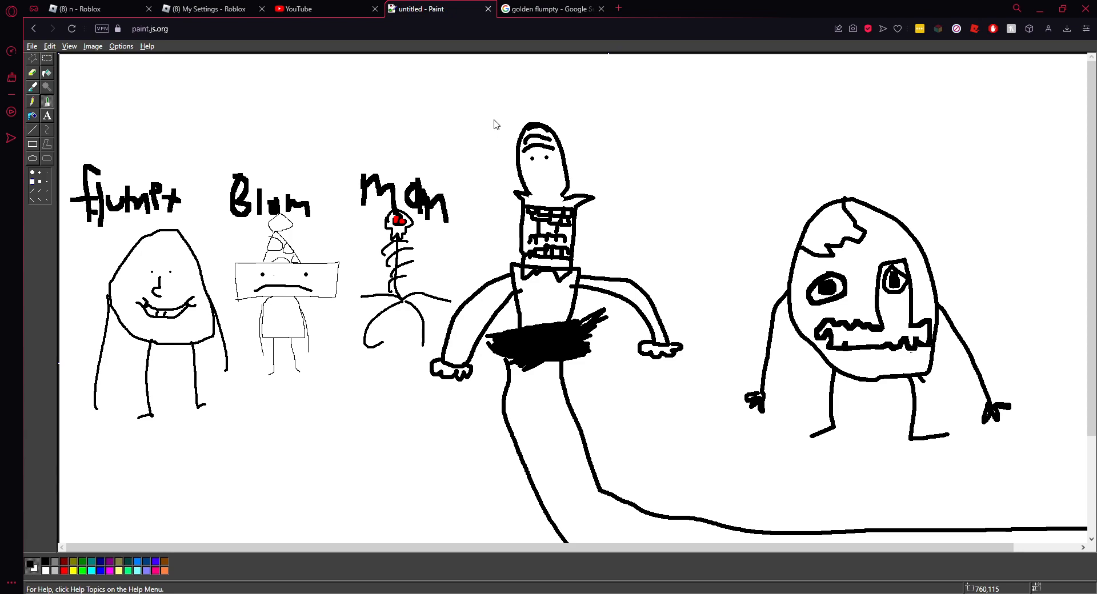
Write 'RUMK' above the tall middle character.
{"action": "left_click_drag", "start_coordinate": [490, 105], "coordinate": [496, 126]}
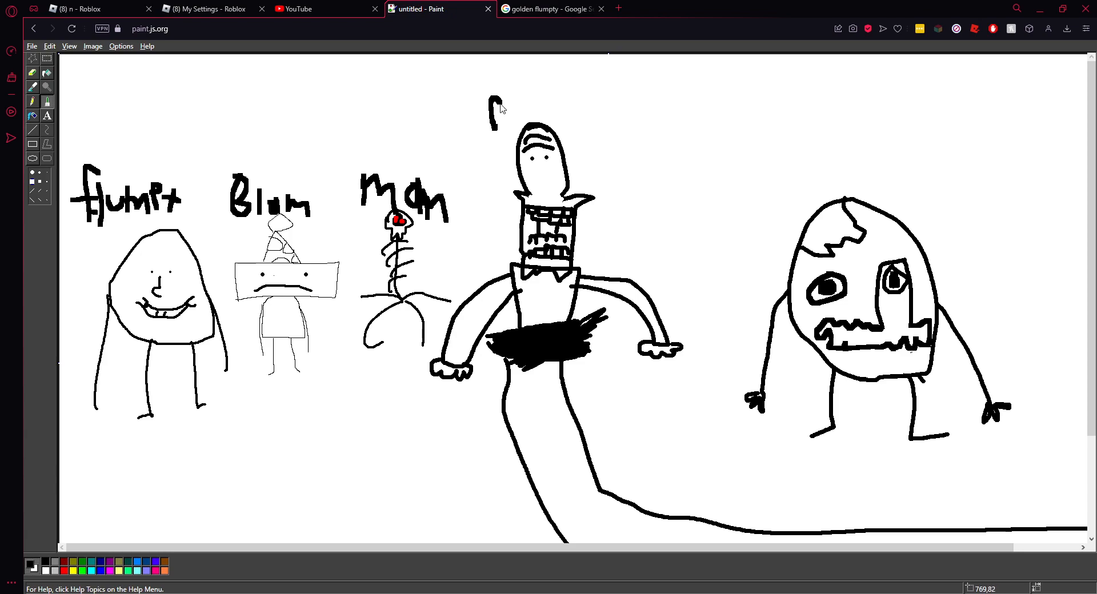
{"action": "left_click_drag", "start_coordinate": [490, 112], "coordinate": [570, 115]}
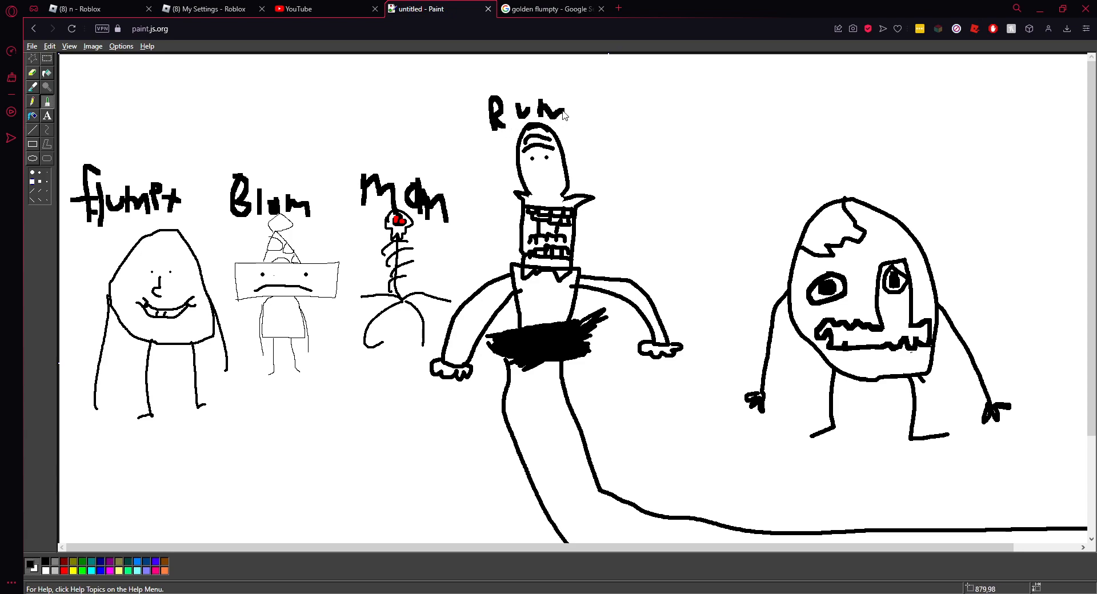
{"action": "type", "text": "l"}
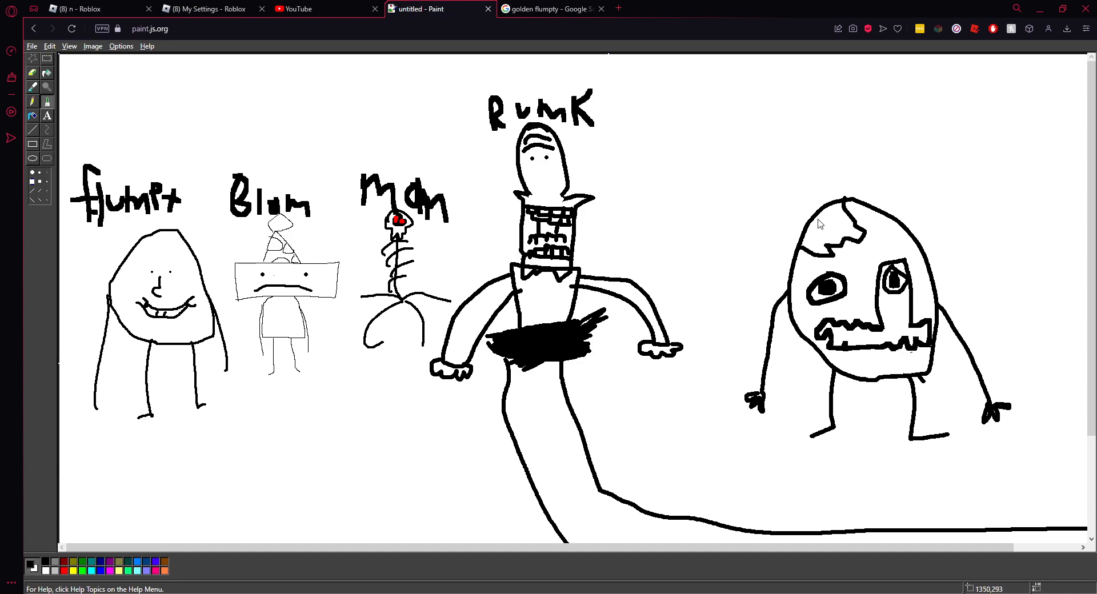
{"action": "mouse_move", "coordinate": [844, 252]}
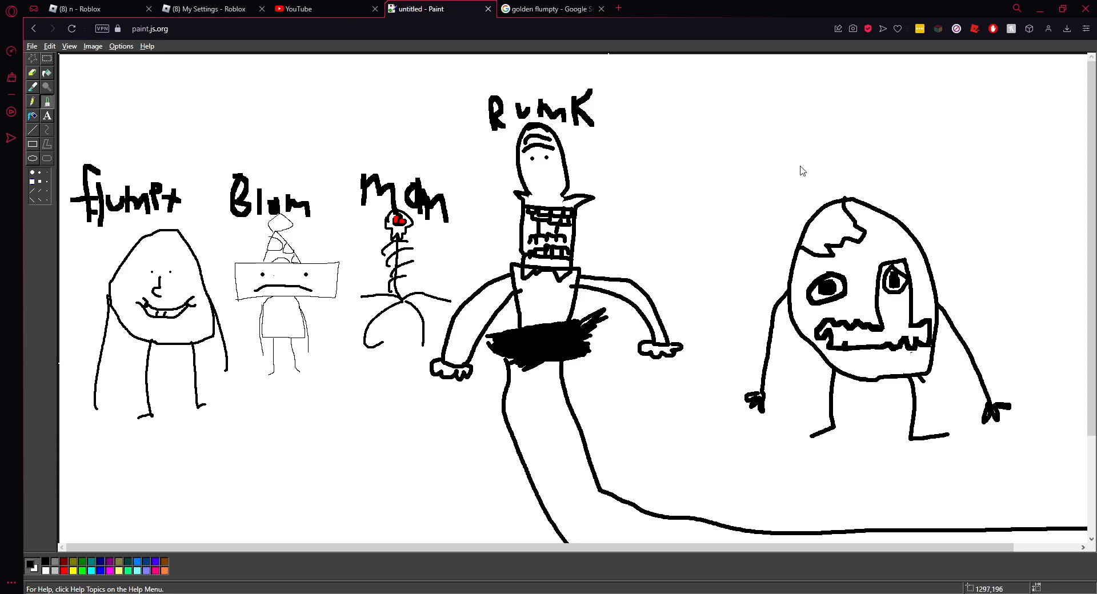
Write 'Golden Flumpty' above the egg character on the right.
{"action": "left_click_drag", "start_coordinate": [825, 129], "coordinate": [763, 192]}
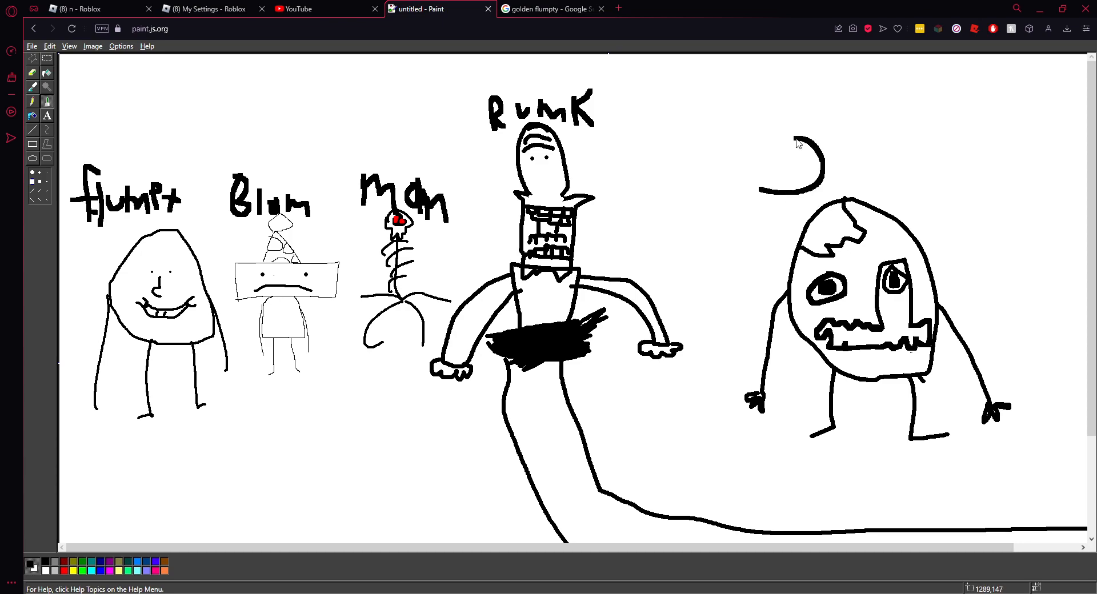
{"action": "left_click_drag", "start_coordinate": [822, 140], "coordinate": [829, 186]}
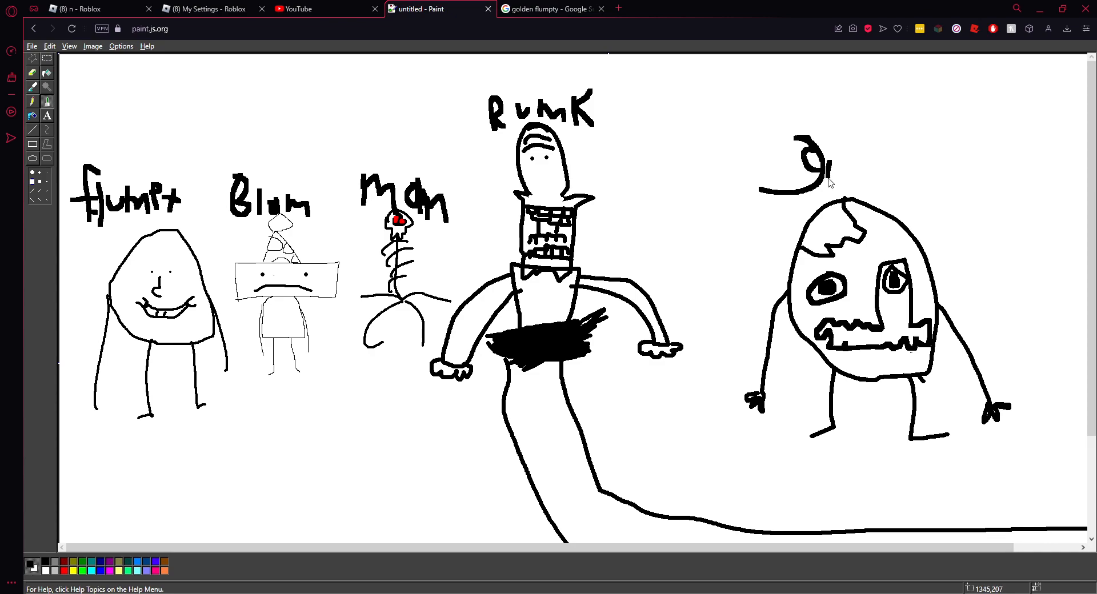
{"action": "left_click_drag", "start_coordinate": [839, 178], "coordinate": [882, 178]}
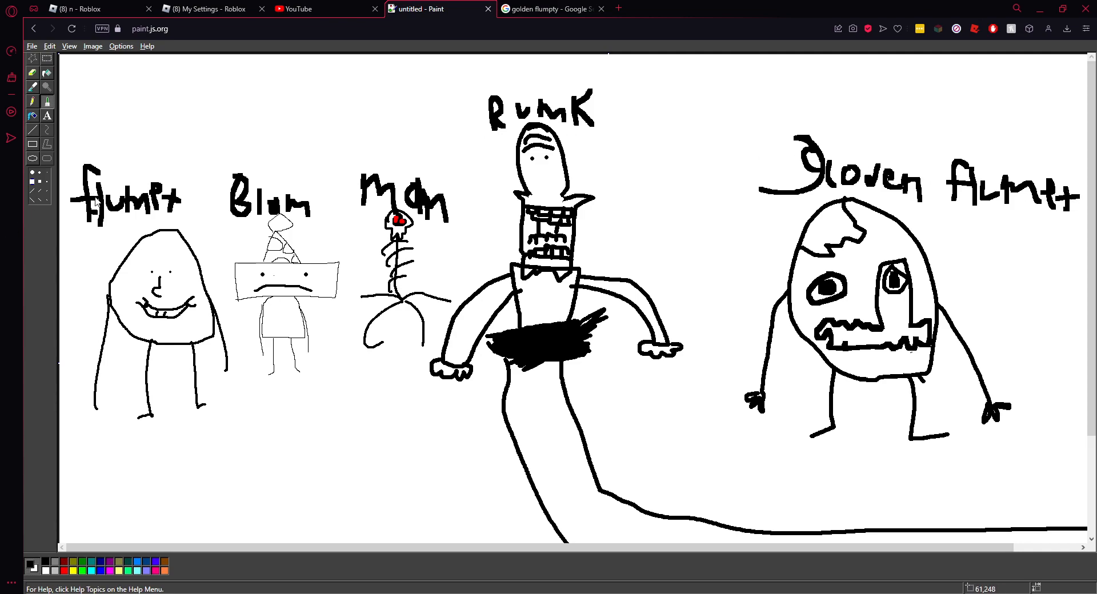
{"action": "mouse_move", "coordinate": [460, 96]}
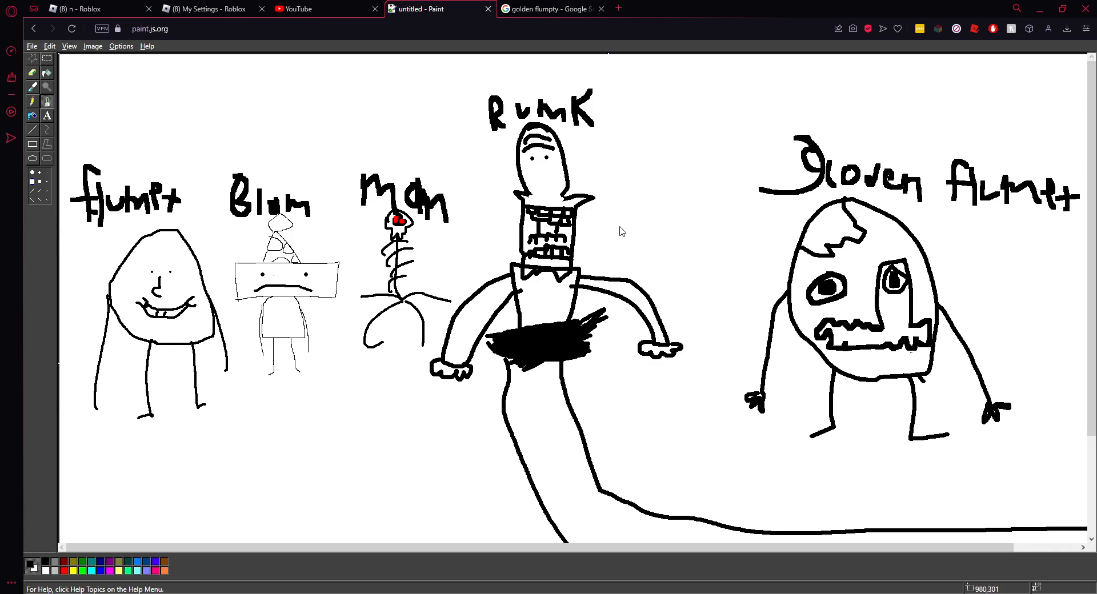
{"action": "mouse_move", "coordinate": [704, 252]}
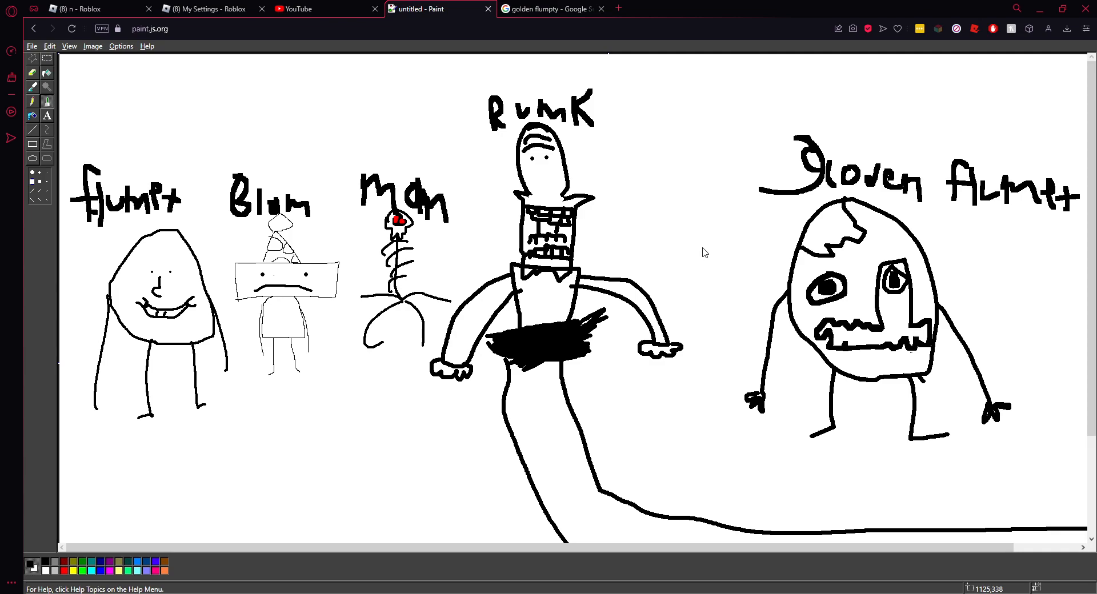
{"action": "mouse_move", "coordinate": [869, 305]}
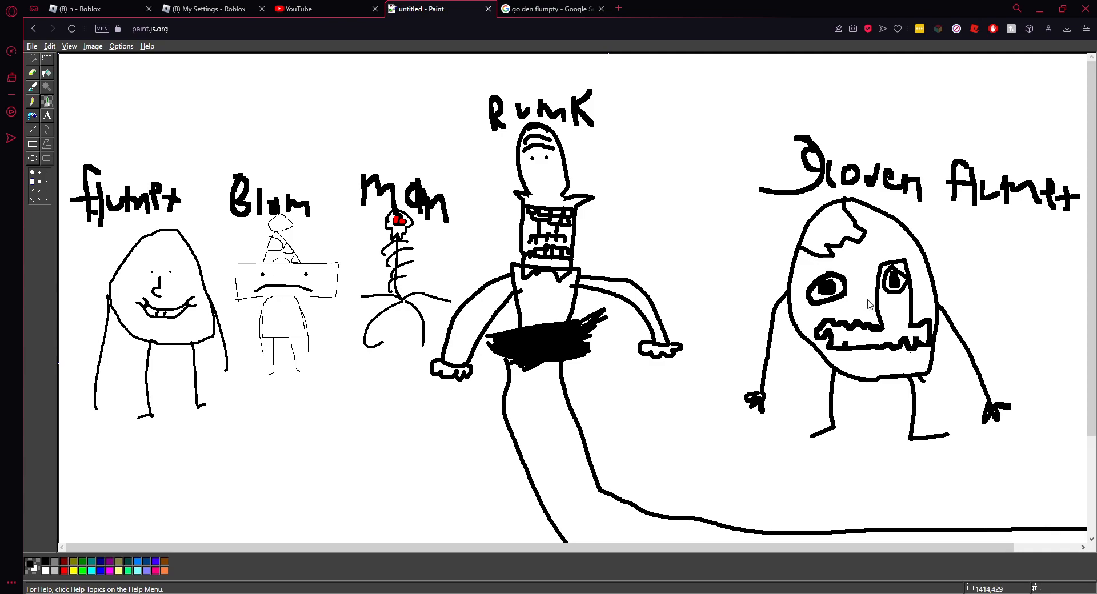
{"action": "mouse_move", "coordinate": [252, 6]}
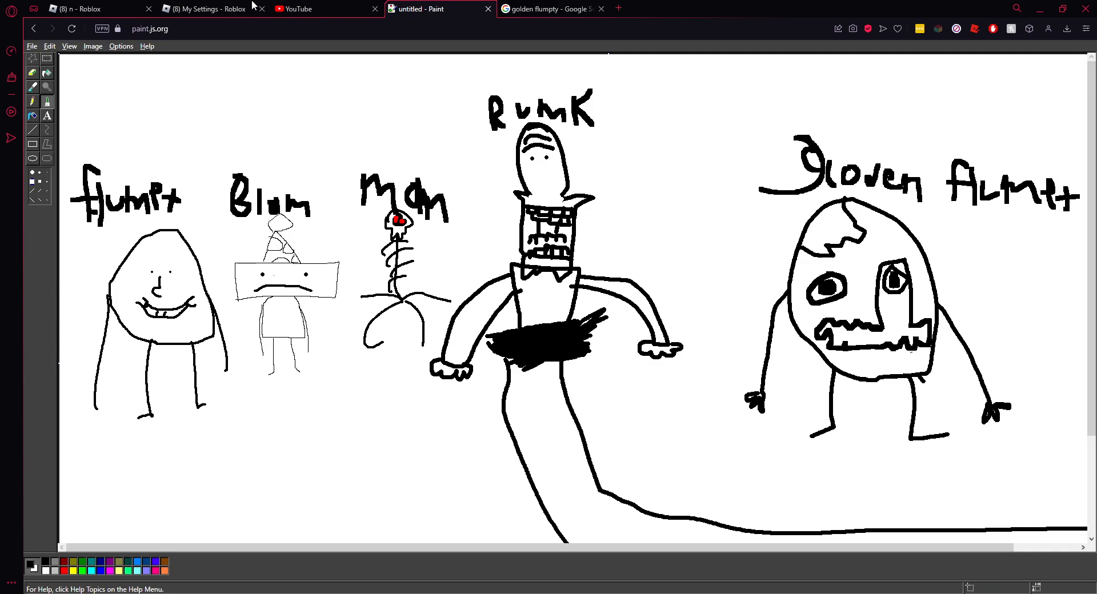